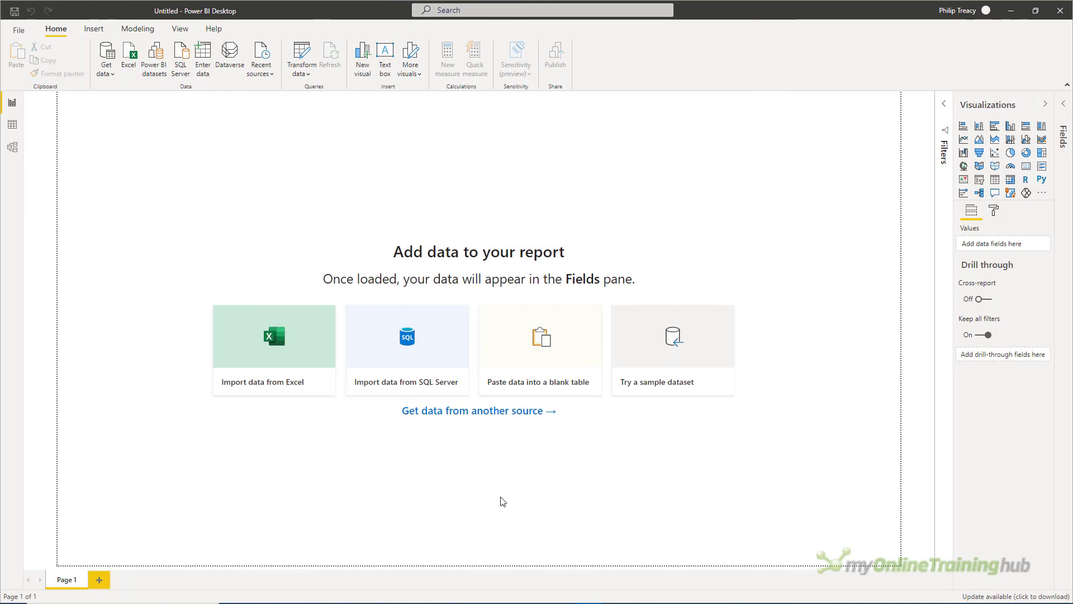
mouse_move(233, 182)
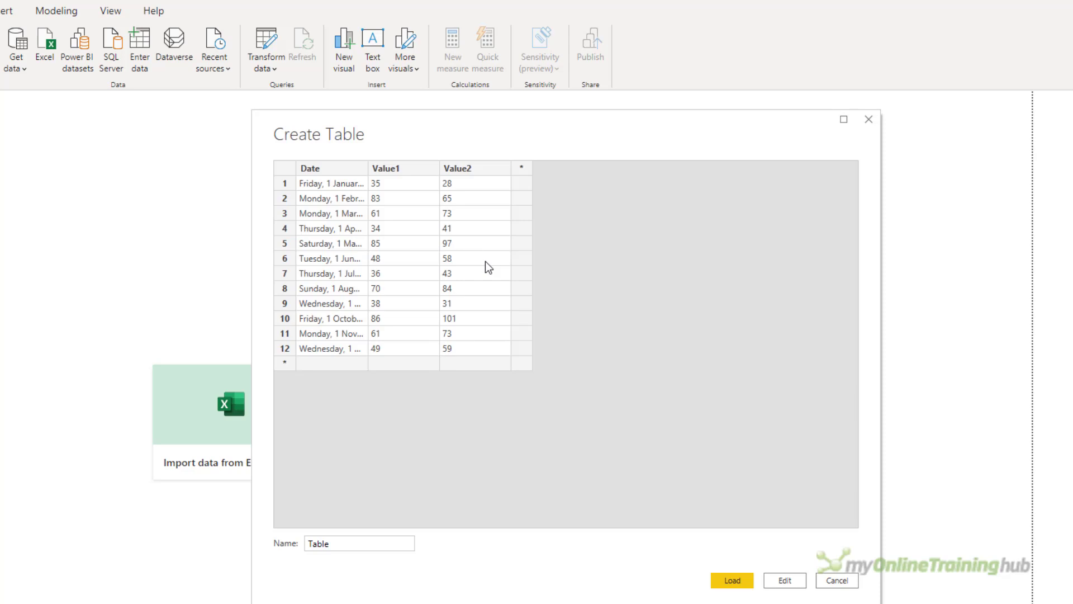
mouse_move(366, 167)
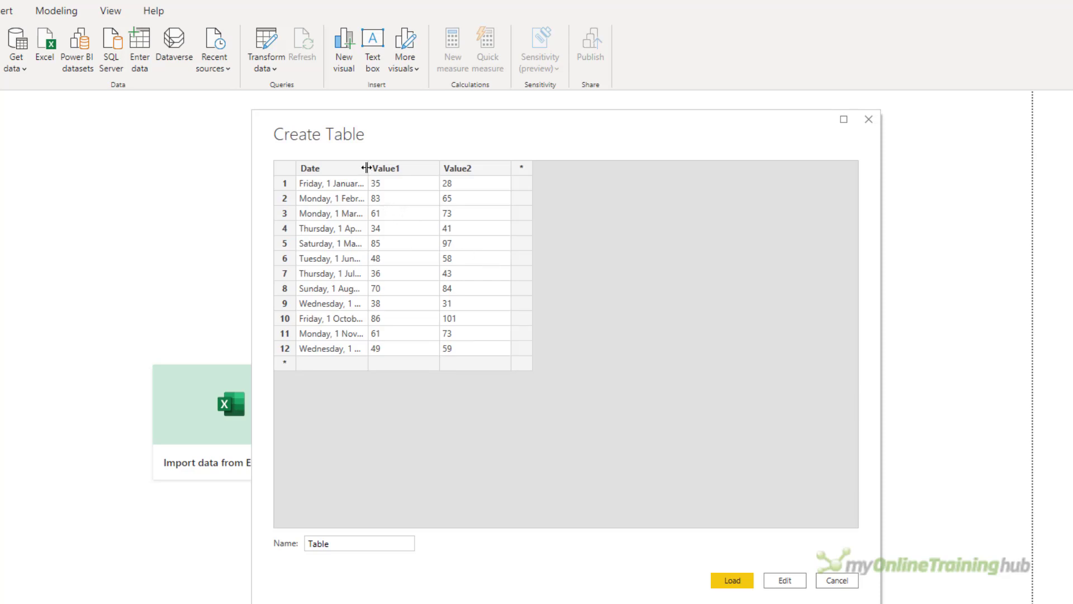
Step: Name the pasted table 'Data' and load it into the report
text(D)
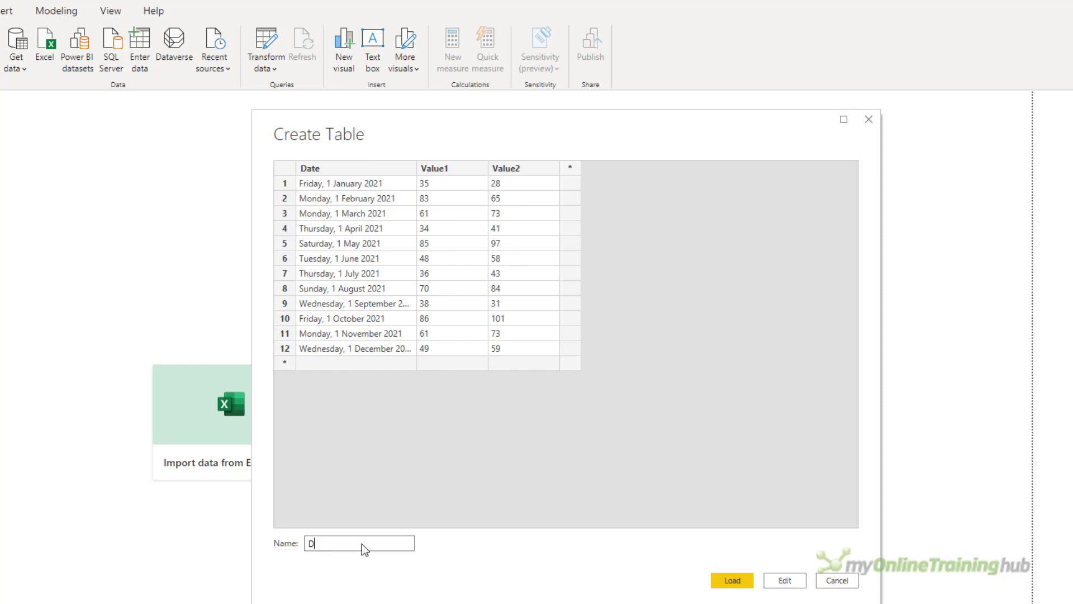
text(ata)
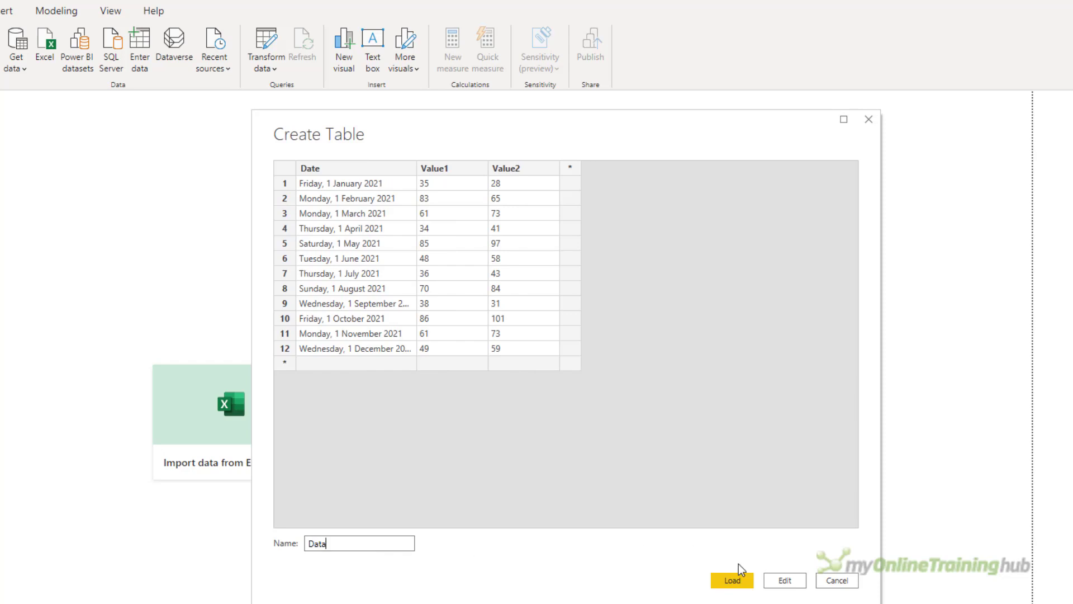
click(732, 580)
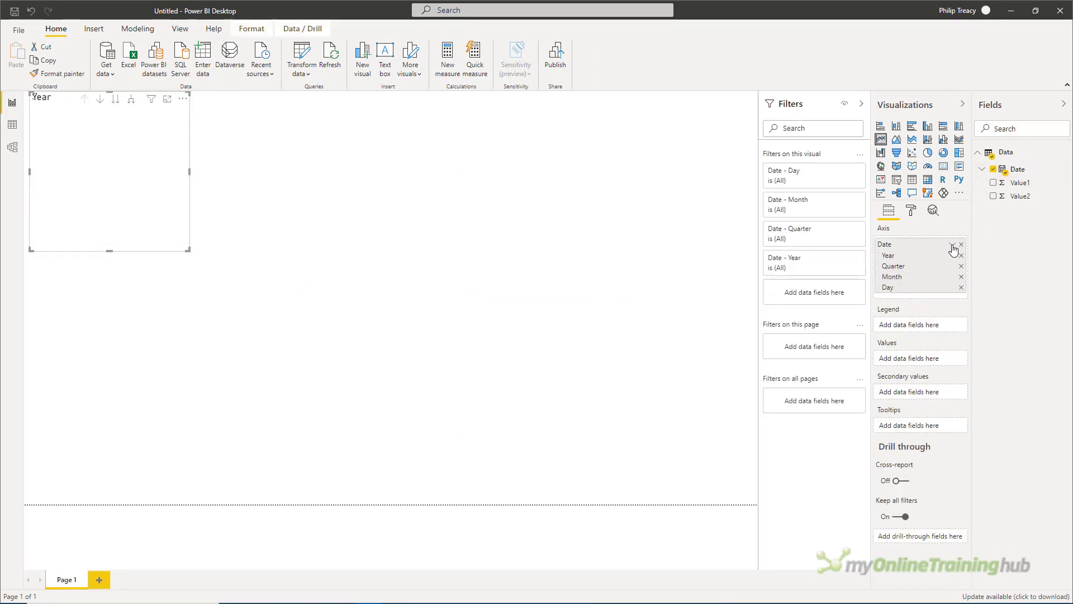
Step: Use plain Date values instead of the hierarchy and enlarge the Value1 line chart
click(951, 244)
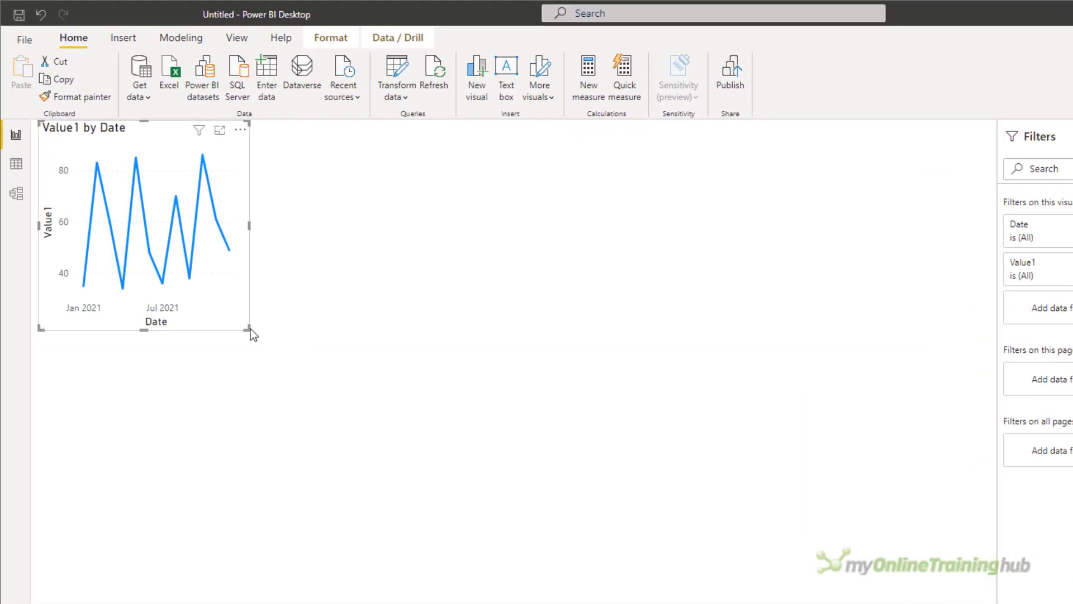
drag(249, 332, 876, 585)
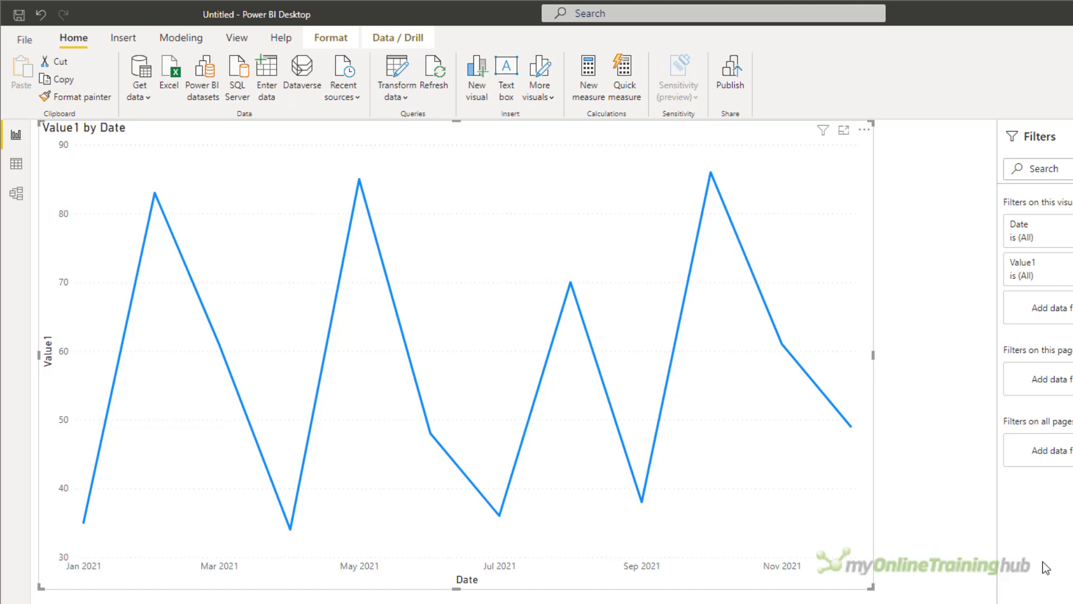
mouse_move(399, 170)
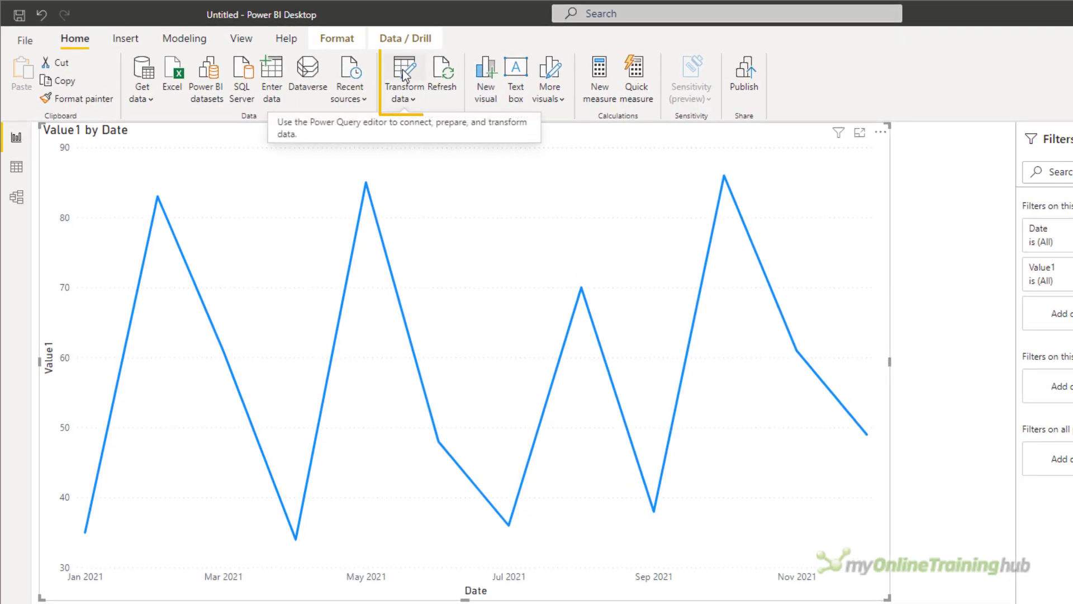
Step: In Power Query, start custom column Min comparing [Value1] to List.Min(#"Changed Type"[Value1])
click(403, 75)
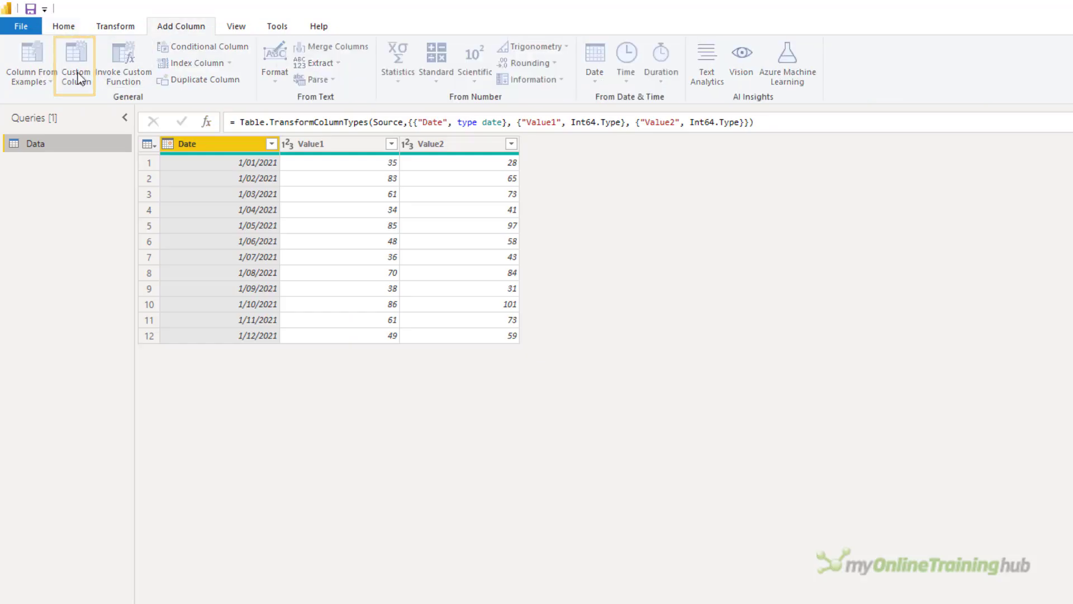
click(76, 61)
text(Min)
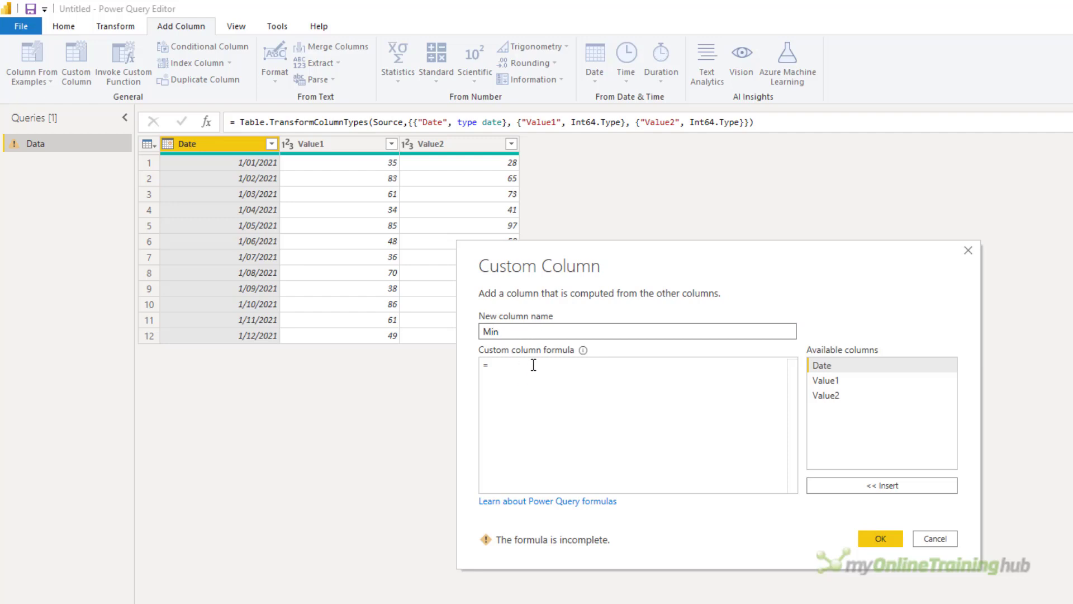
text(if [Value1)
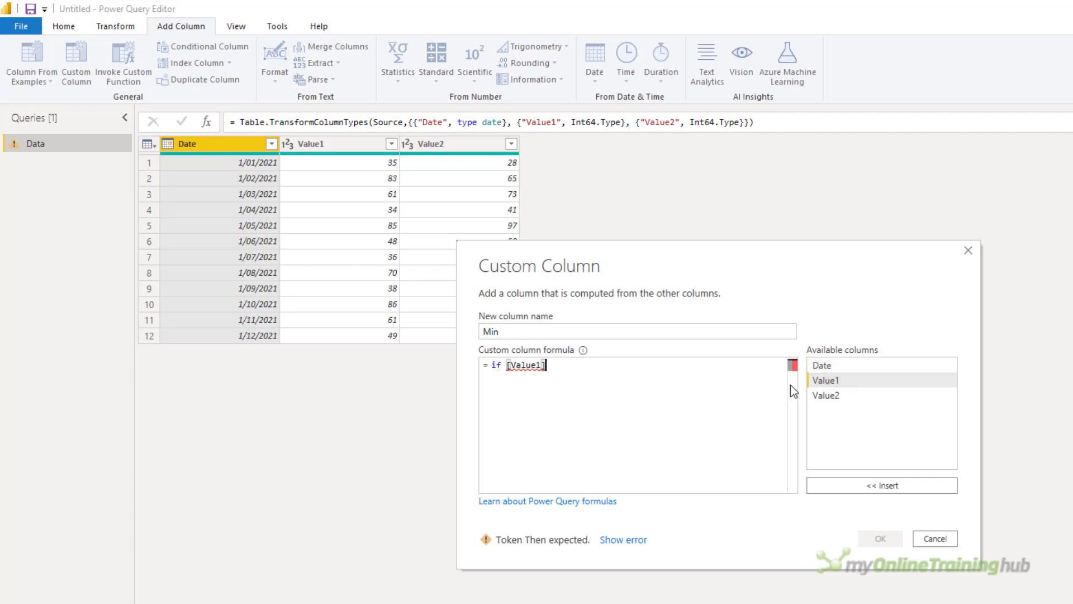
text(=)
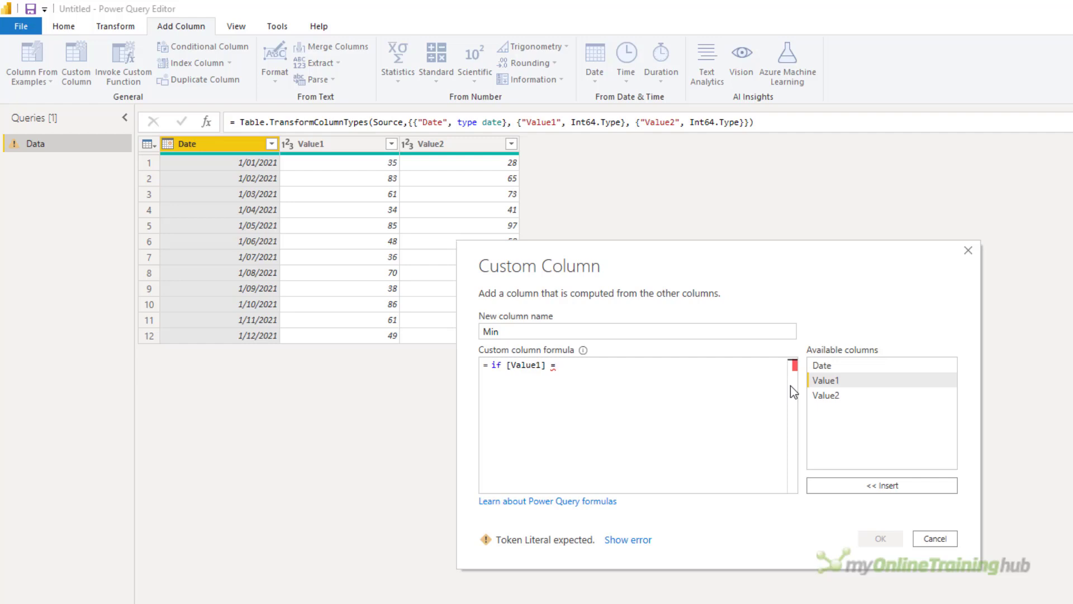
text(U)
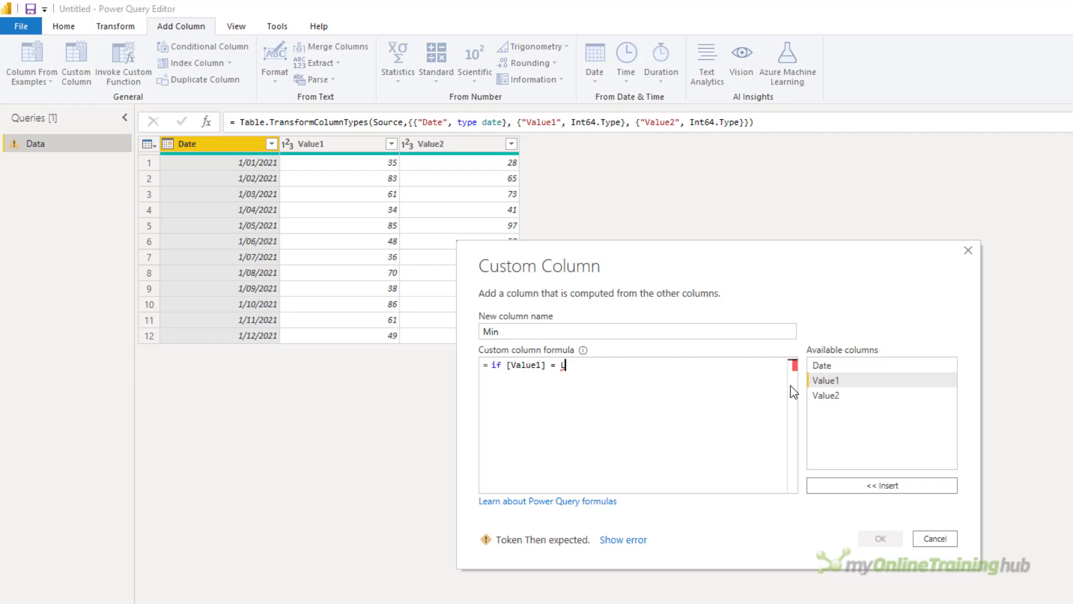
text(ist.Min)
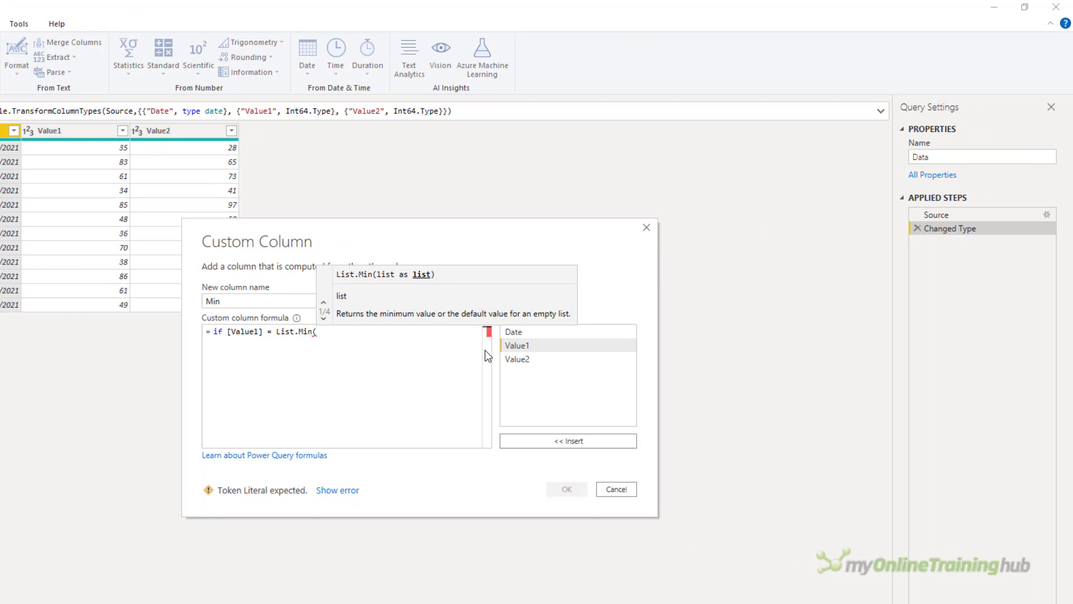
text(()
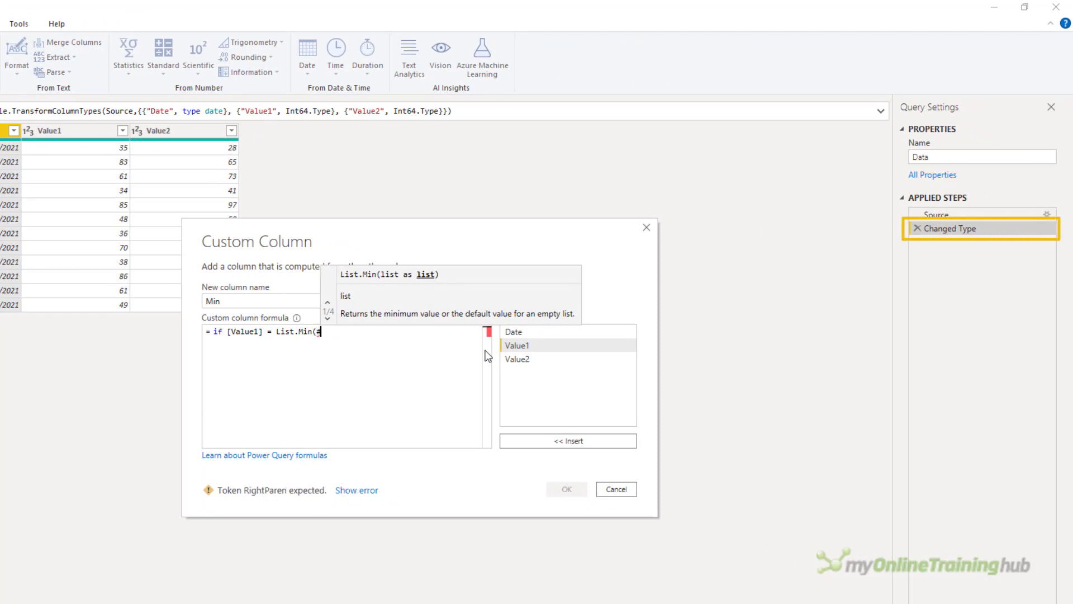
text(#"Changed)
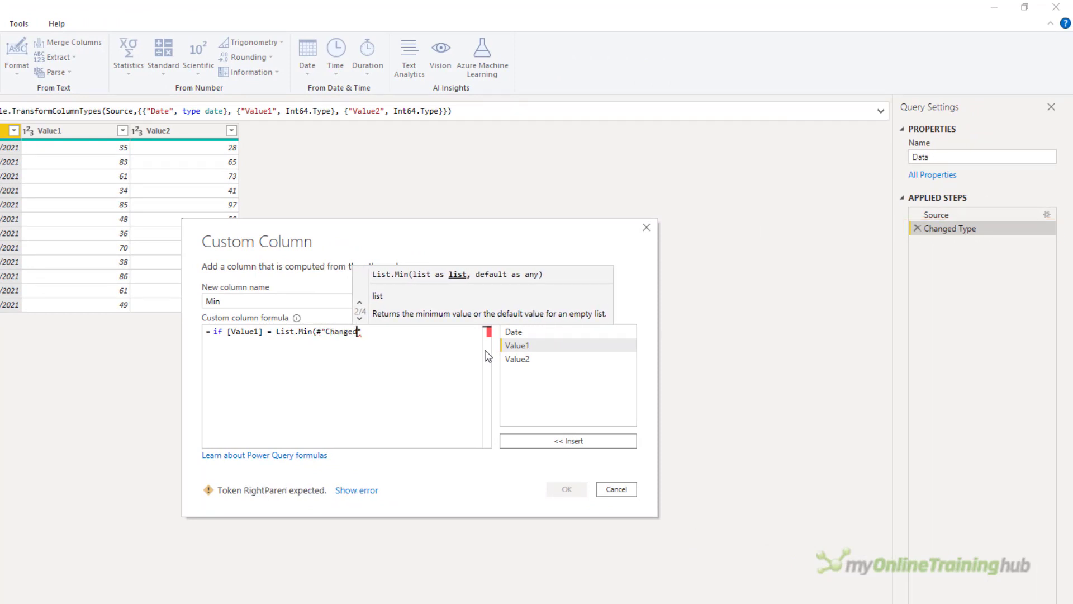
text(Type"[Value1)
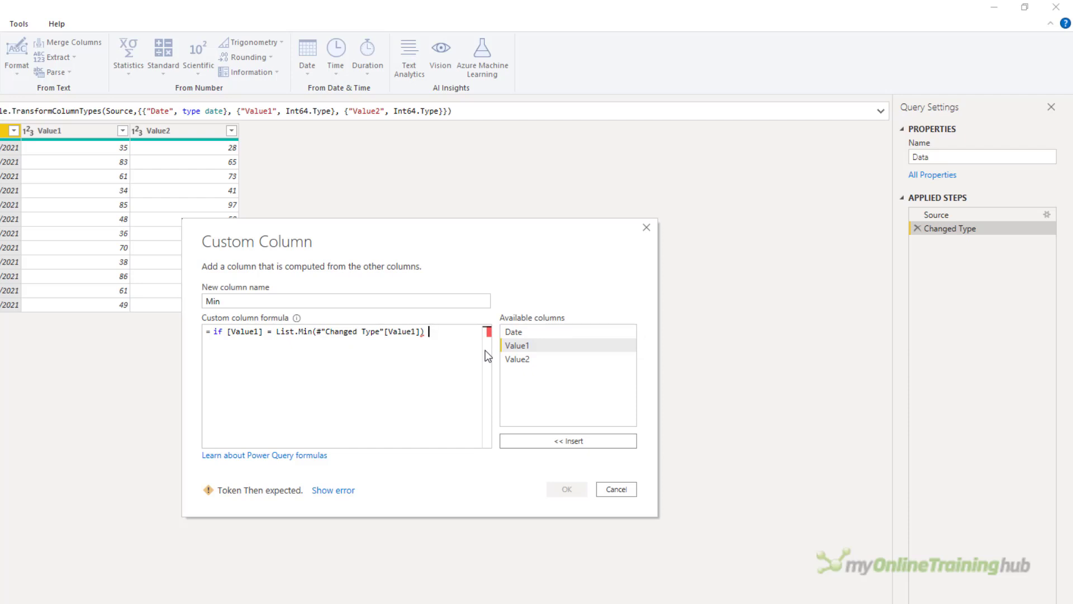
Step: Finish the formula with then [Value1] else null and make Min a whole number
text(then)
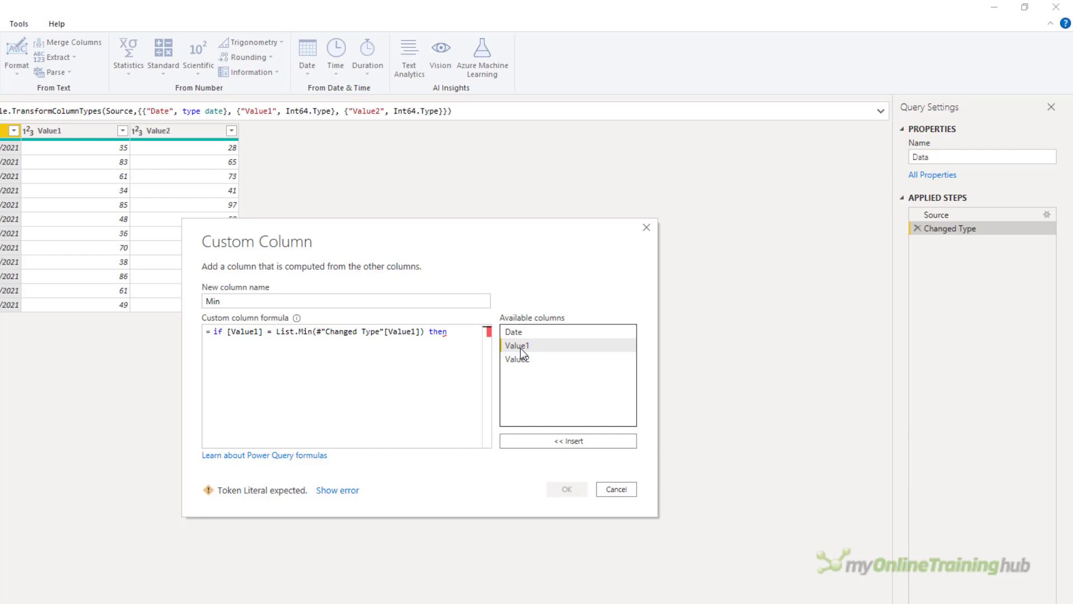
text([Value1] else)
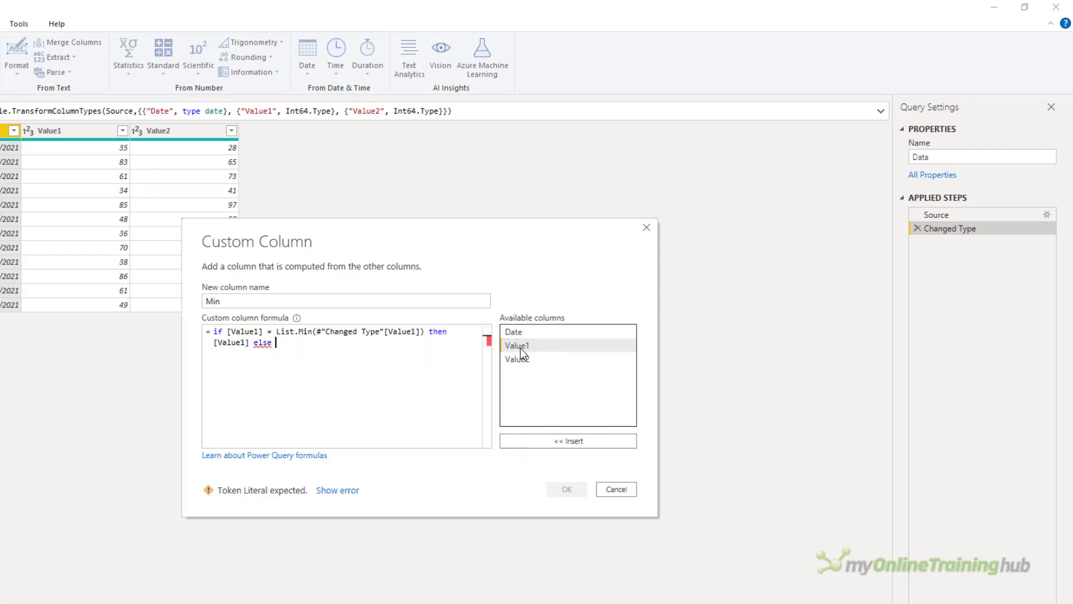
text(null)
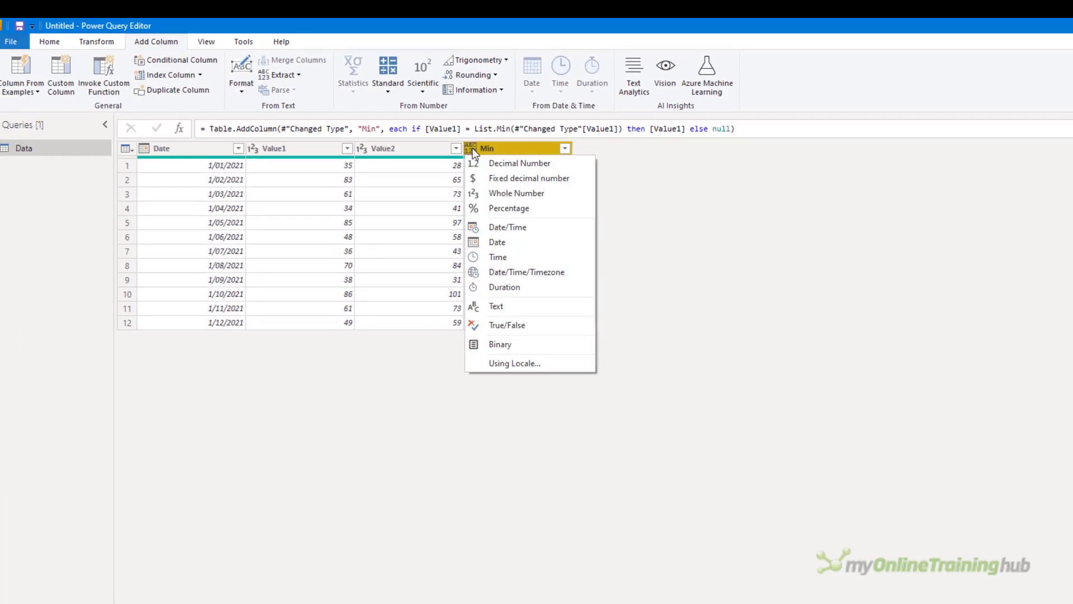
click(517, 193)
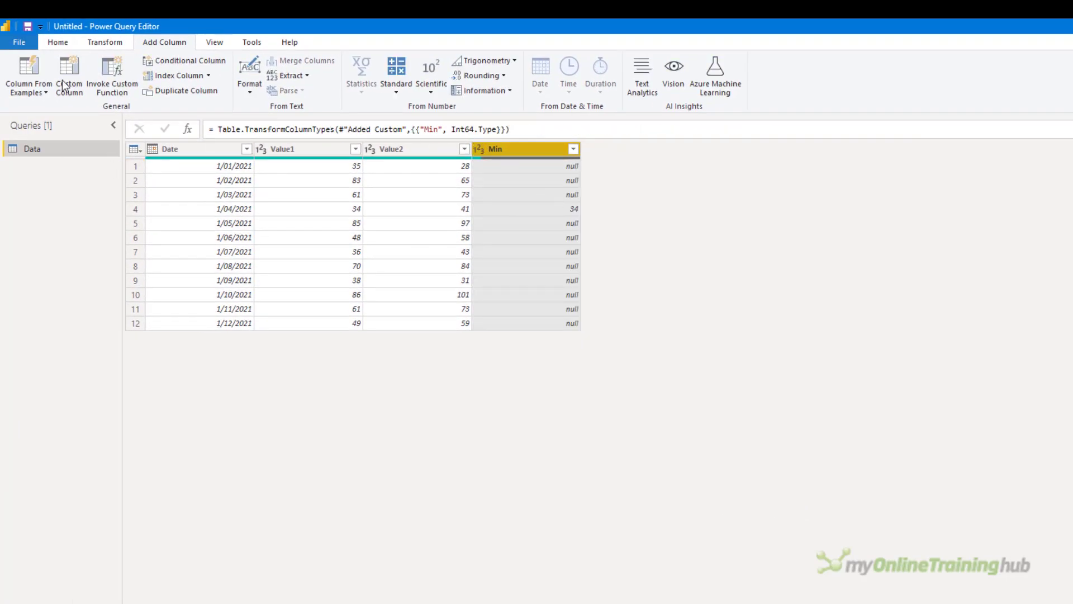
click(57, 41)
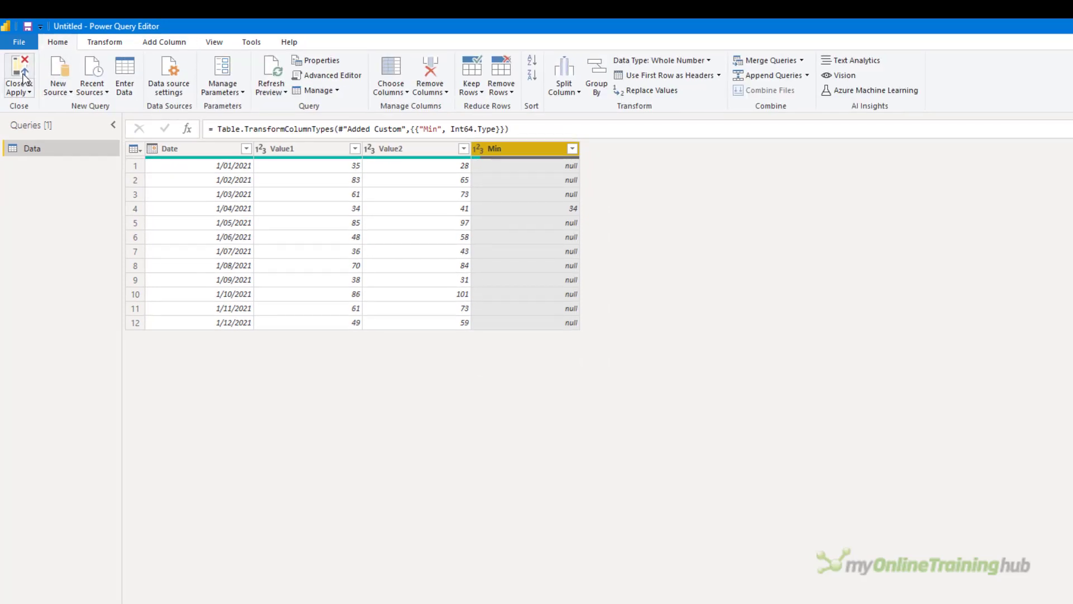
Step: Apply the query changes and add the Min field to the line chart
click(19, 75)
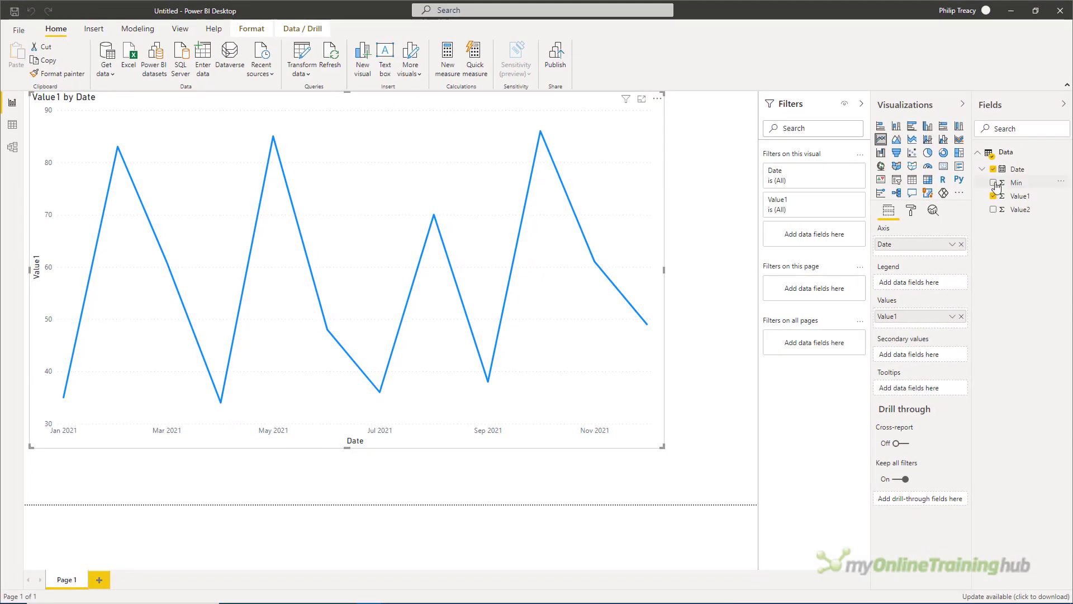
click(994, 182)
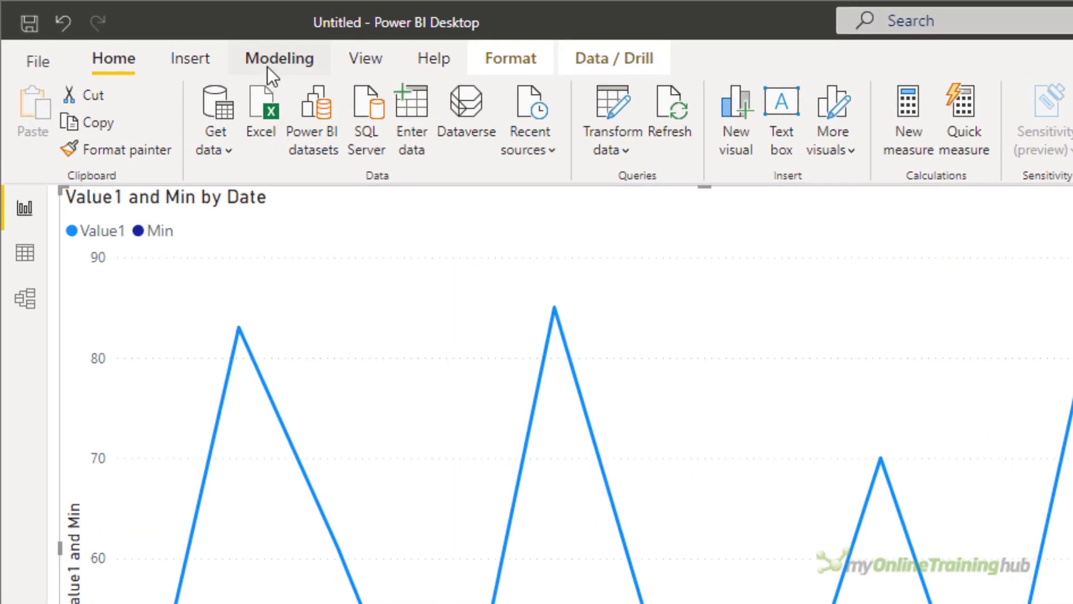
click(279, 57)
text(Max)
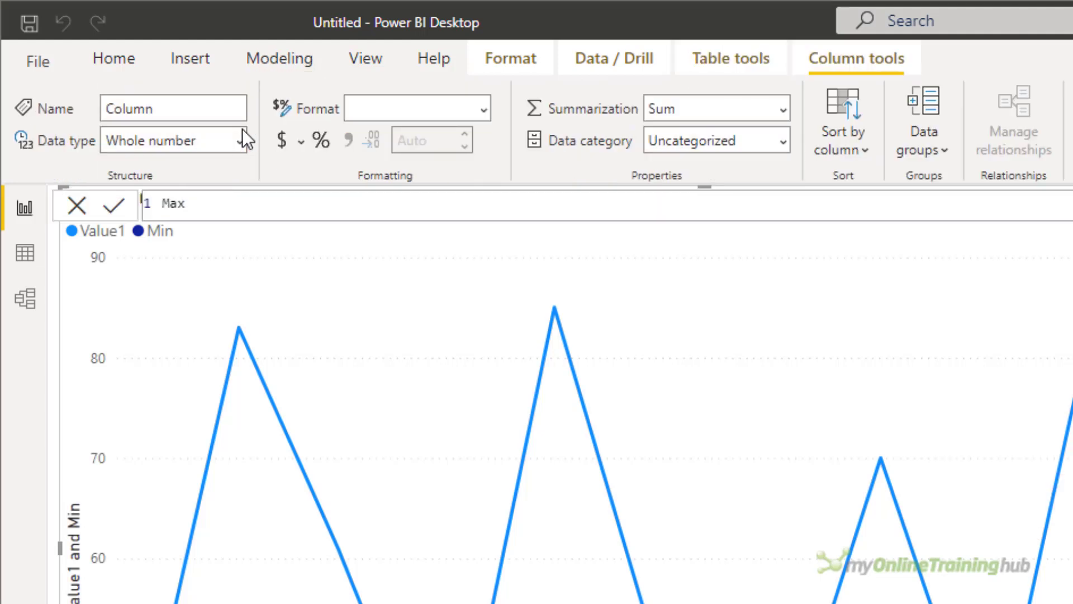
Step: Define Max = IF('Data'[Value1] = MAX('Data'[Value1]), 'Data'[Value1])
text(=)
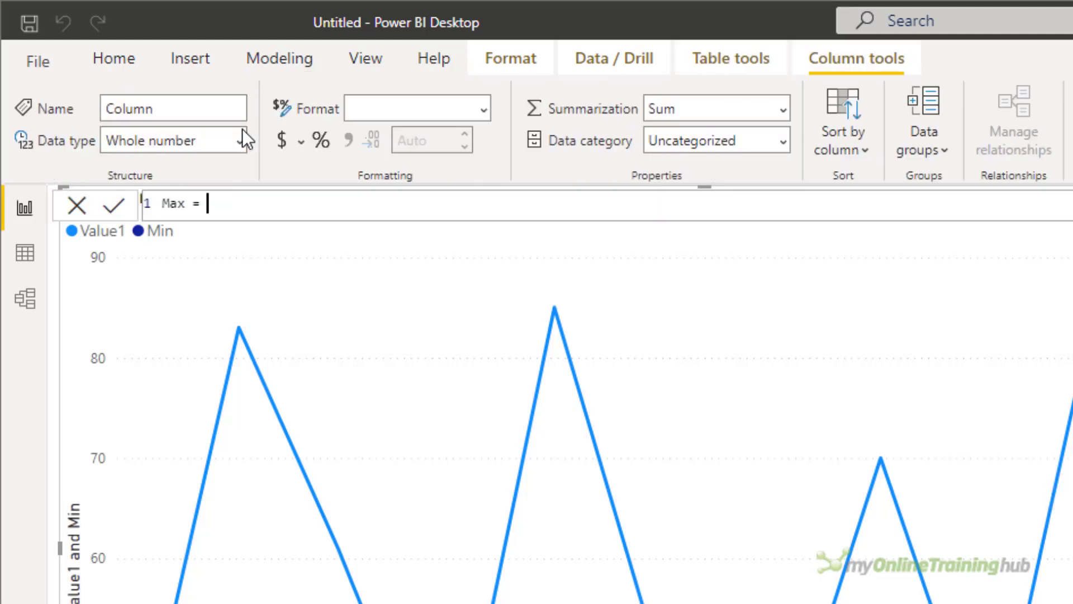
text(IF()
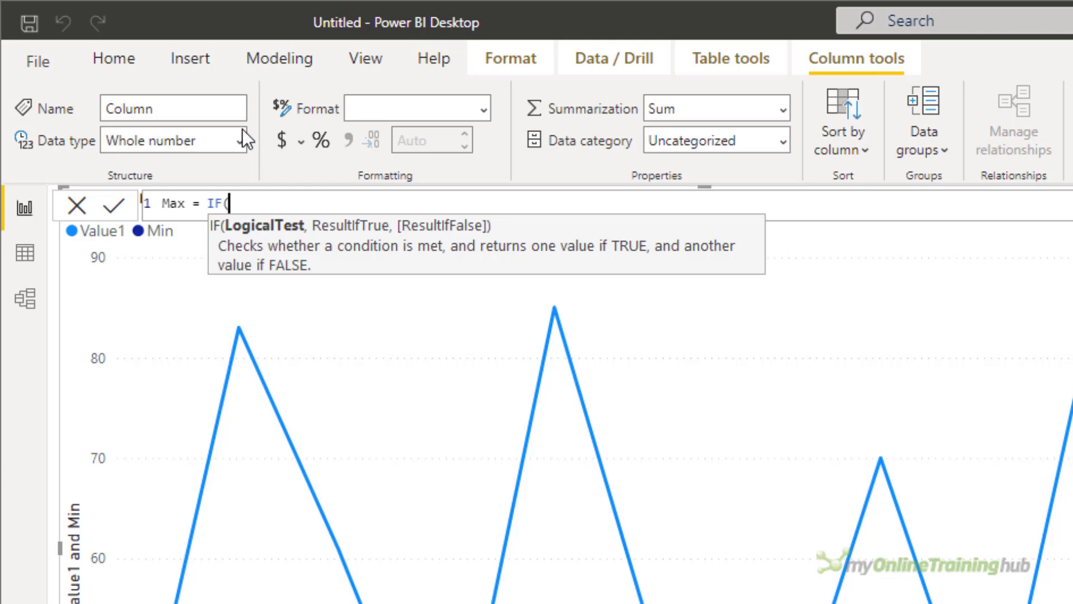
text('Data'[Value1] = MAX()
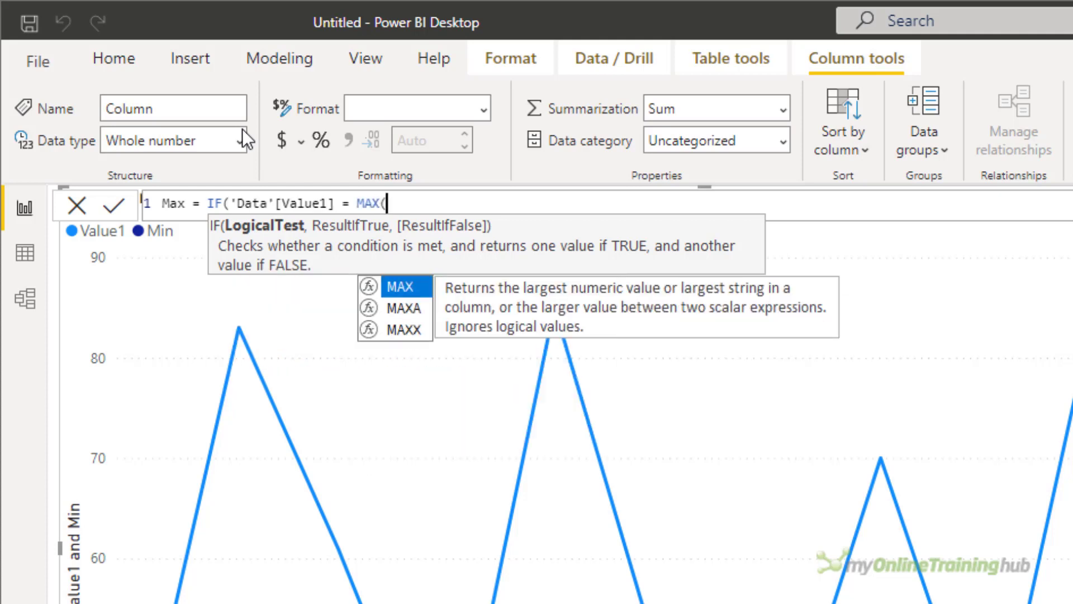
text('Data'[Value1]), 'd)
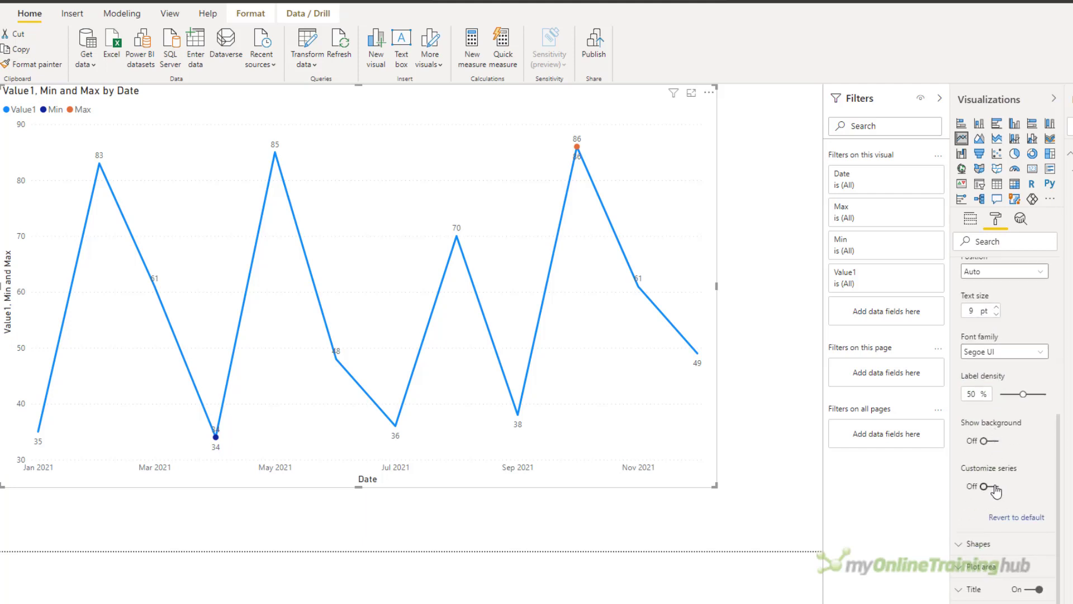
Step: Customize data labels per series: hide Value1's labels and place Min's label under its point
click(984, 487)
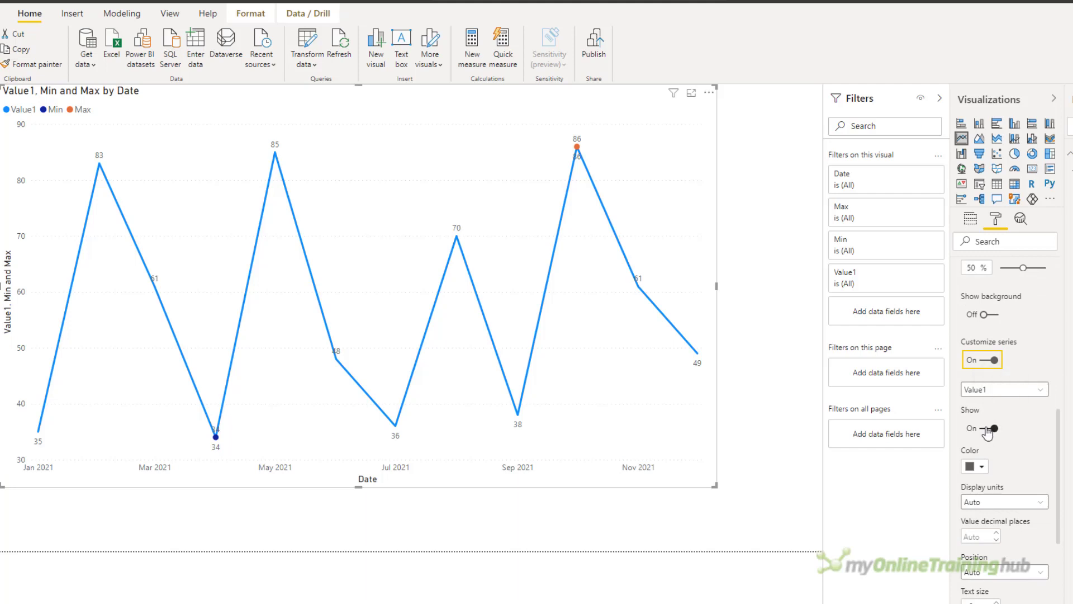
click(983, 428)
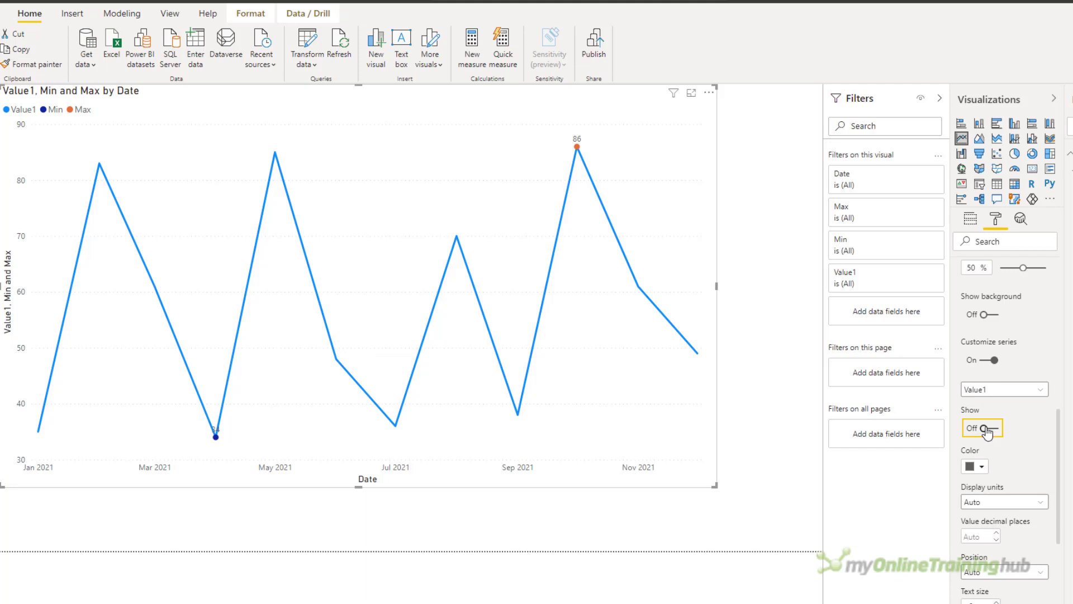
mouse_move(1026, 433)
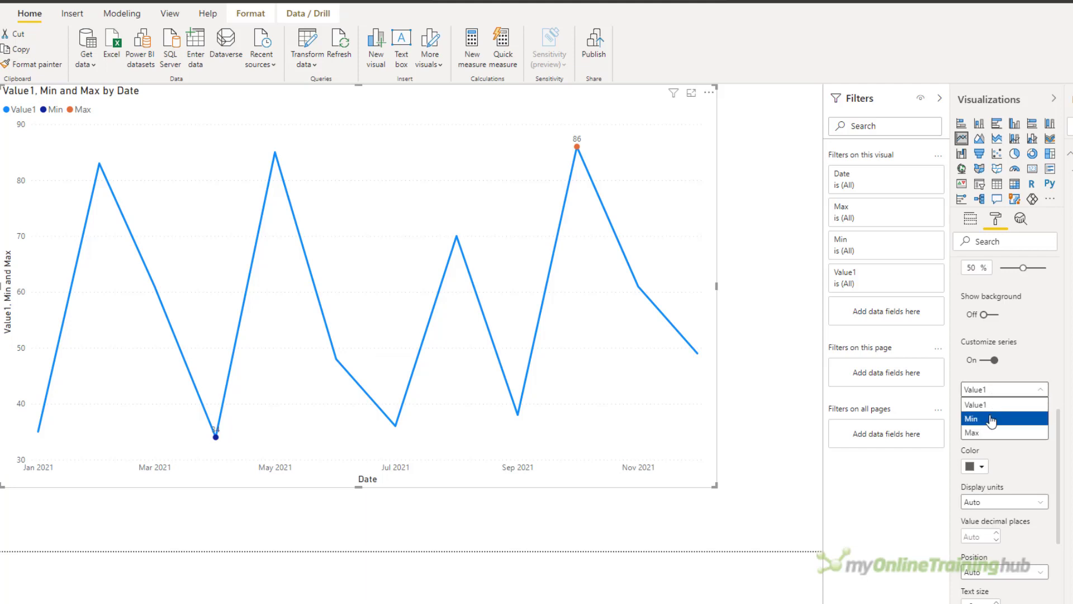
click(970, 418)
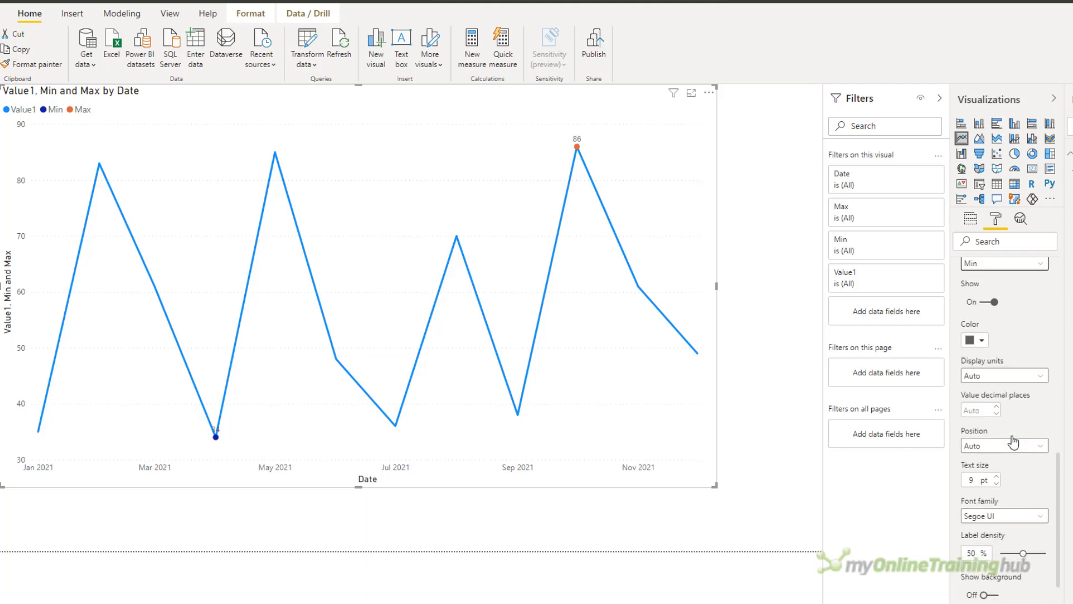
click(1004, 444)
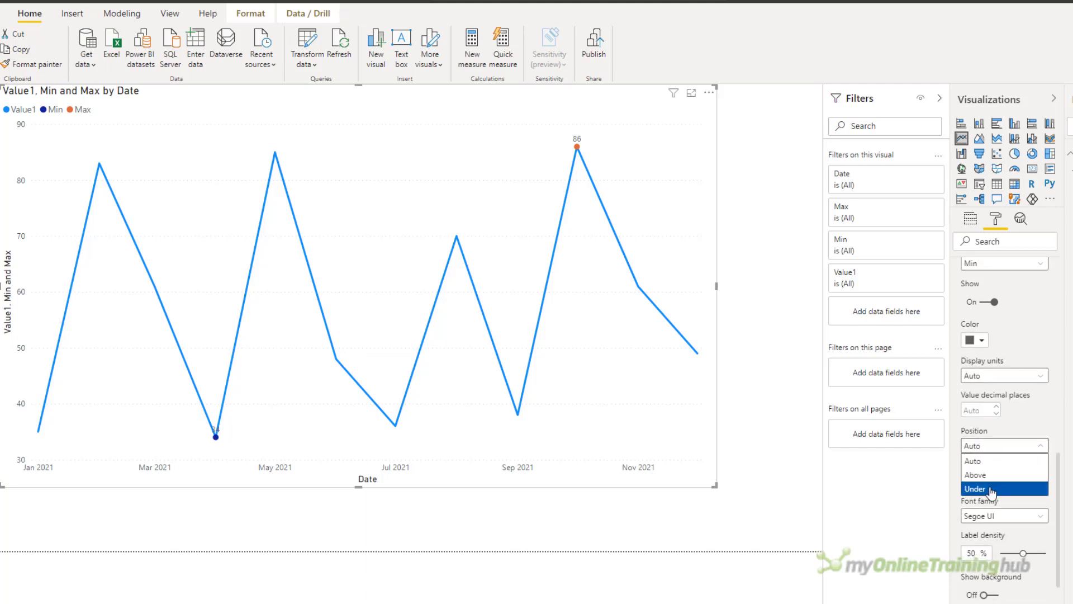
click(974, 489)
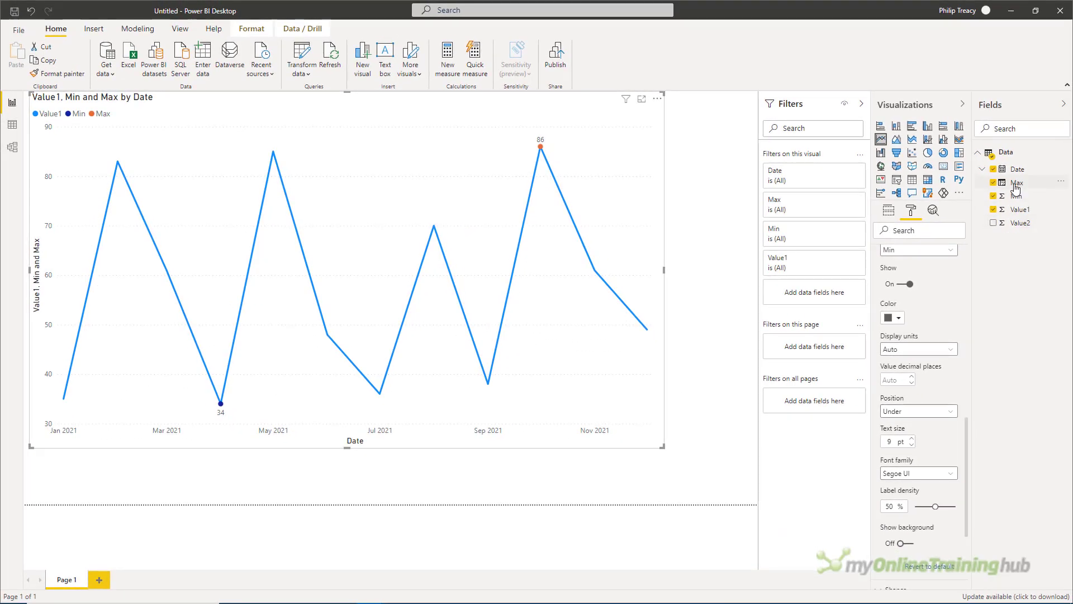
Step: Format the Max column as 0" (Max)" and begin a similar format for Min
click(1017, 182)
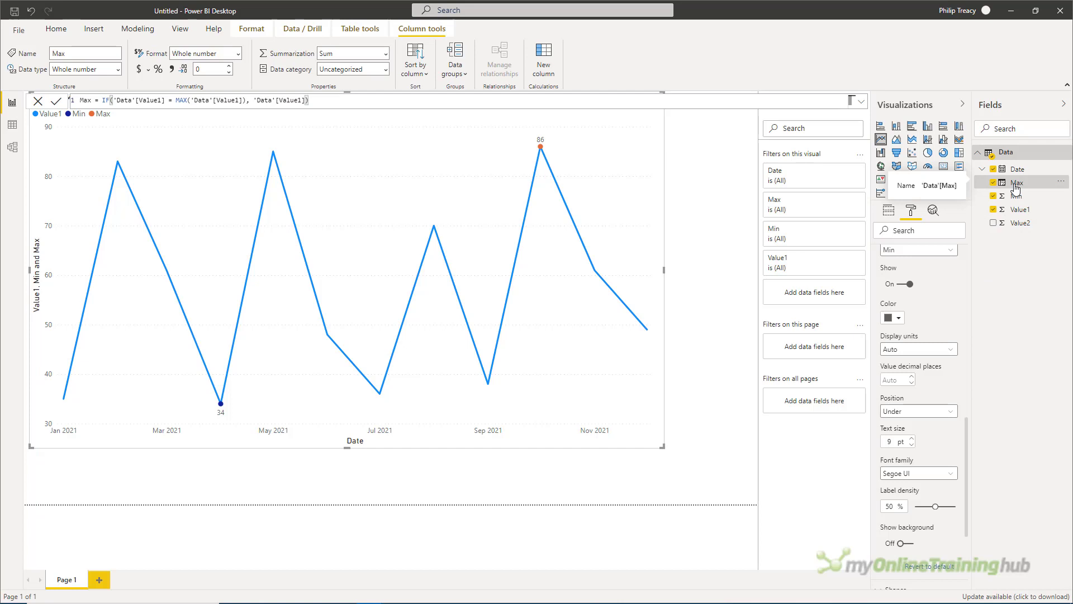
click(1019, 182)
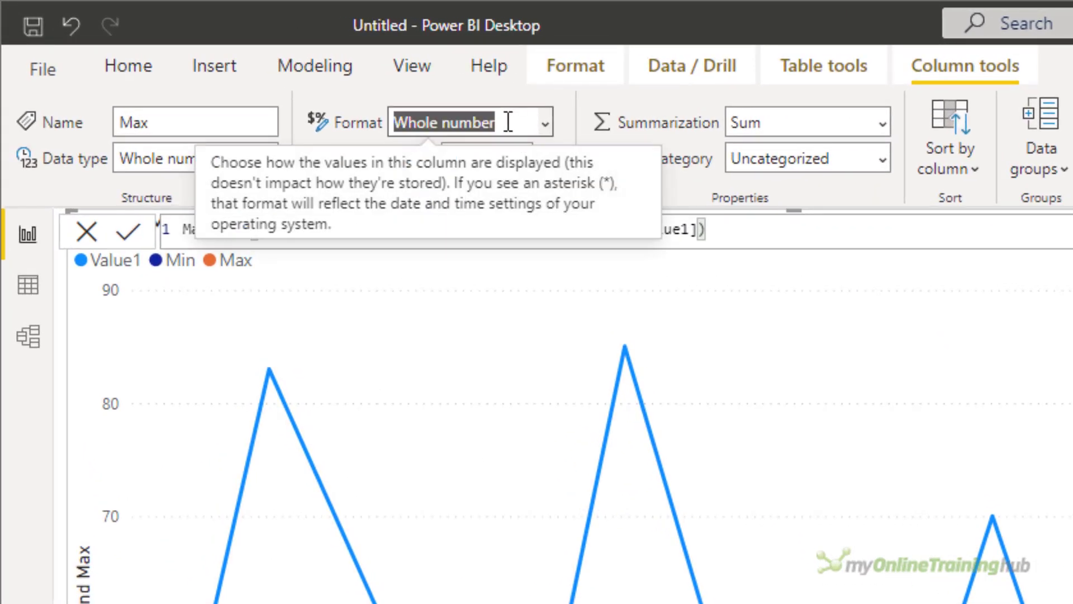
text(0" (Max)")
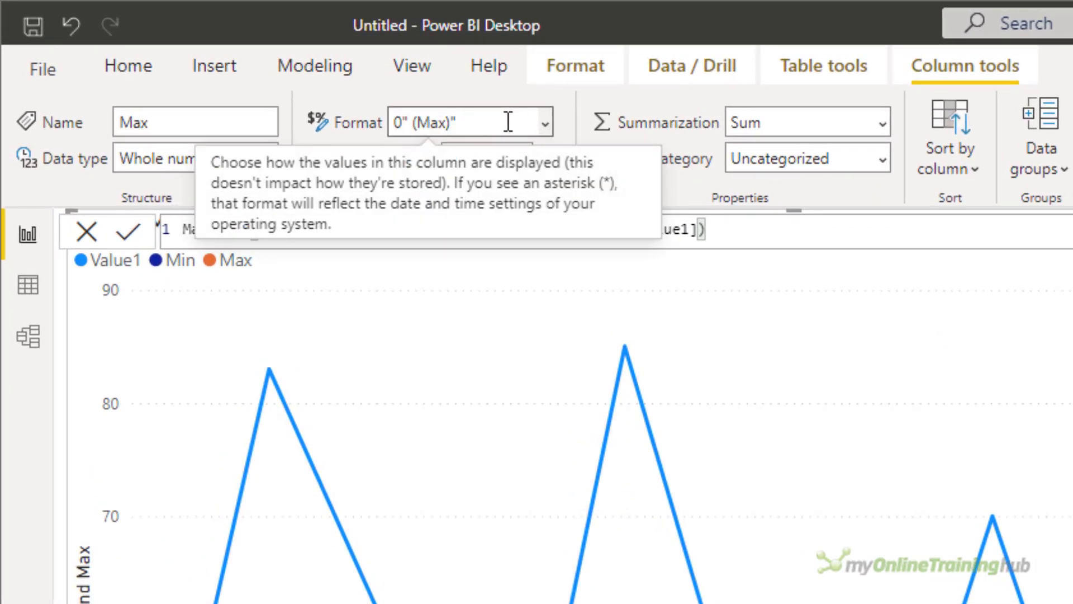
click(465, 122)
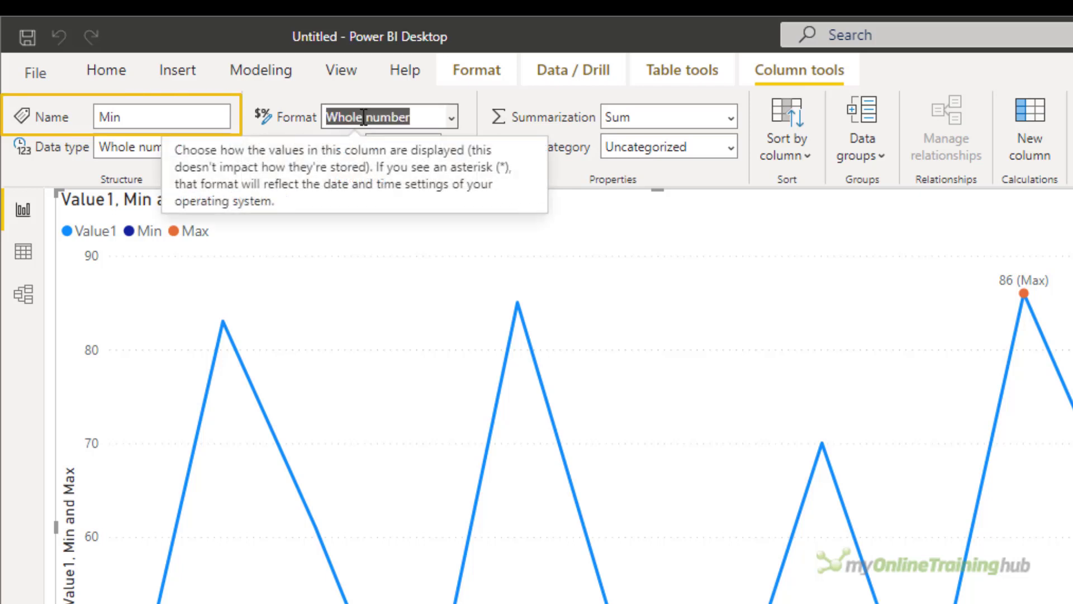
text(0)
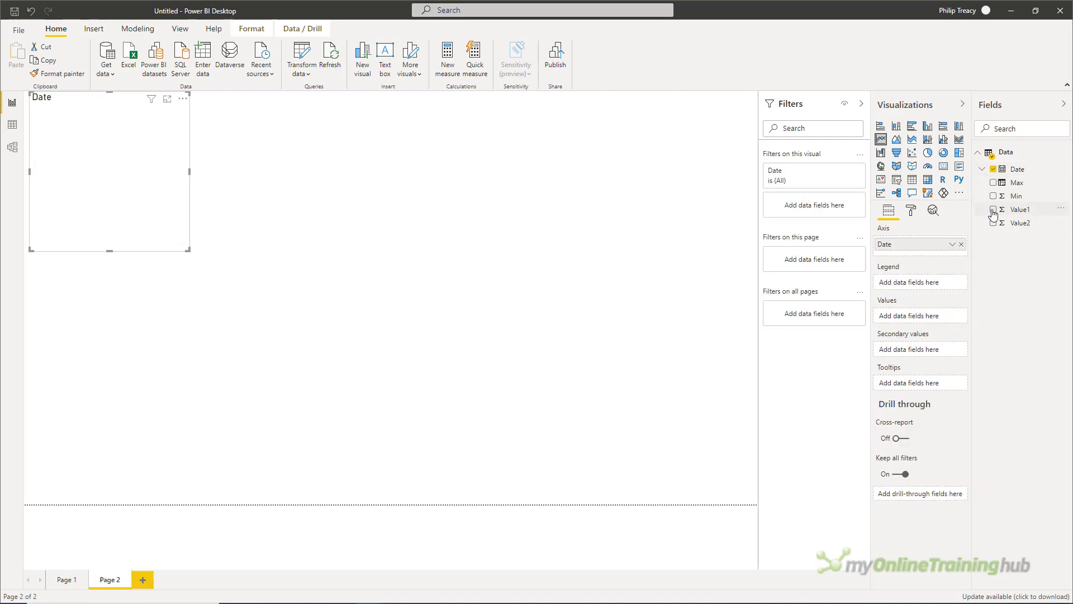
Step: Plot Value1 against Date as a line chart on the new page
click(992, 209)
text(Promotion =)
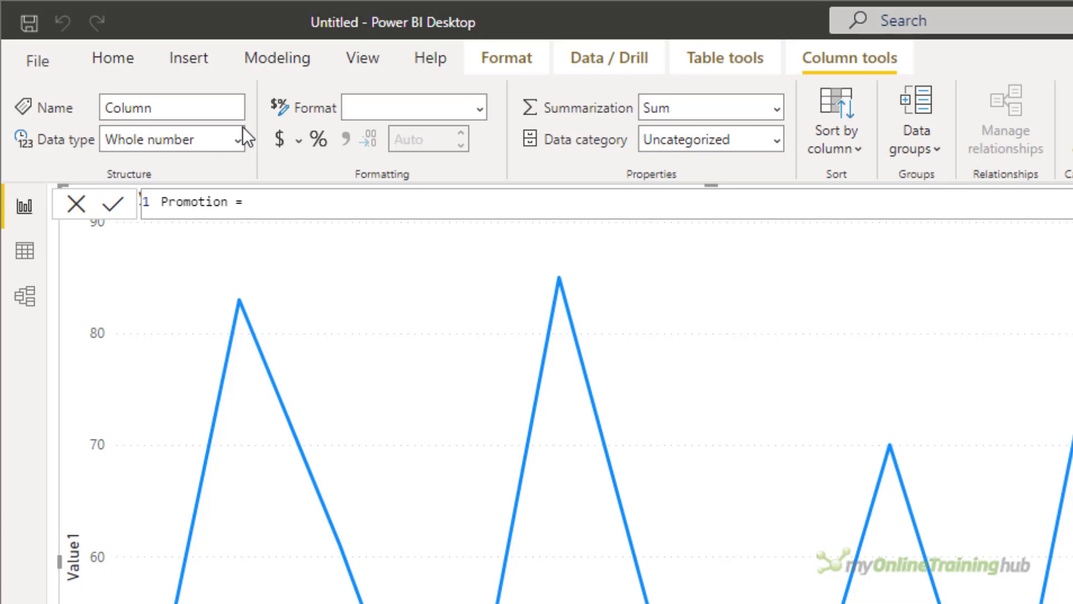
Step: Define Promotion = IF(MONTH('Data'[Date]) = 5 || MONTH('Data'[Date]) = 8, 'Data'[Value1])
click(250, 201)
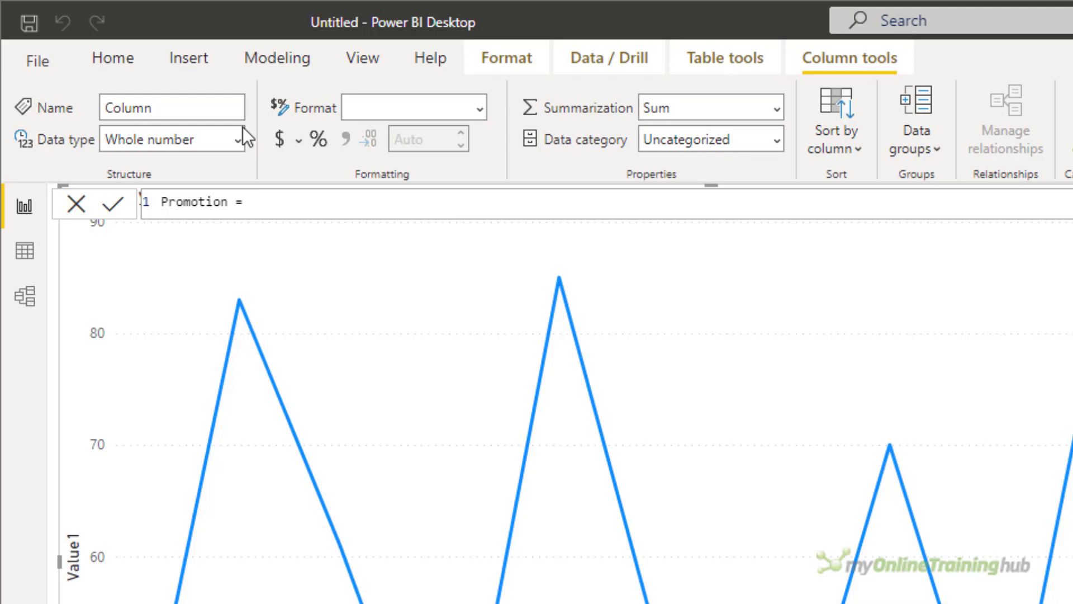
text(IF(MONTH)
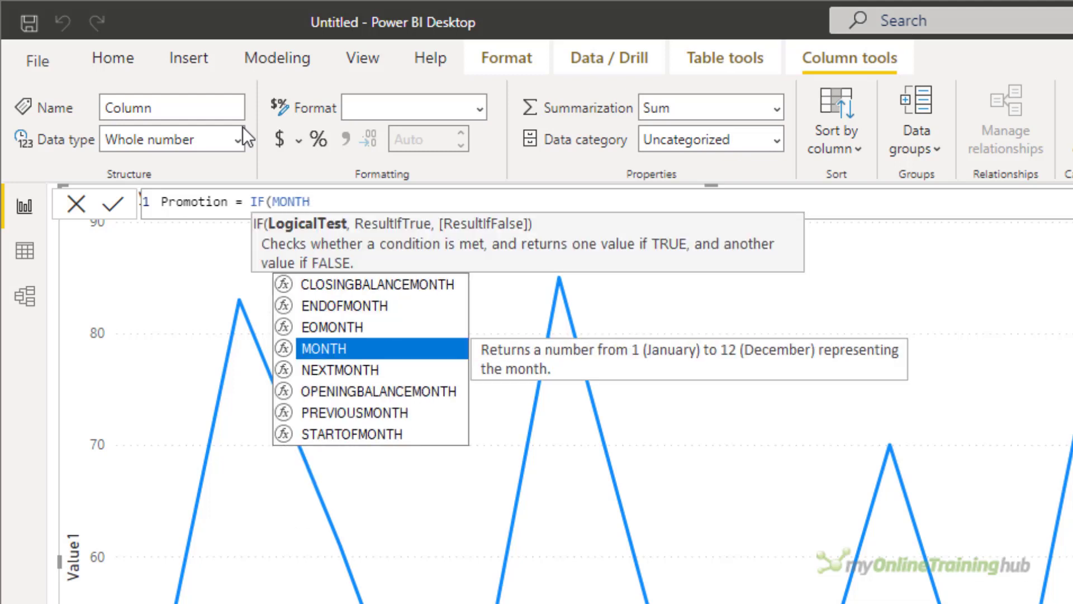
text(('Data'[Date]) = 5 ||)
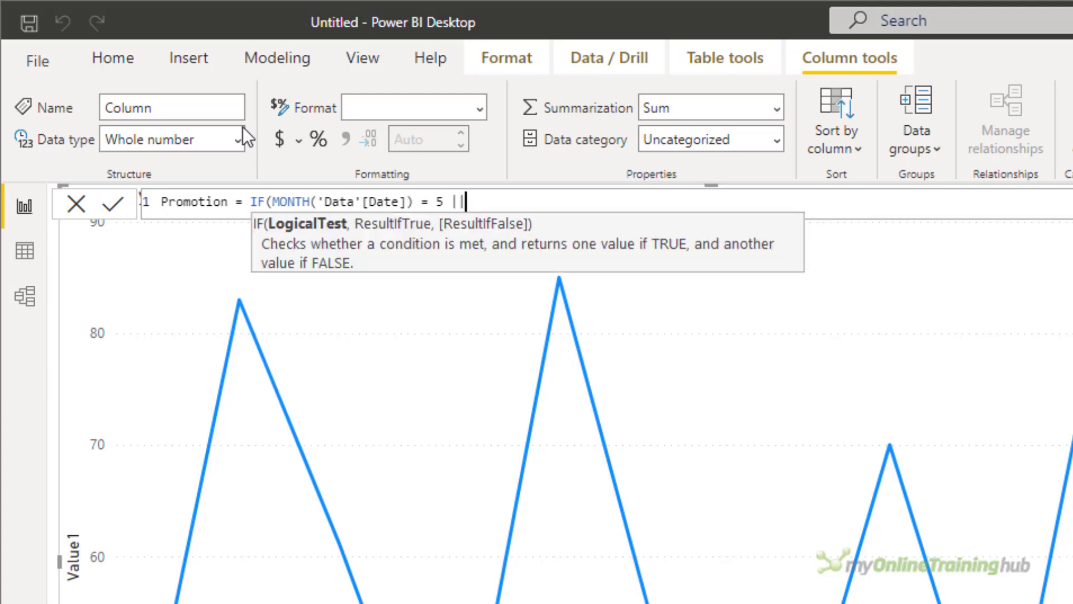
text(MONTH()
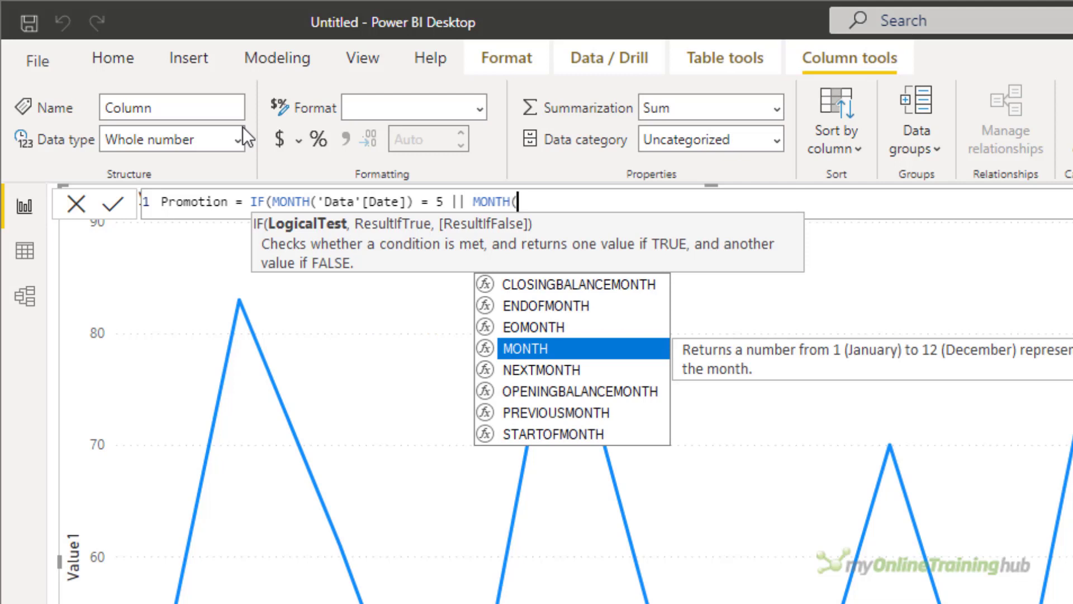
text('Data'[Date])
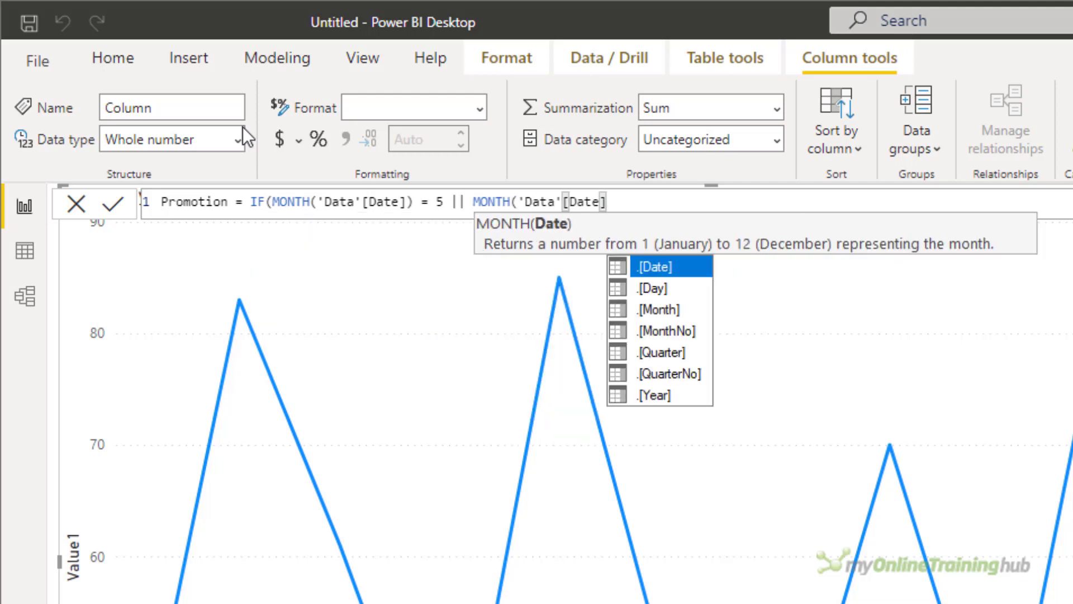
text(= 8)
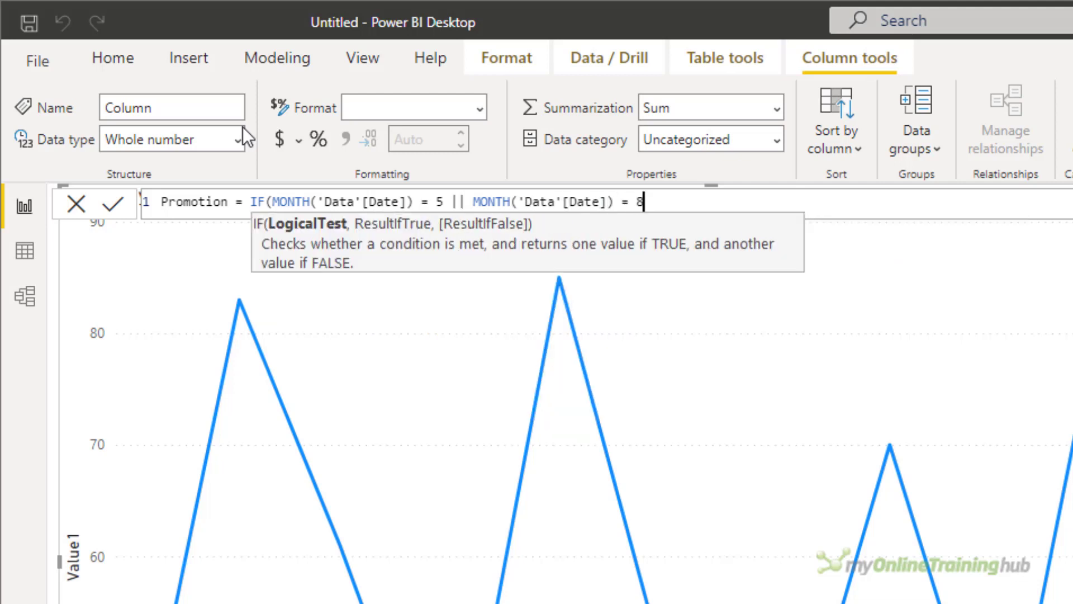
text(, 'Data'[Value1])
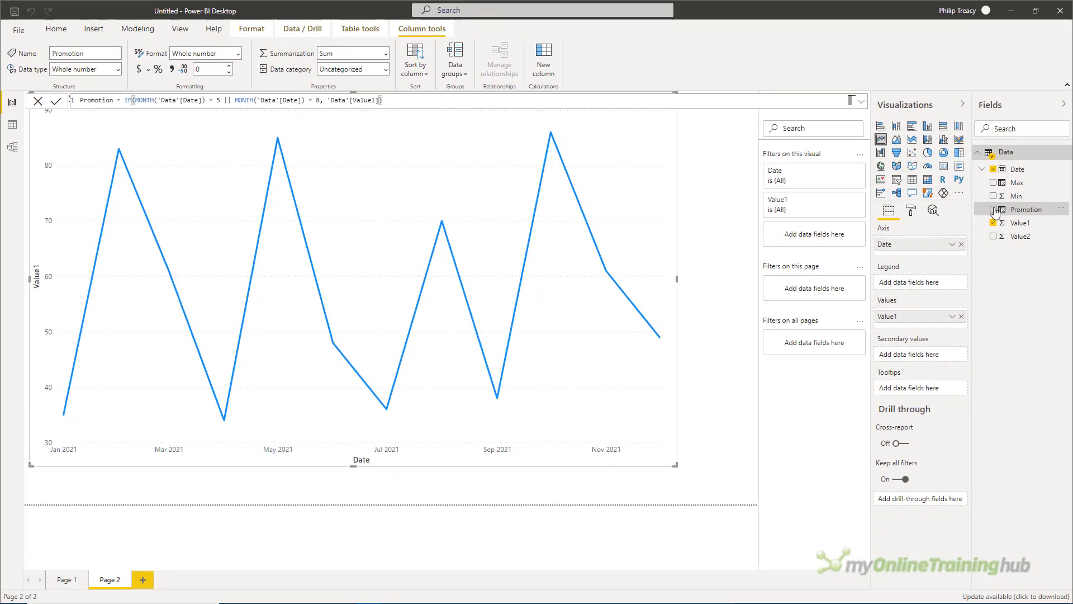
Step: Add Promotion to the chart and thin its line in per-series Shapes formatting
click(994, 209)
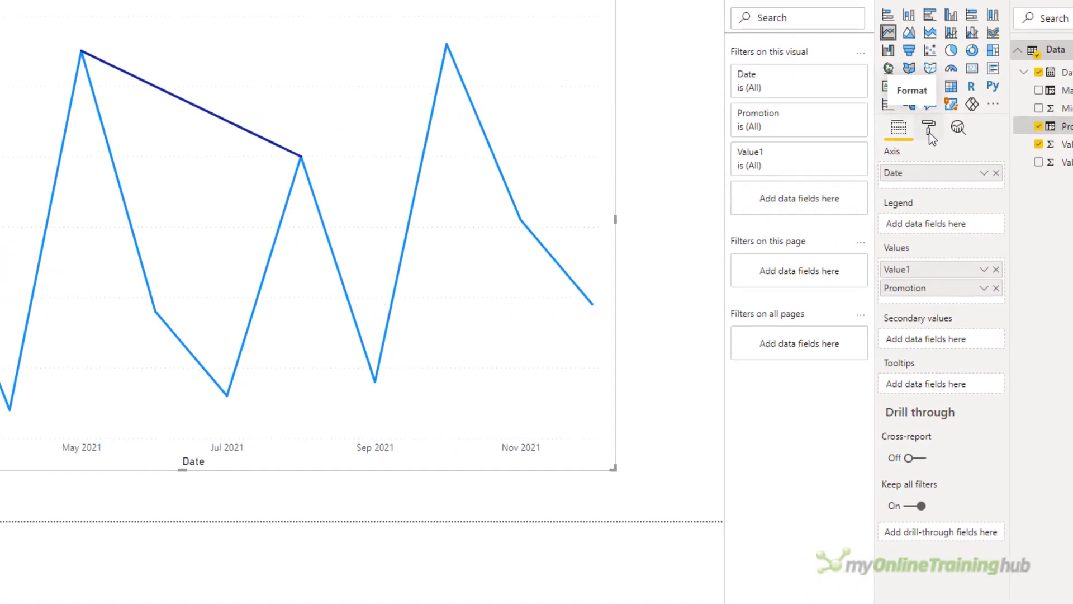
click(929, 125)
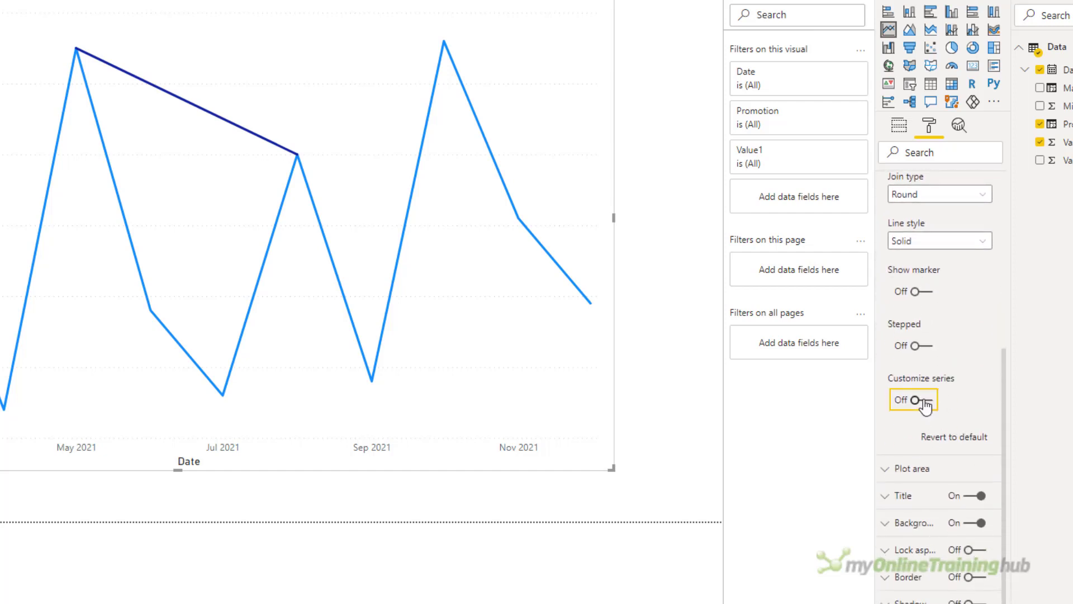
click(910, 400)
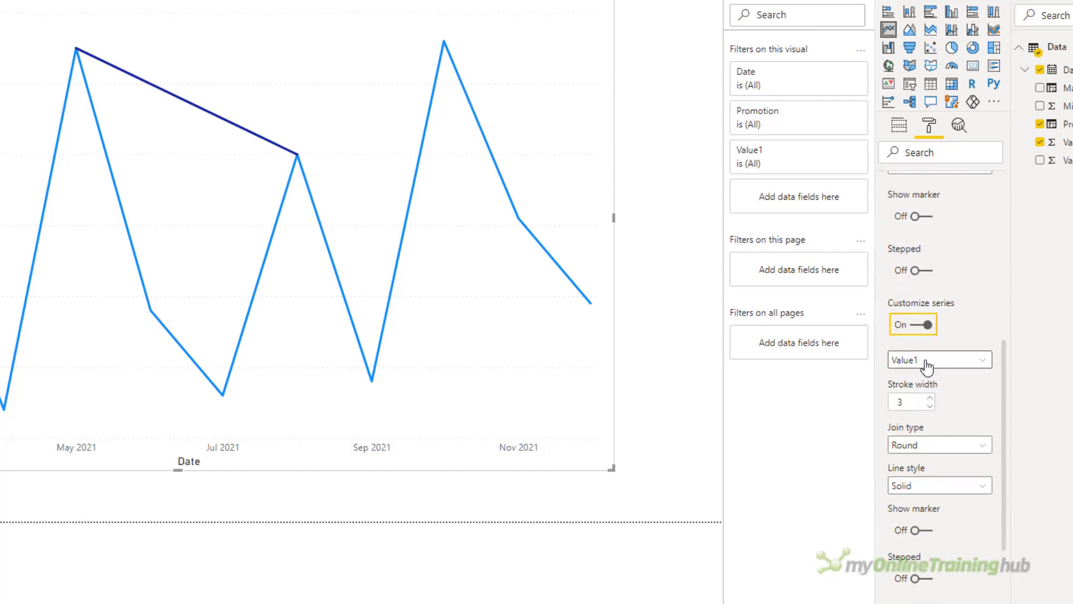
click(939, 359)
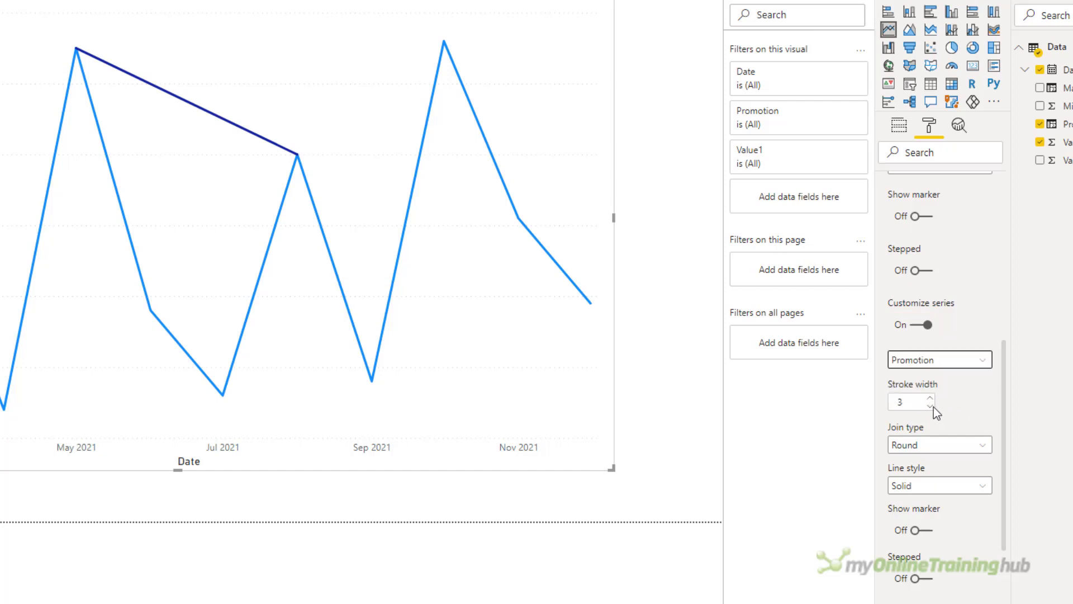
click(929, 405)
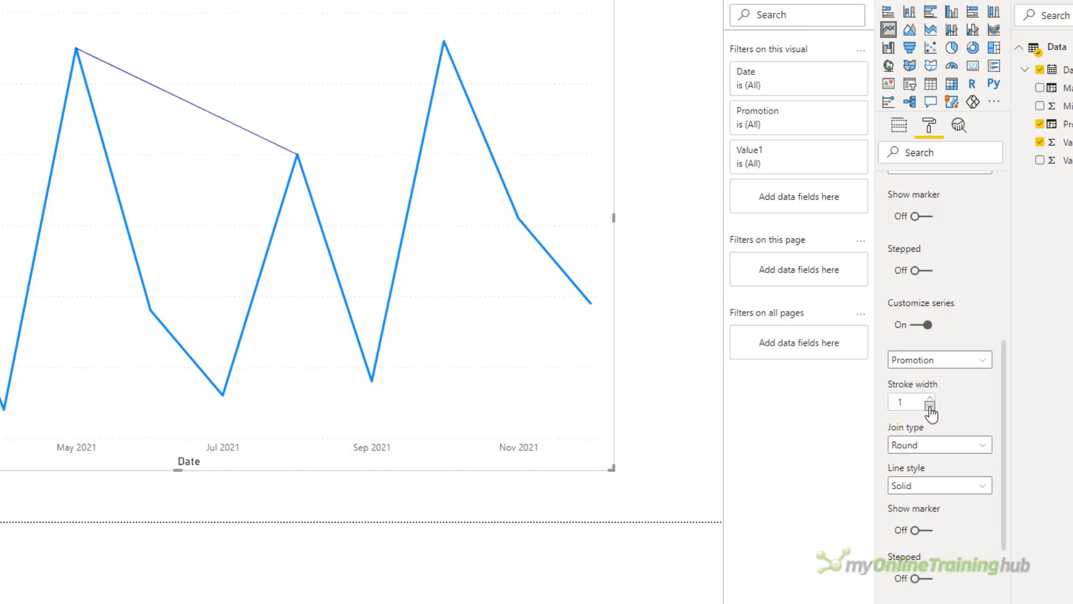
click(928, 406)
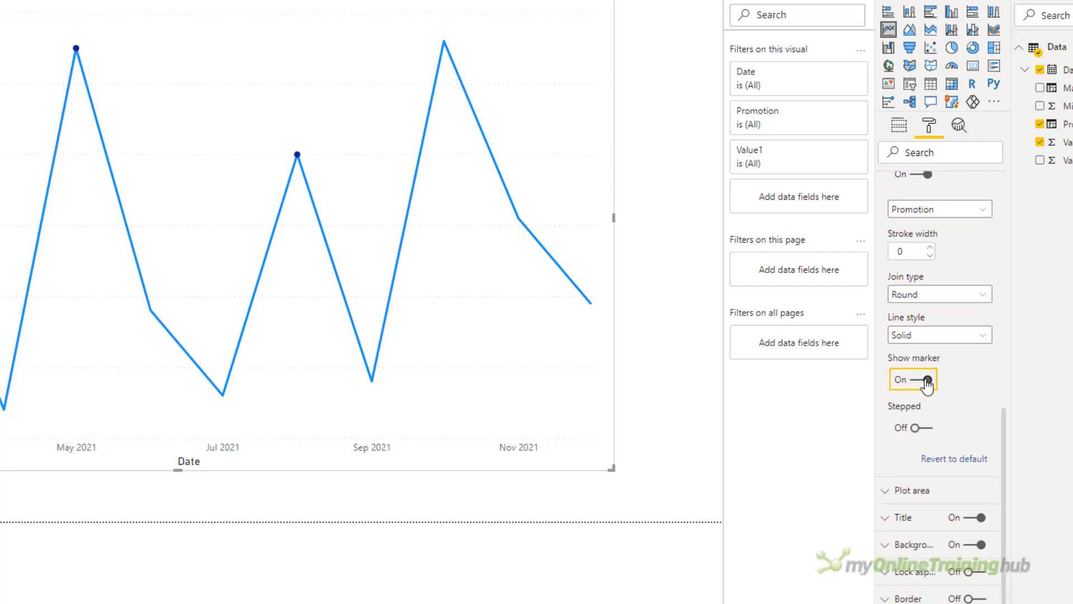
Step: Show markers for the Promotion series and enlarge them one size
click(926, 379)
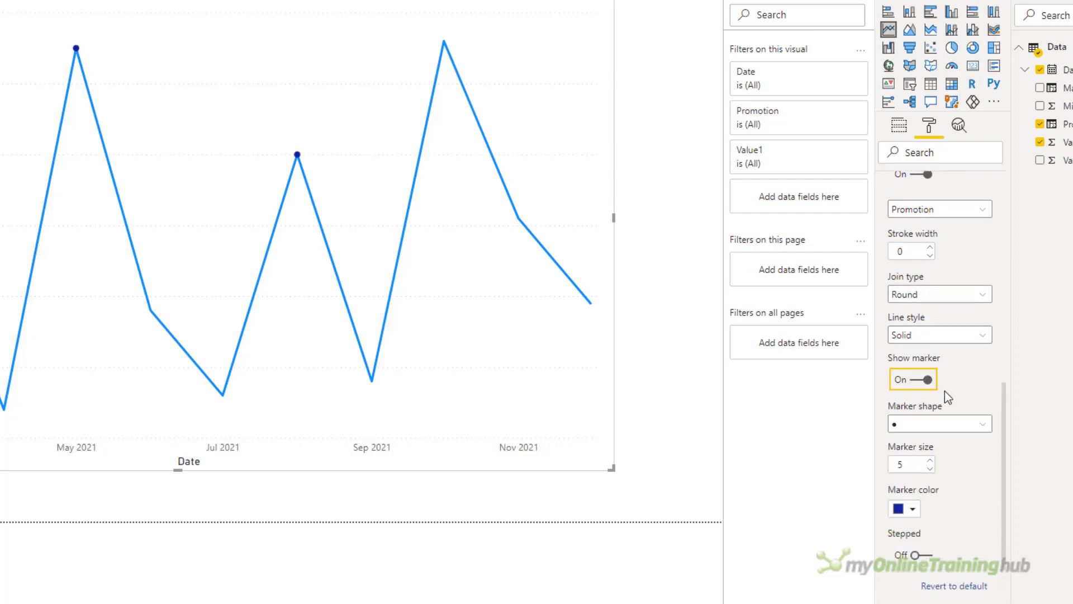
scroll(down, 3)
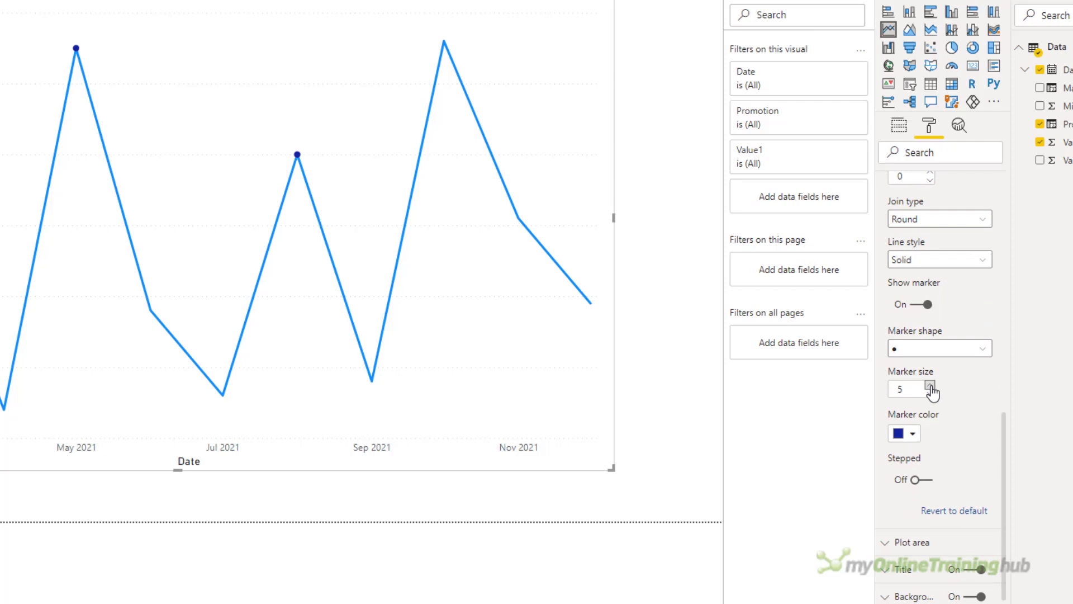
click(904, 433)
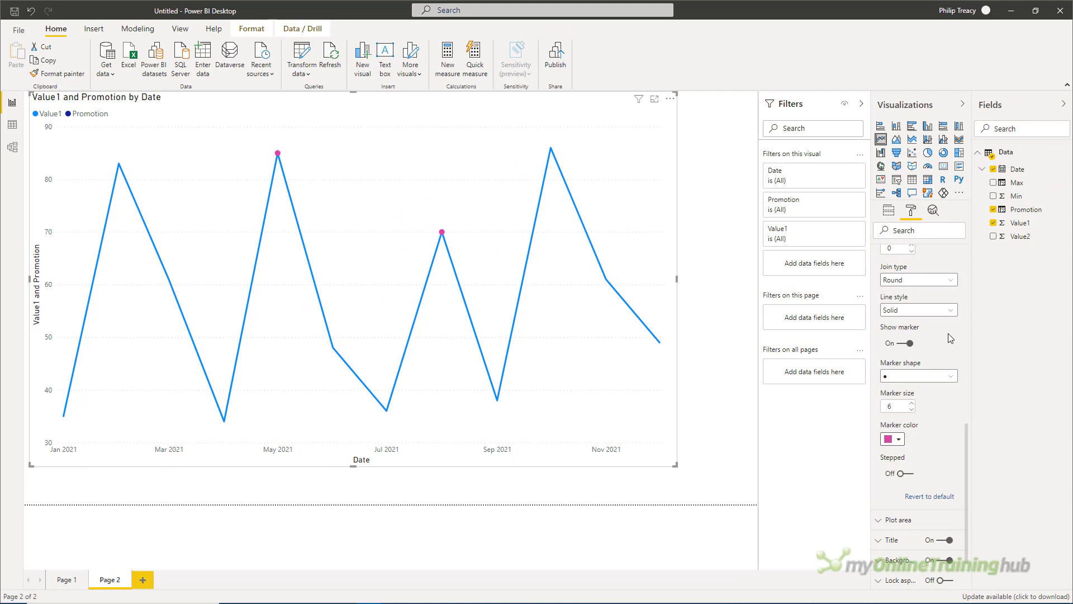
click(87, 114)
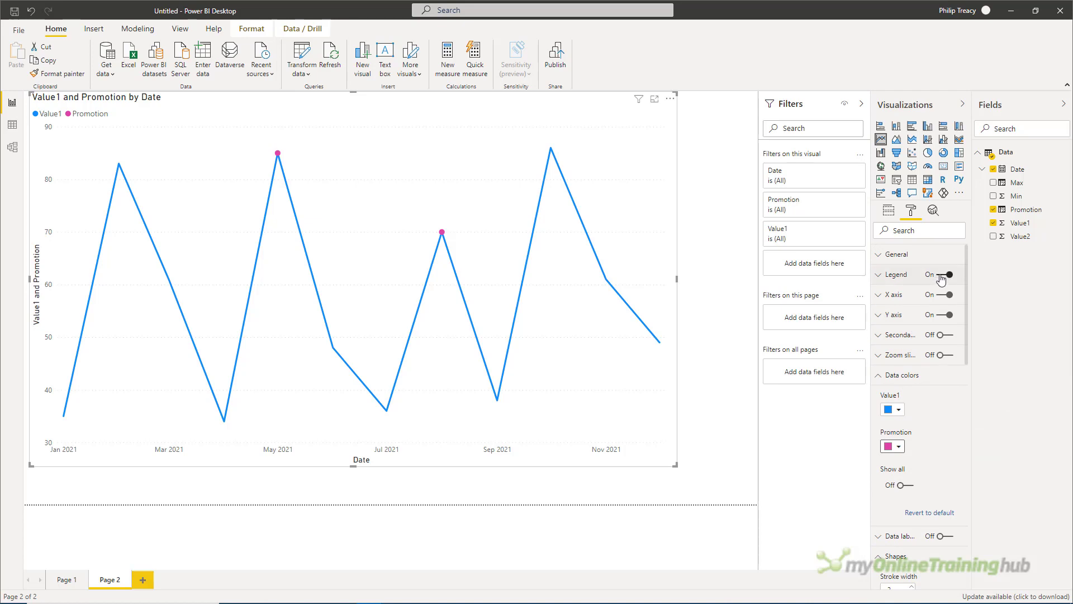
Step: Hide the chart legend and start a custom "Pro... format on the Promotion column
click(948, 275)
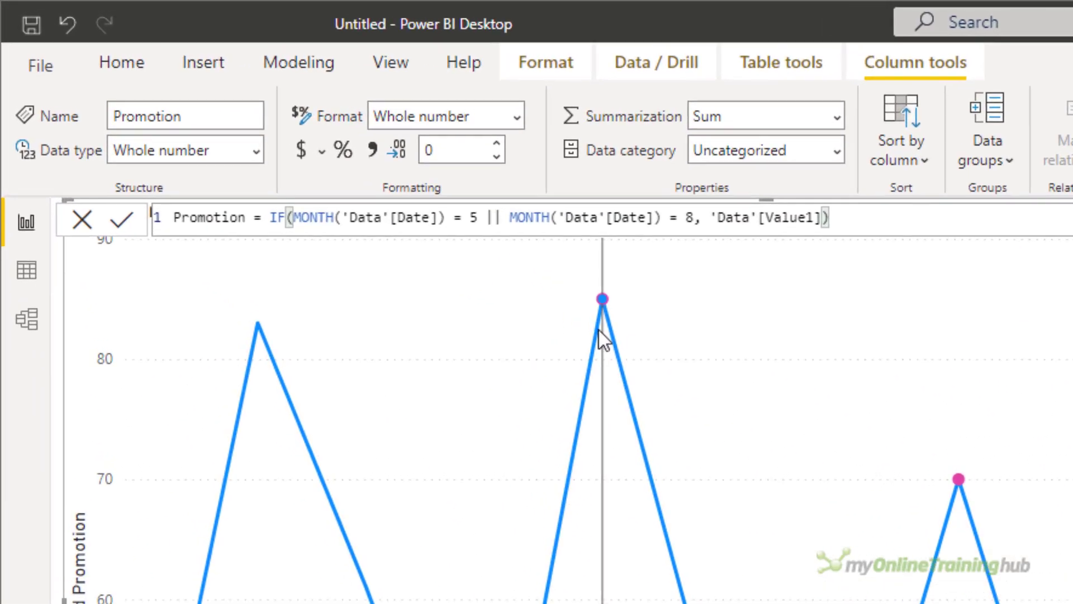
click(445, 115)
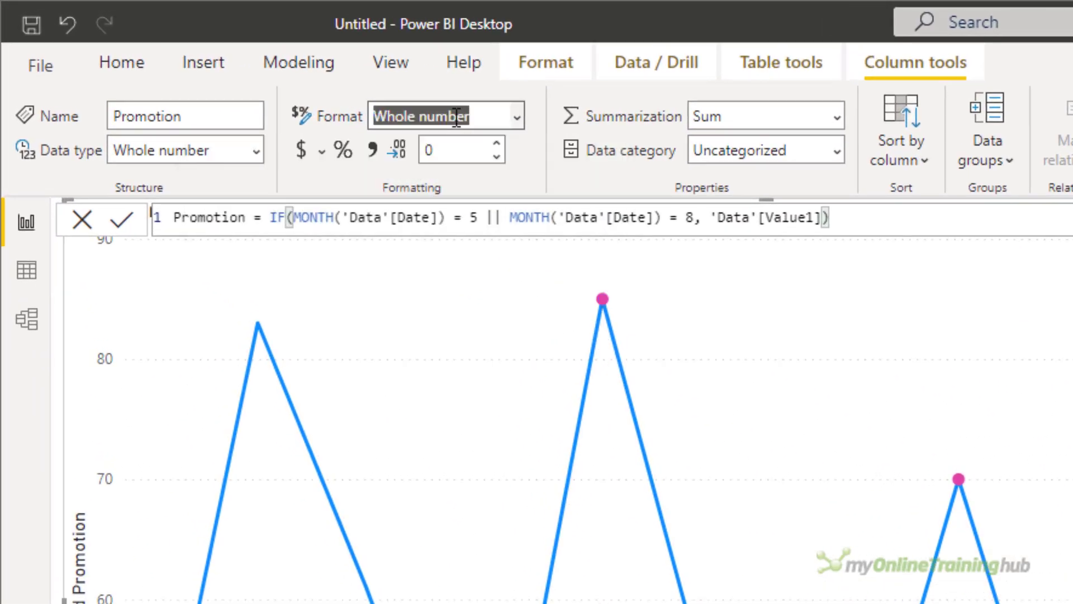
text("Pro)
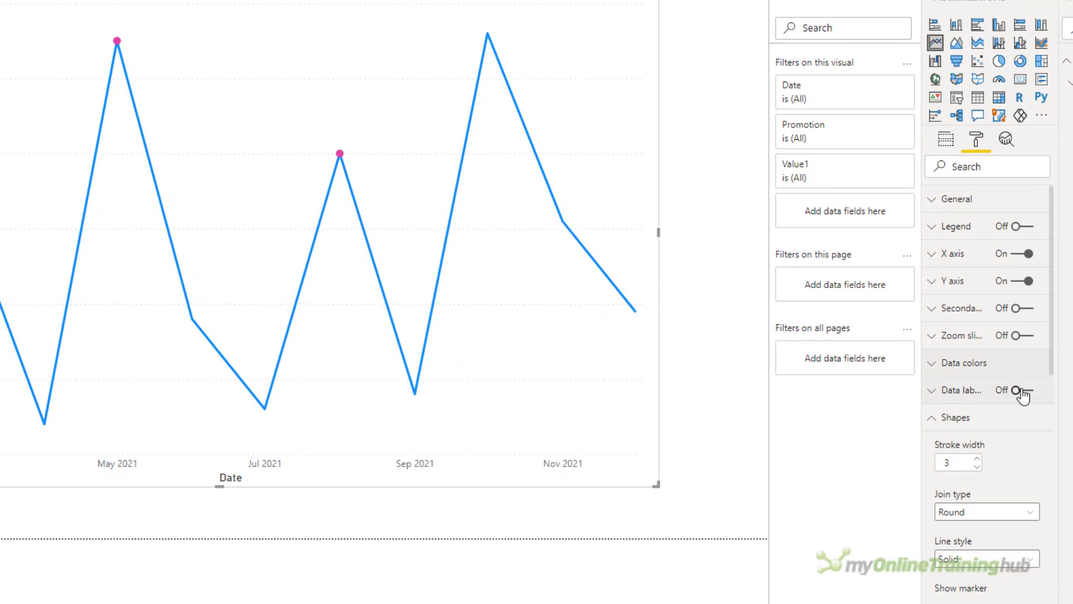
Step: Enable data labels per series: hide Value1 labels and place Promotion labels above the points
click(1028, 389)
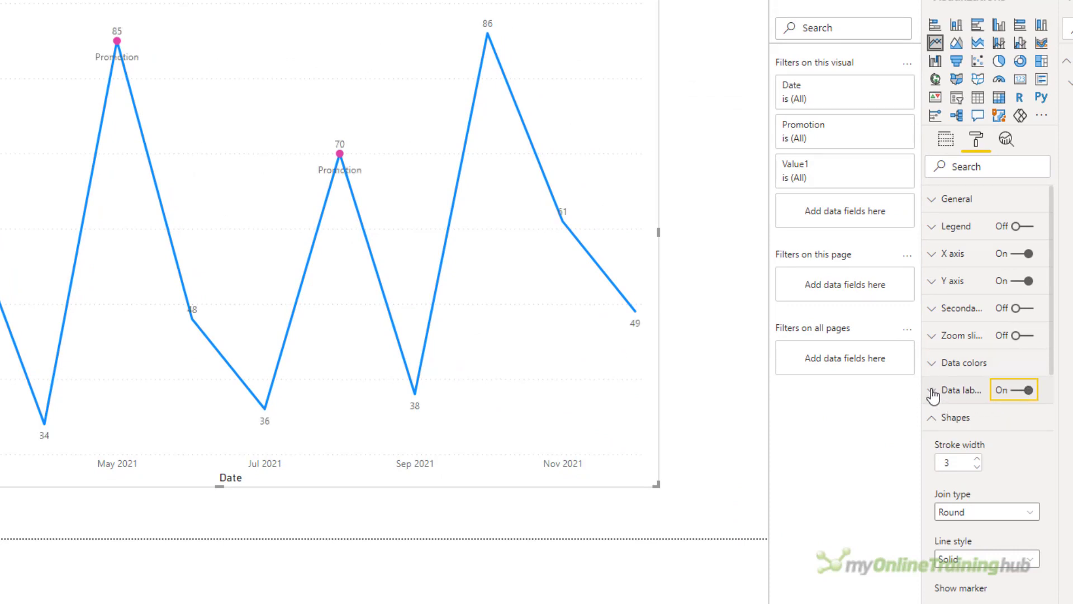
click(932, 389)
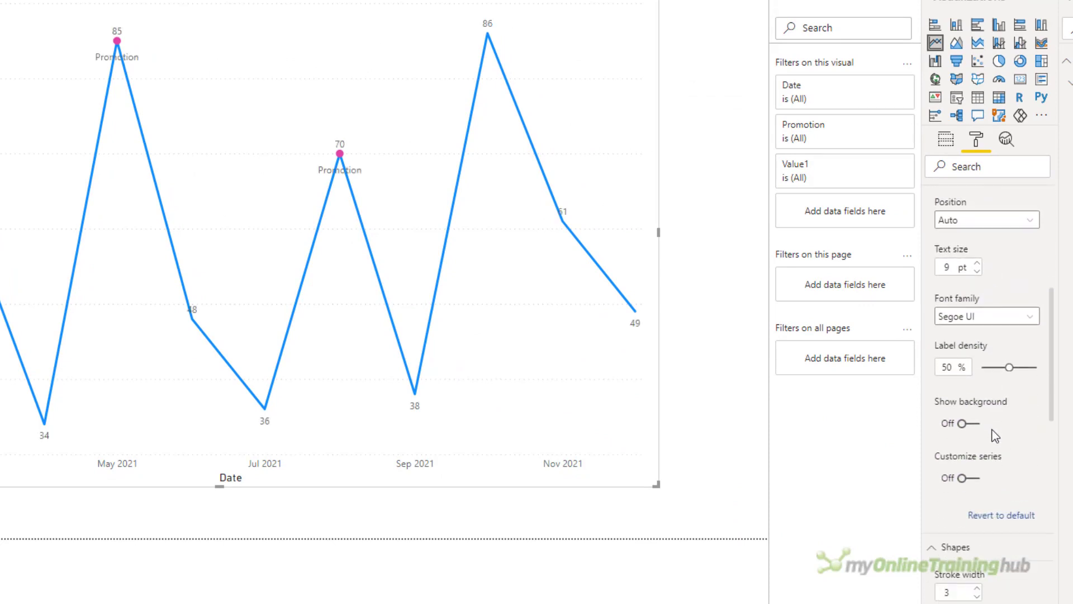
scroll(down, 3)
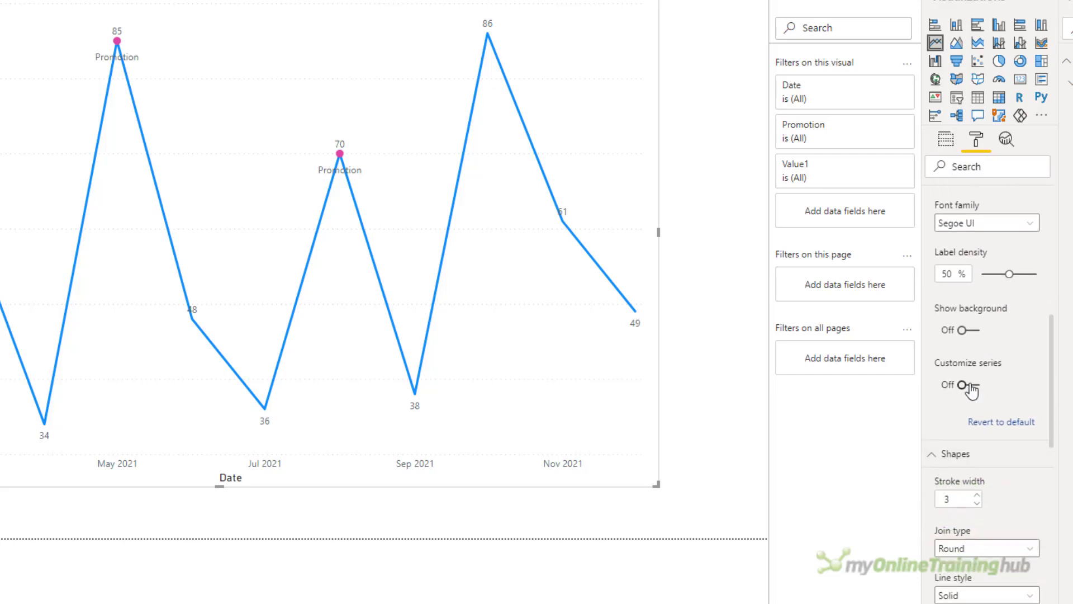
click(957, 385)
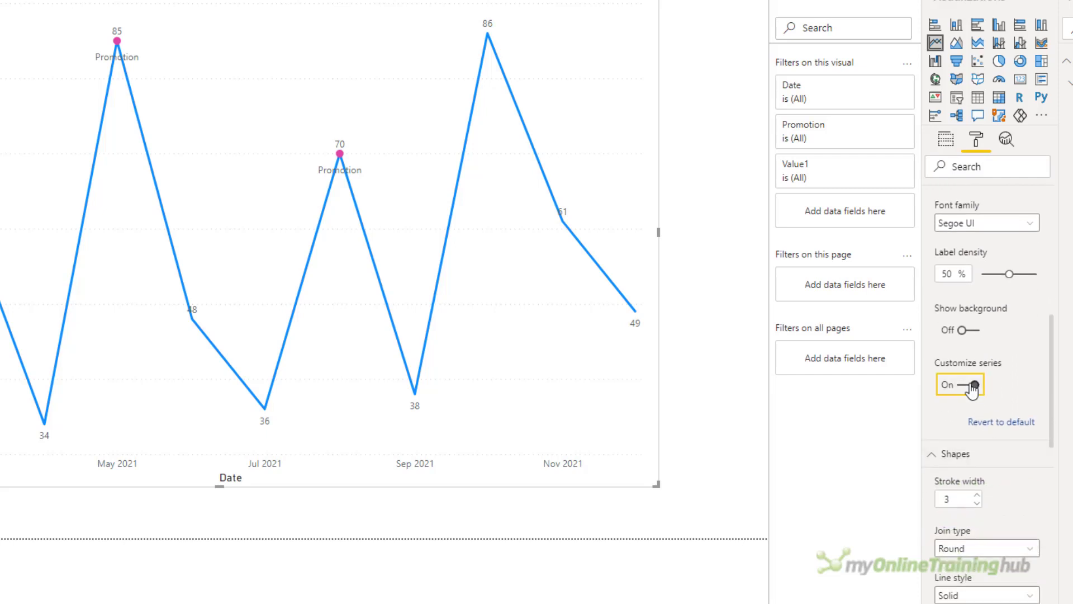
click(968, 384)
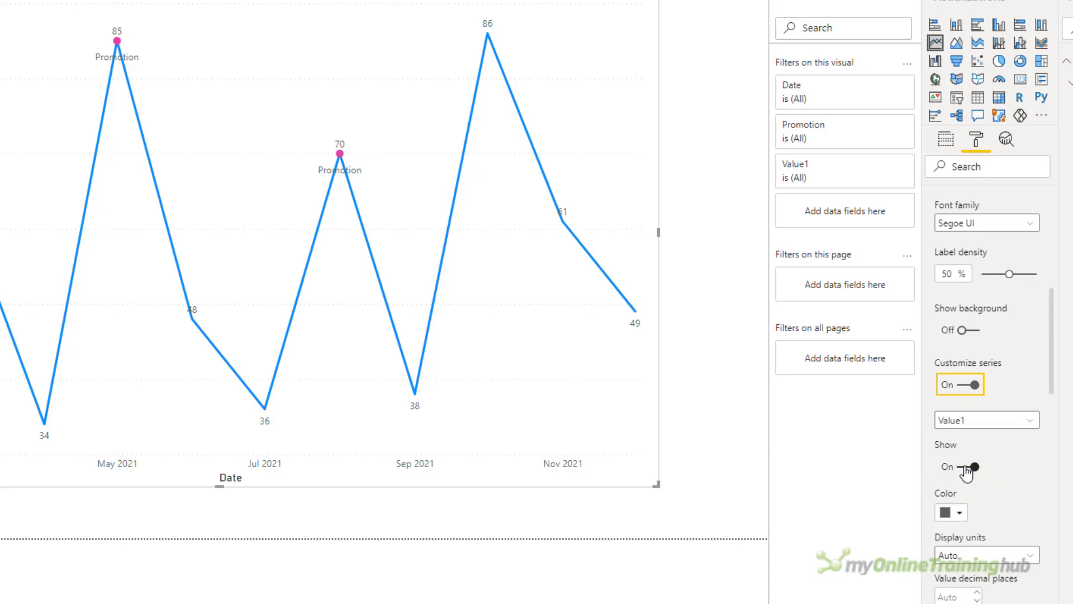
click(975, 466)
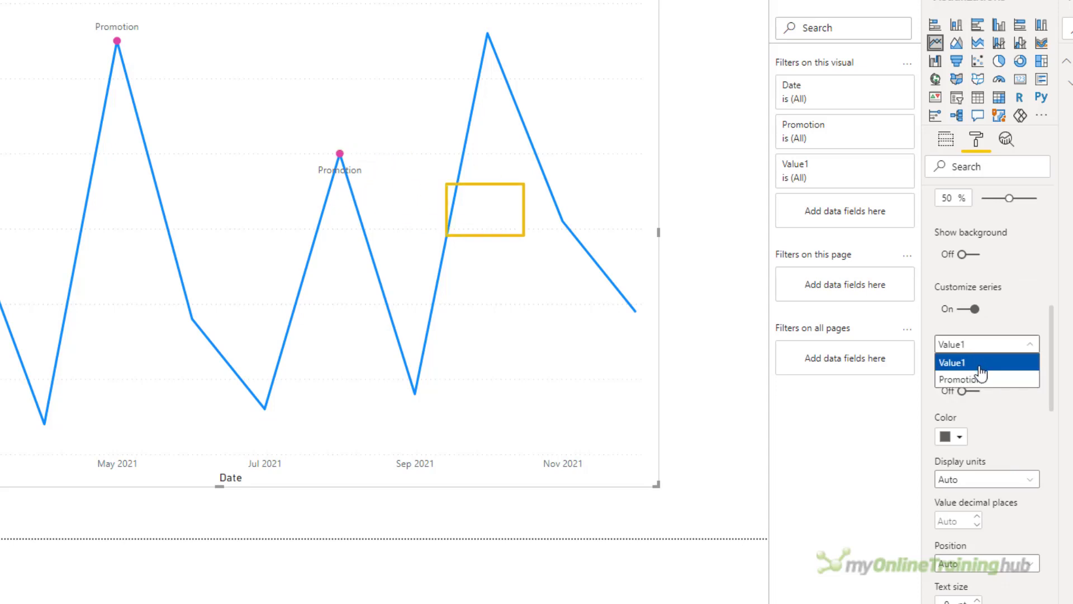
click(962, 379)
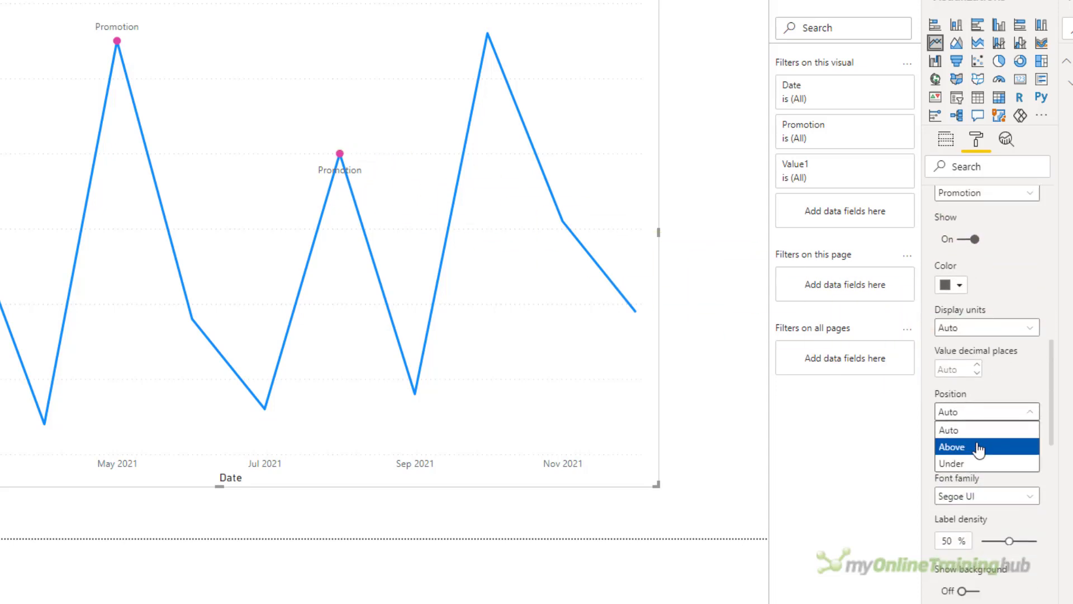
click(952, 446)
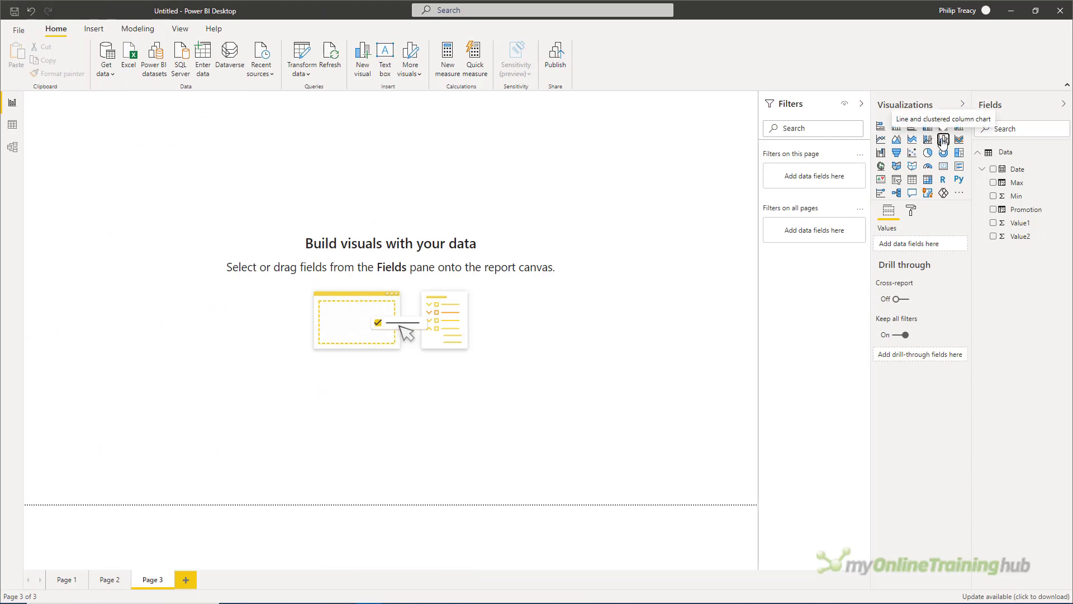
Step: Add a line and clustered column chart with Value1 by Date as columns and Max, Min as lines
click(943, 138)
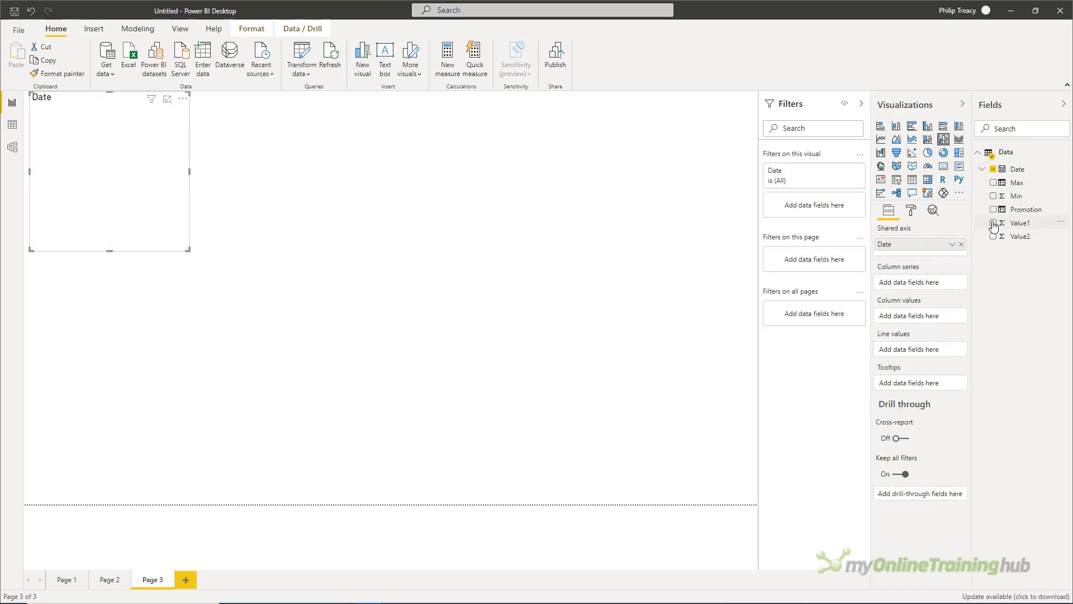
click(994, 224)
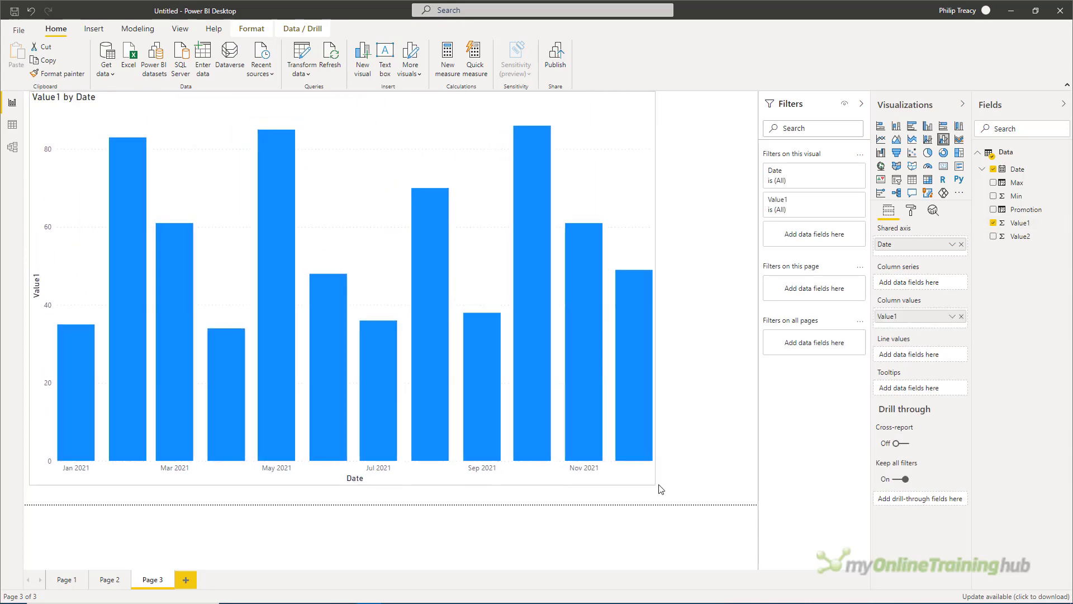
click(342, 287)
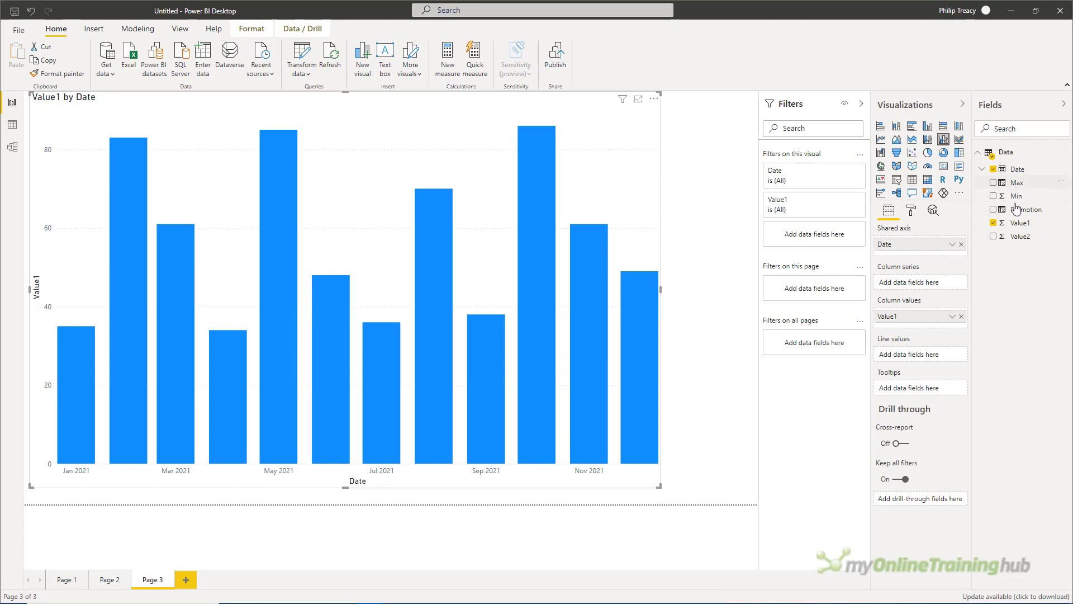
drag(1016, 182, 916, 354)
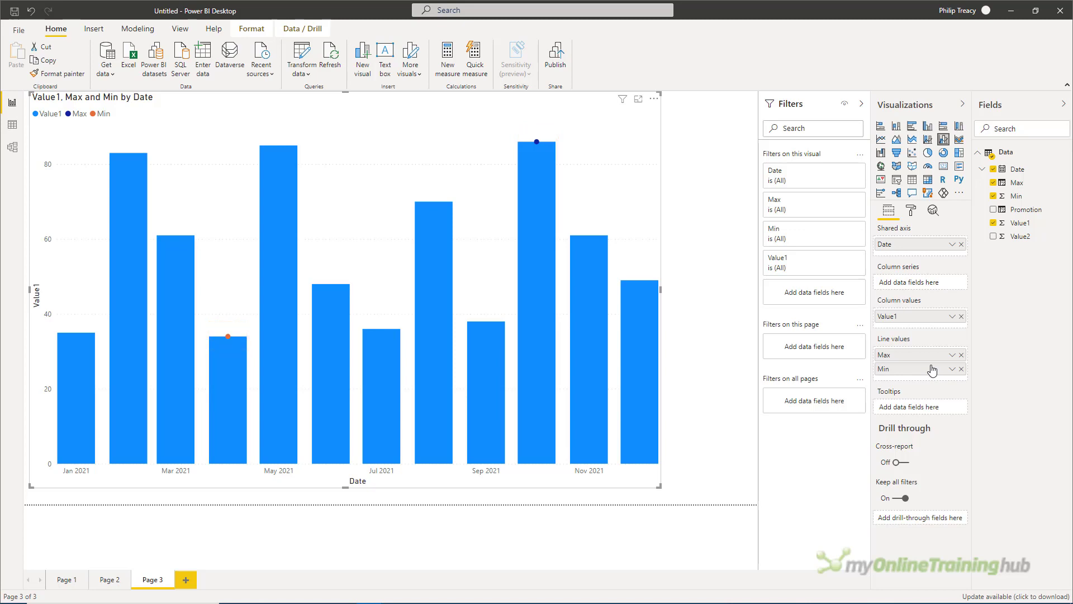
mouse_move(934, 337)
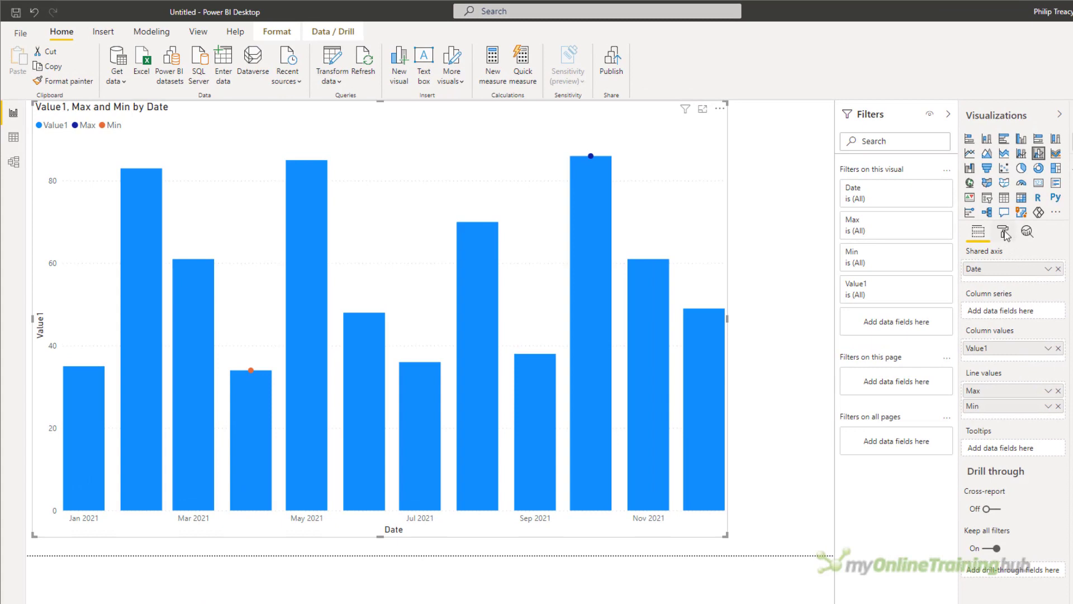
Step: Turn on per-series data labels, hide the Value1 column labels, and switch the legend off
click(1002, 230)
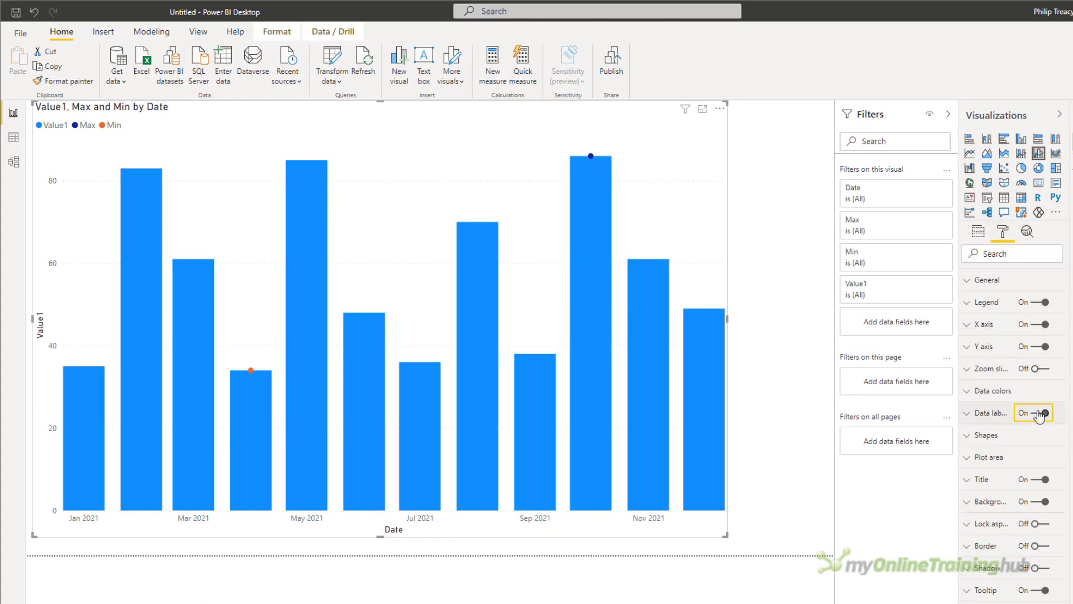
click(1041, 412)
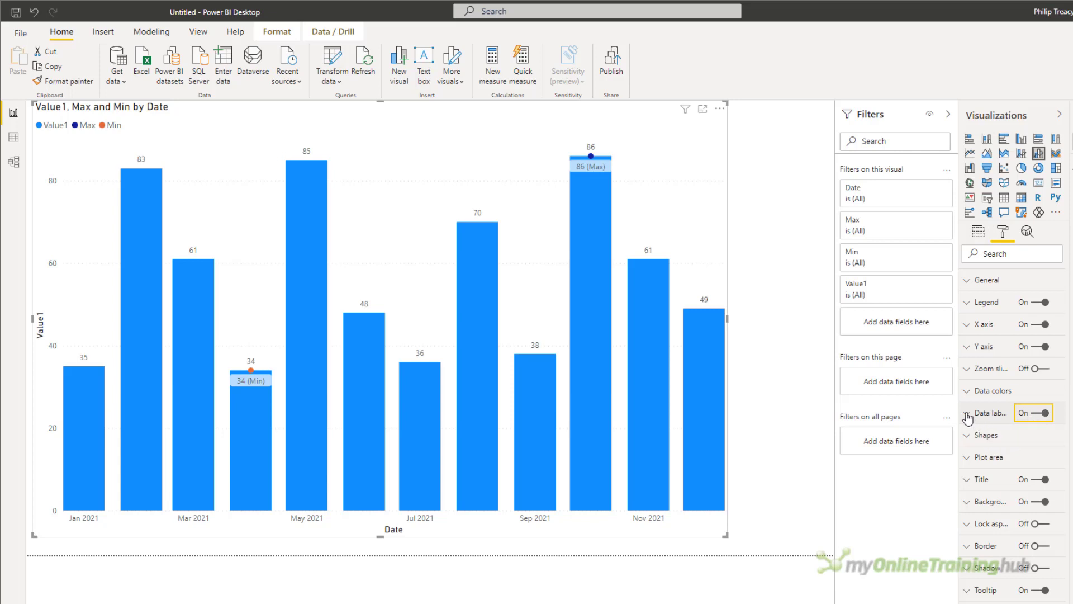
click(986, 412)
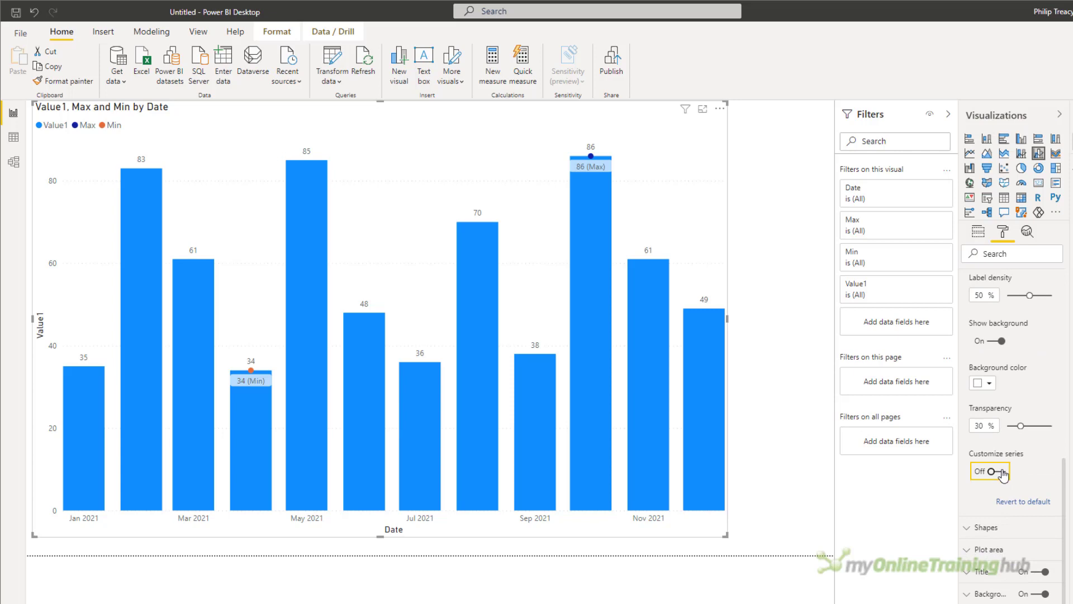
click(988, 472)
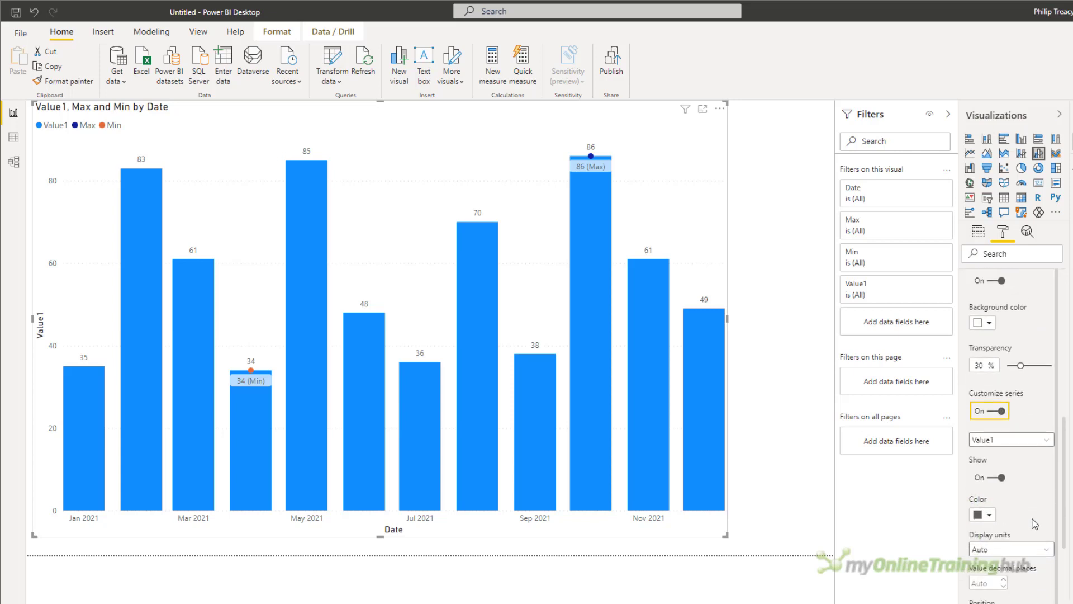
click(988, 475)
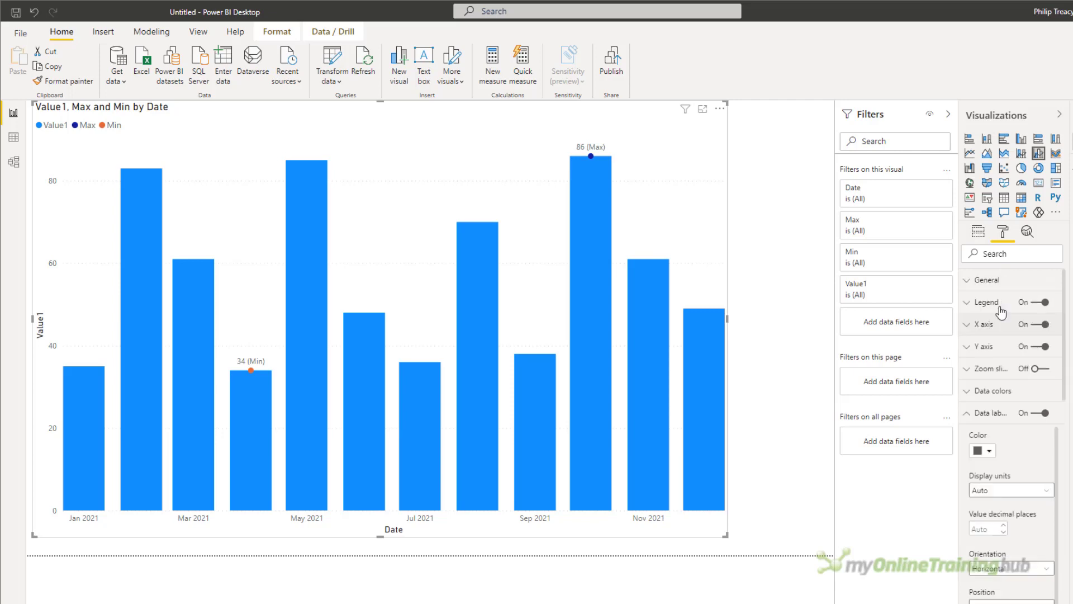
click(1034, 301)
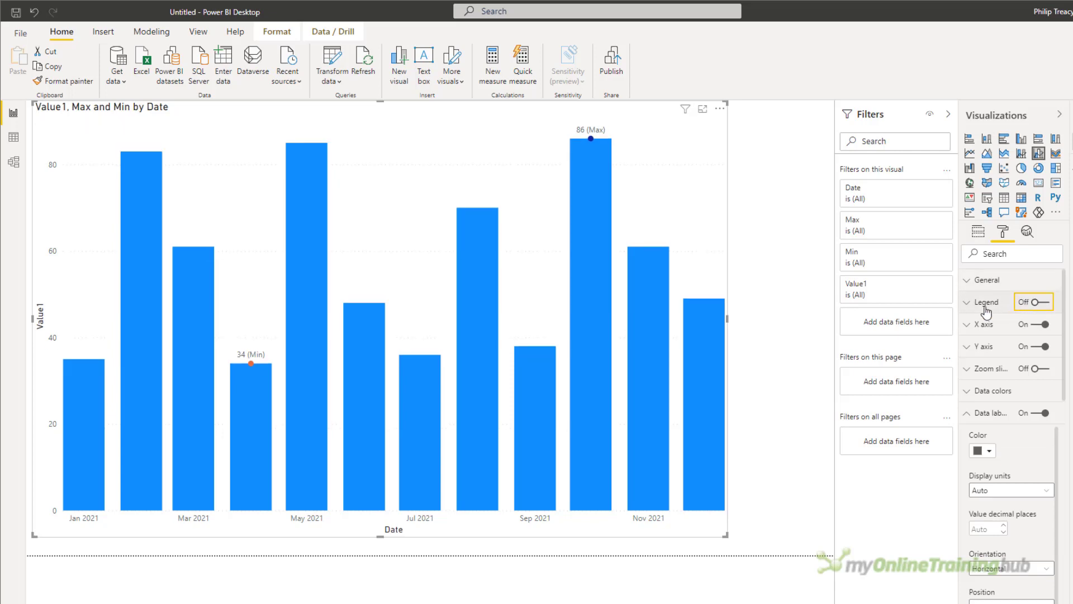
mouse_move(984, 302)
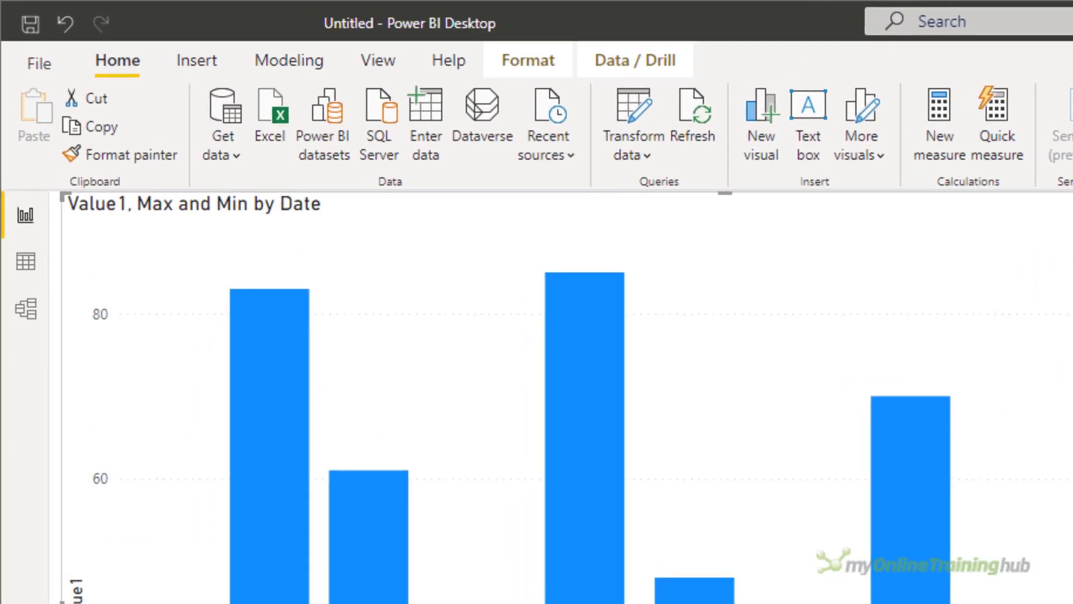
Step: Create a ColumnColors column with IF('Data'[Value1] = MAX(Data[Value1]), "#4B0082"
click(289, 60)
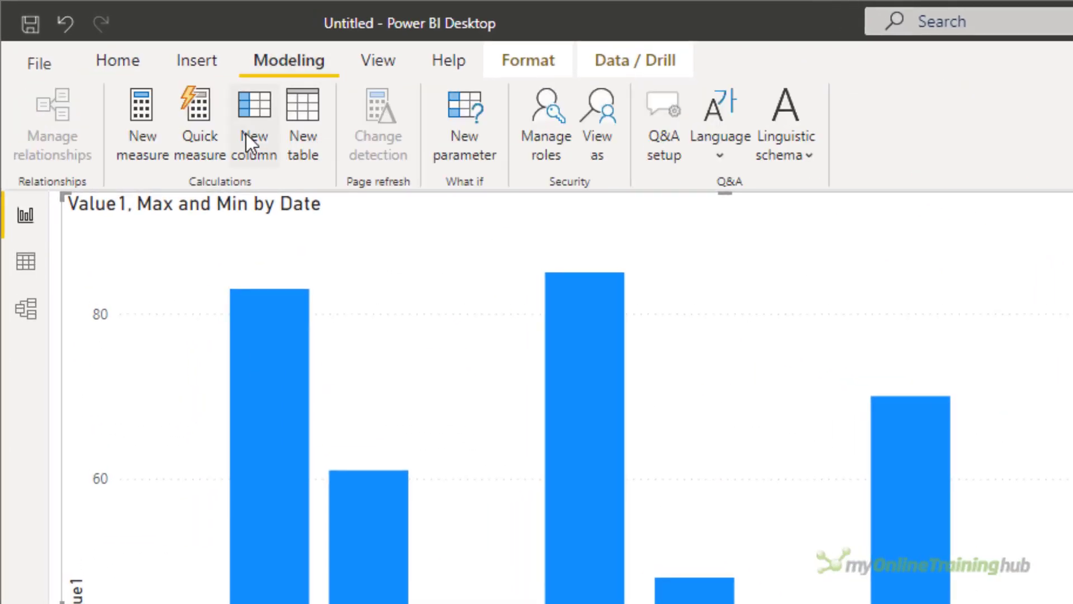
click(254, 123)
text(ColumnColors =)
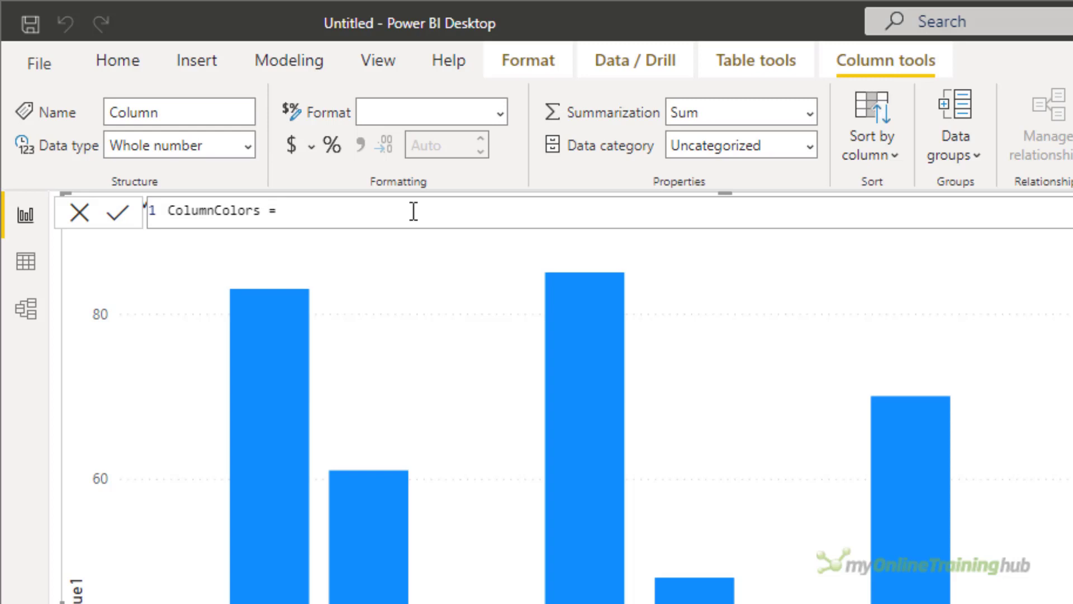
text(I)
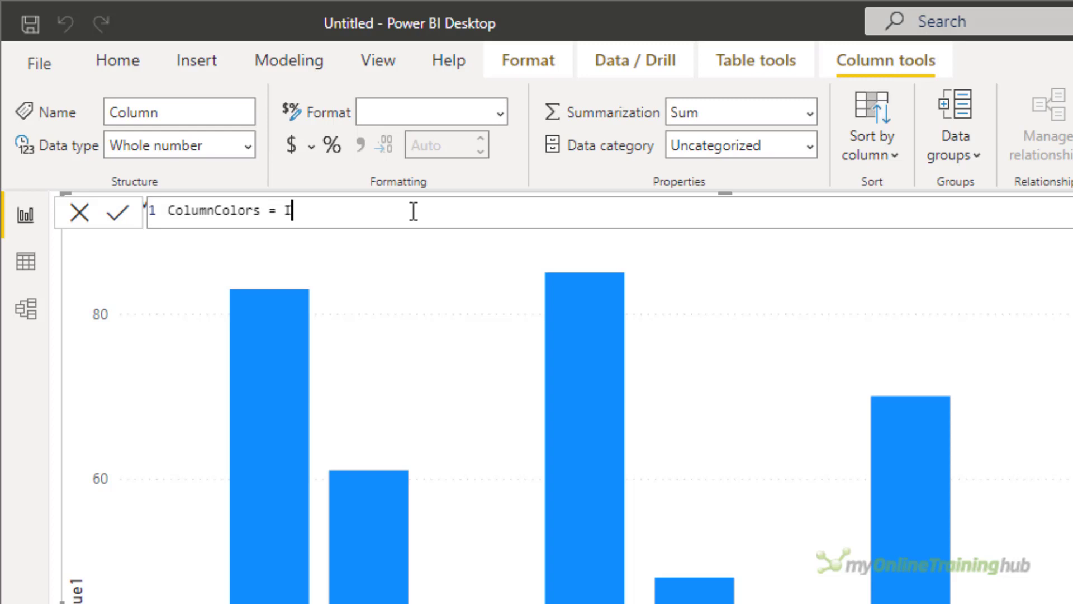
text(F(')
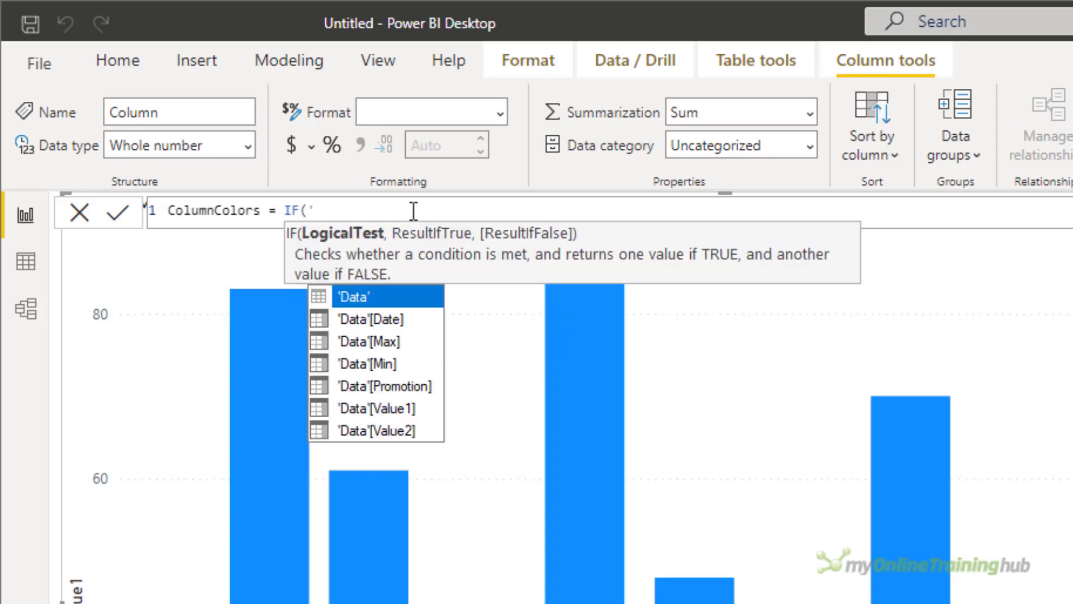
text(d)
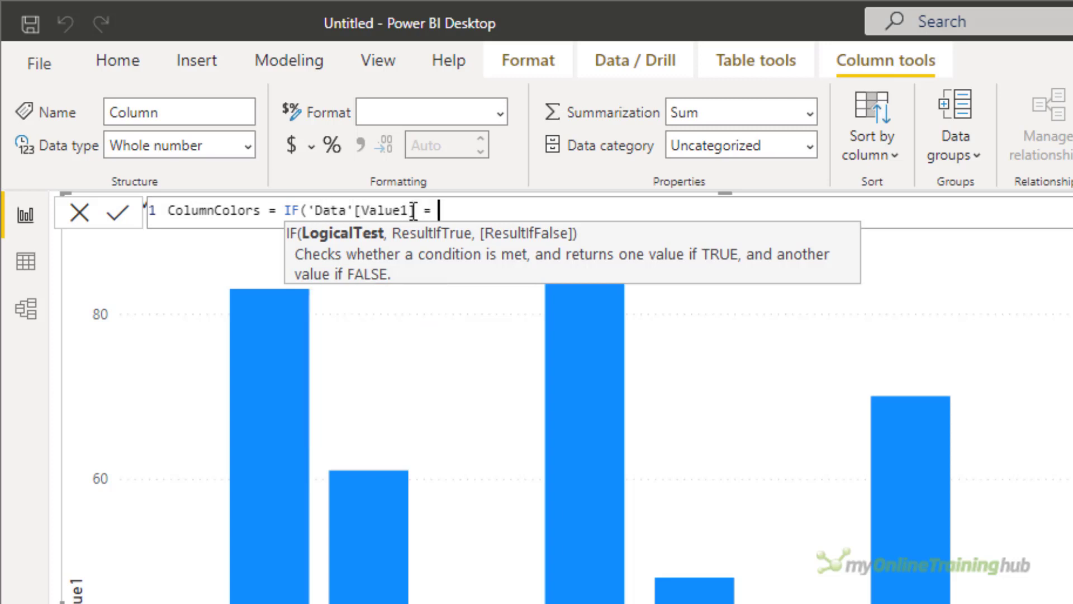
text(MAX(Data[Value1]) , "#4B0)
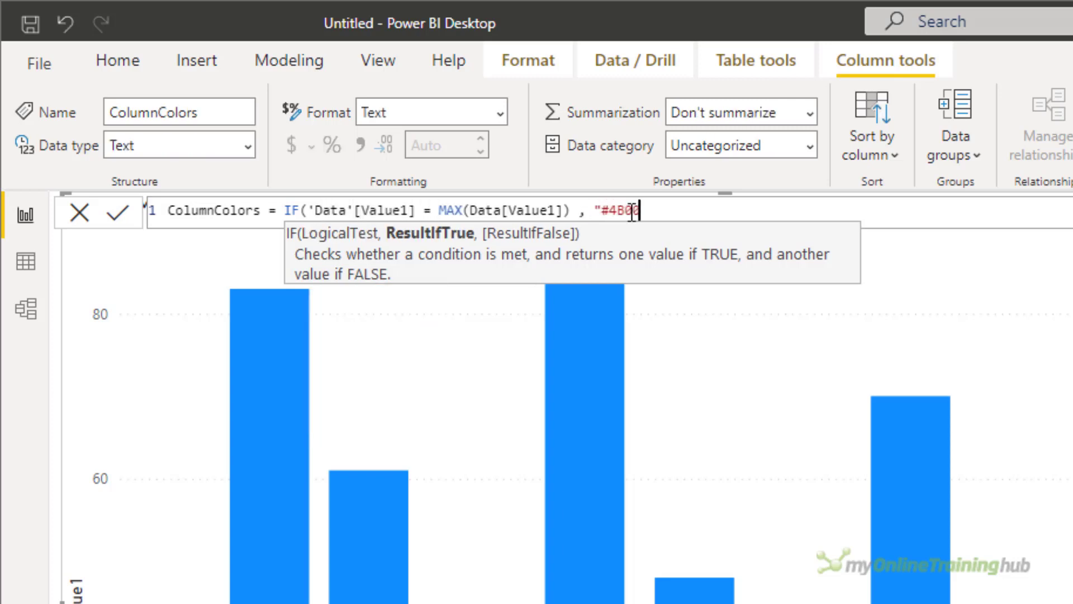
text(082")
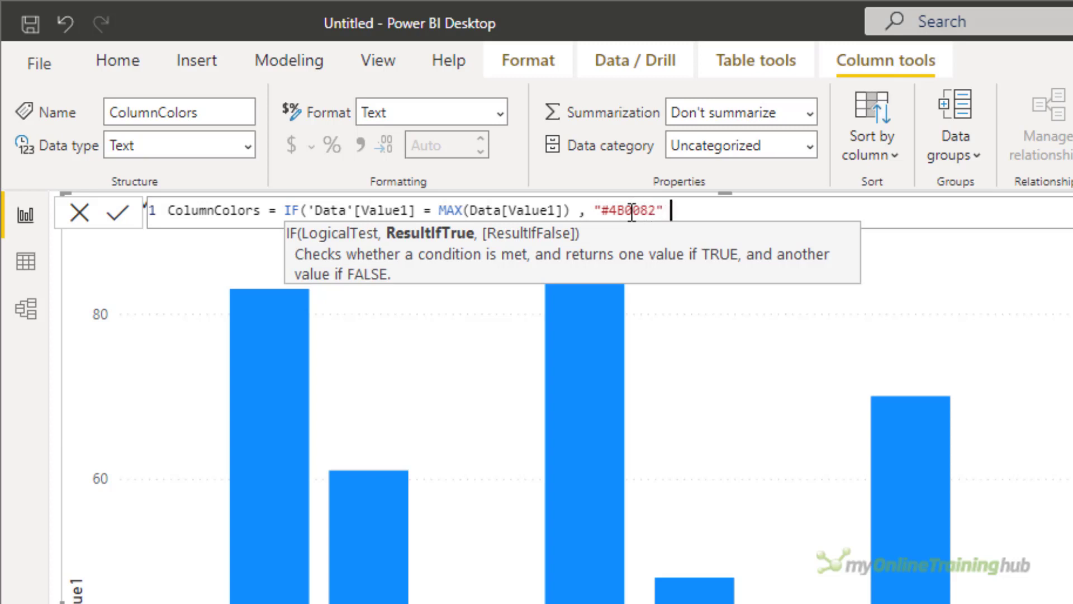
mouse_move(742, 379)
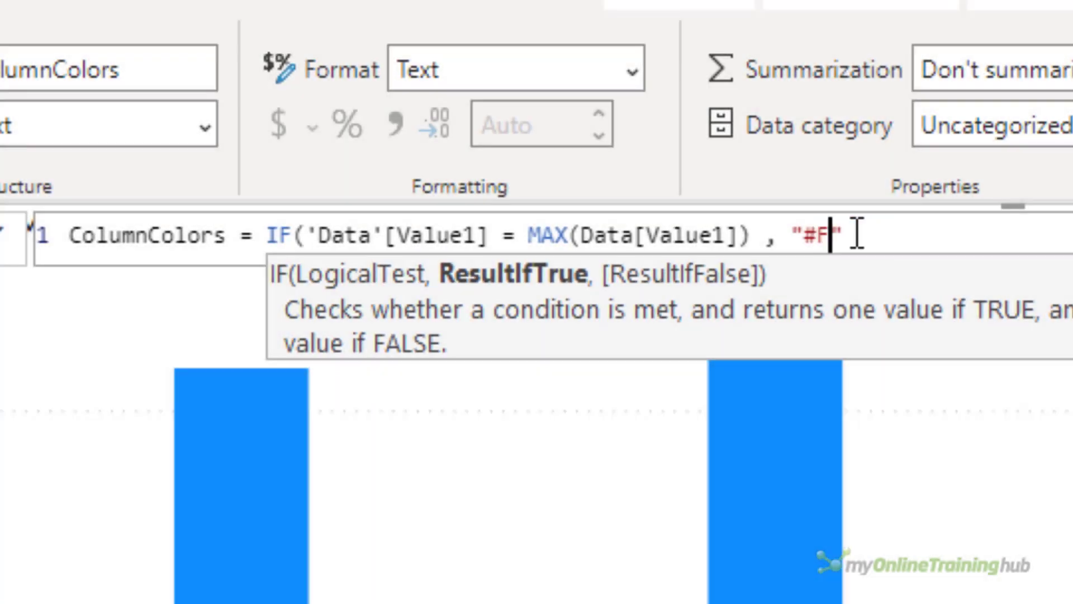
Step: Adjust the example hex colour code in the formula (F0000)
text(F0000)
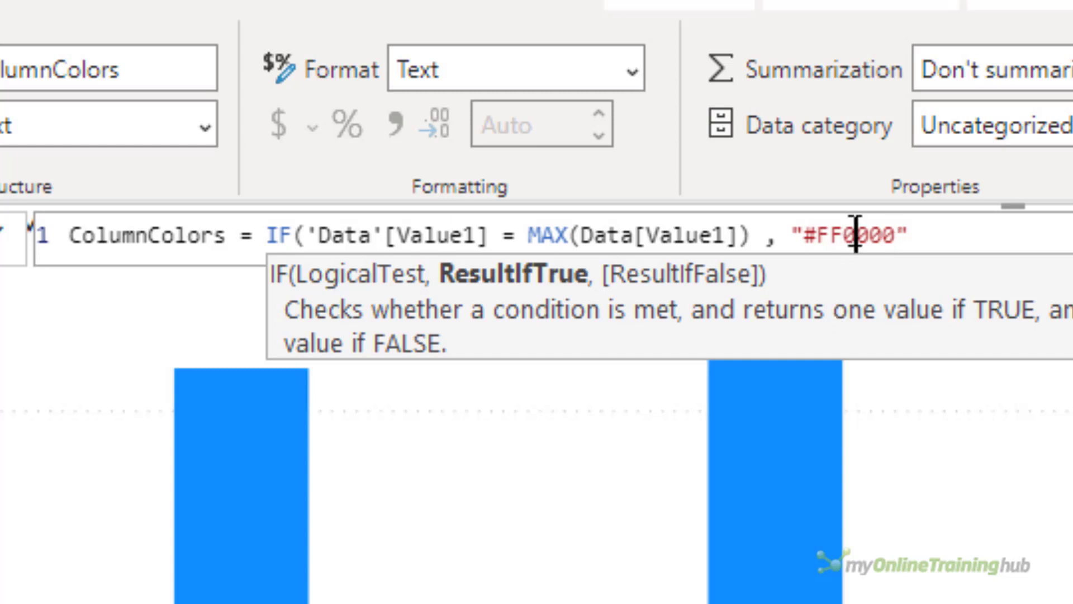
key(Backspace)
text(FF)
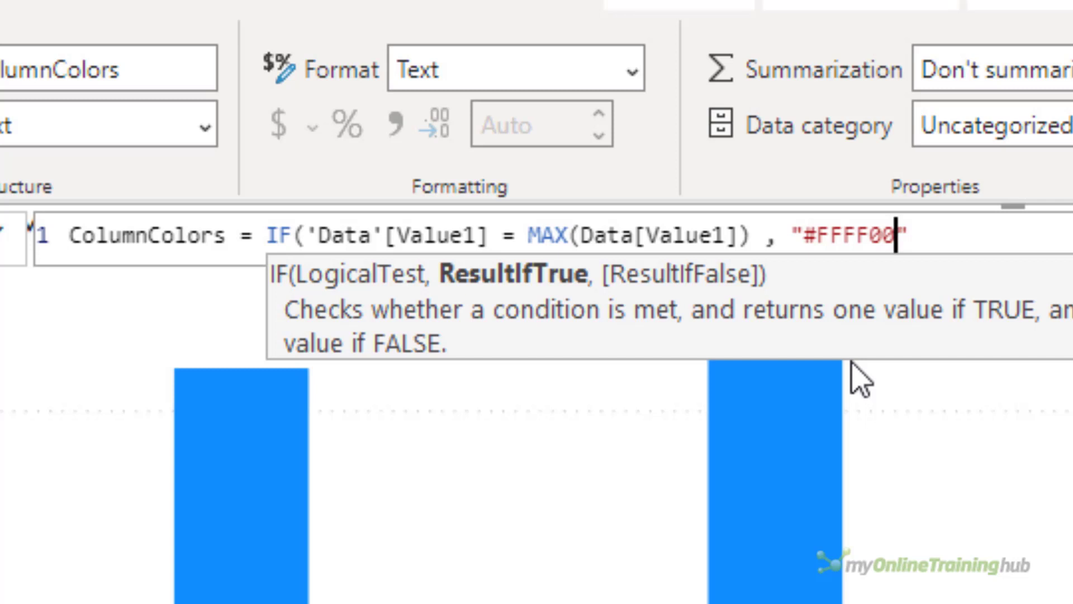
scroll(down, 3)
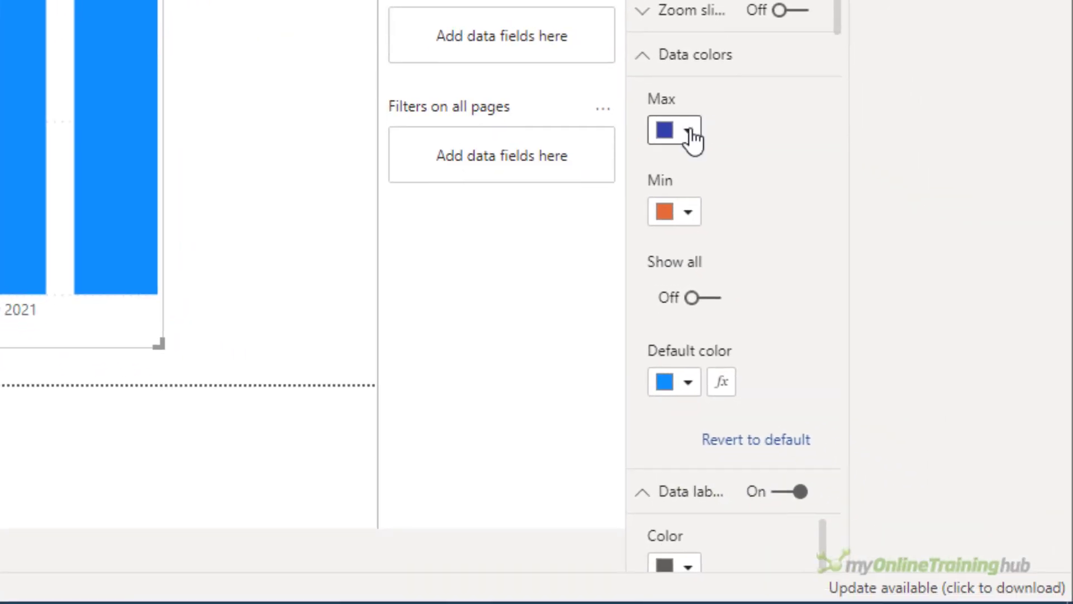
click(673, 130)
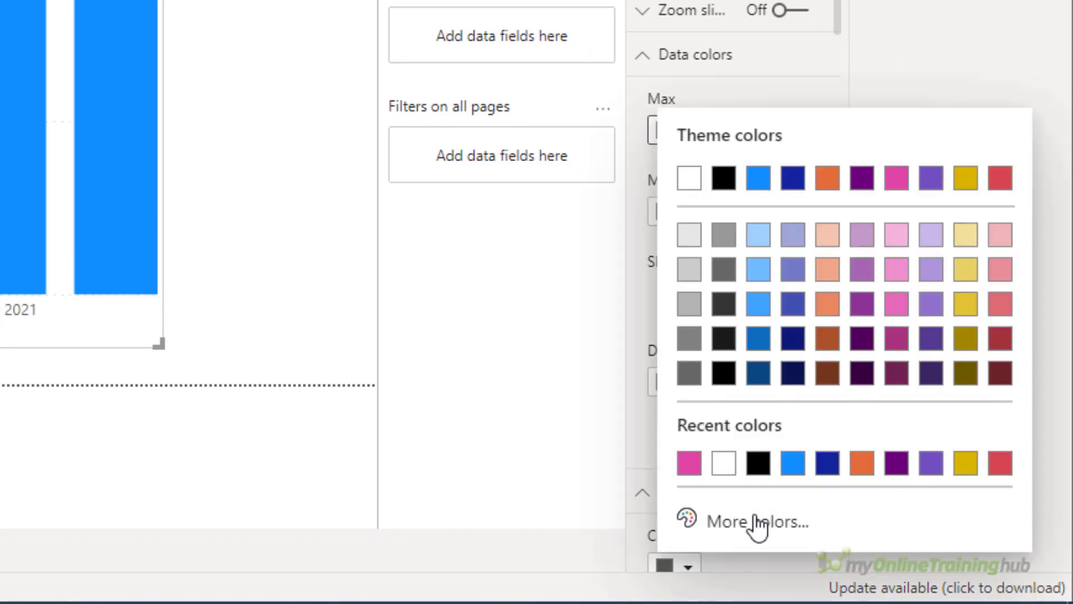
click(755, 522)
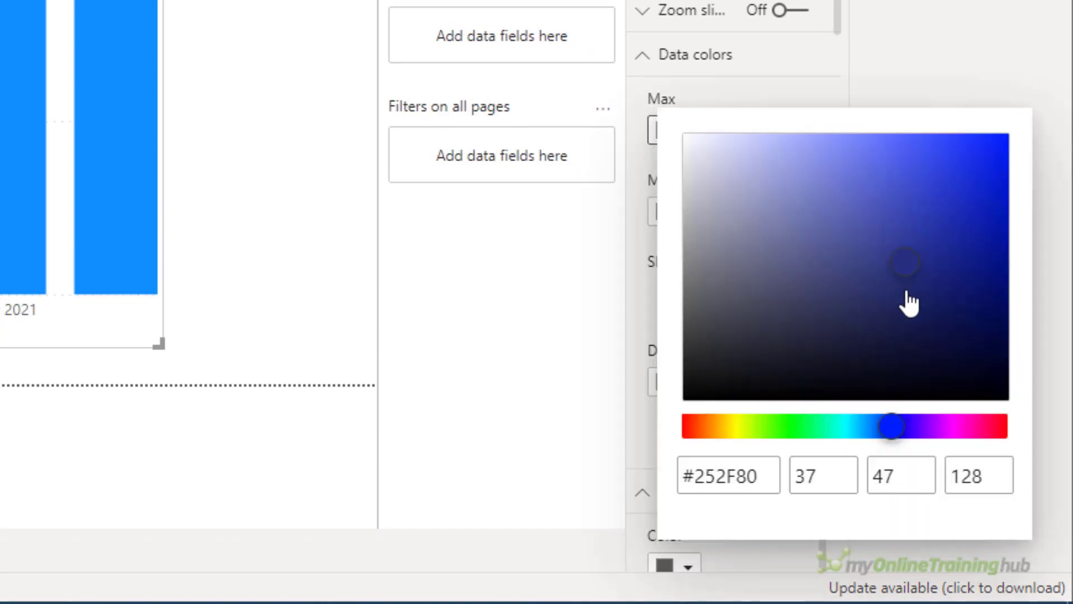
click(766, 236)
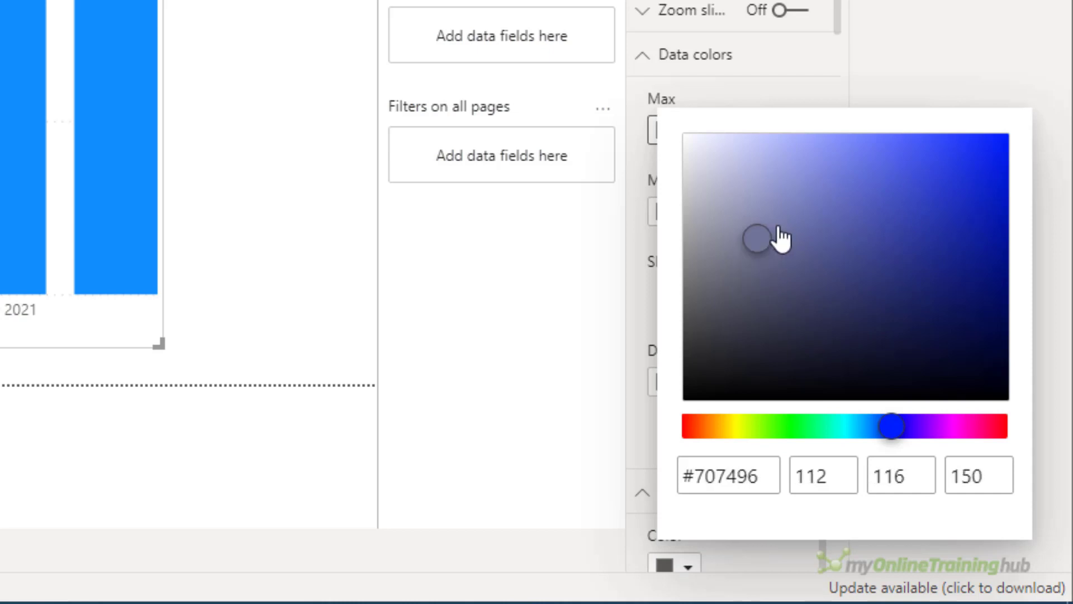
click(928, 213)
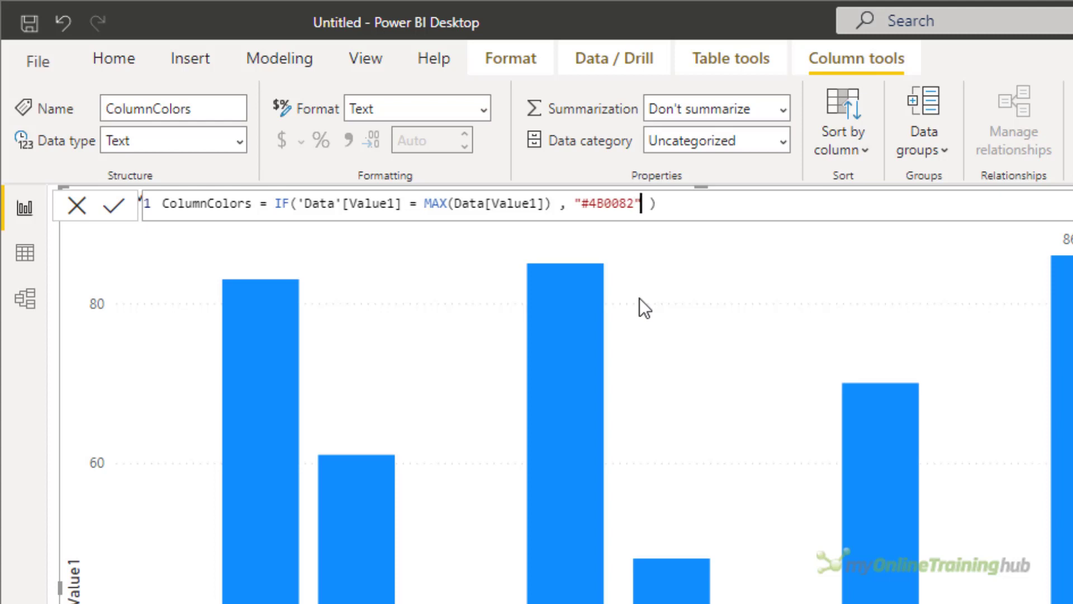
Step: Extend ColumnColors with IF('Data'[Value1] = MIN('Data'[Value1]), "#750D21" and a fallback colour
text(, IF('d)
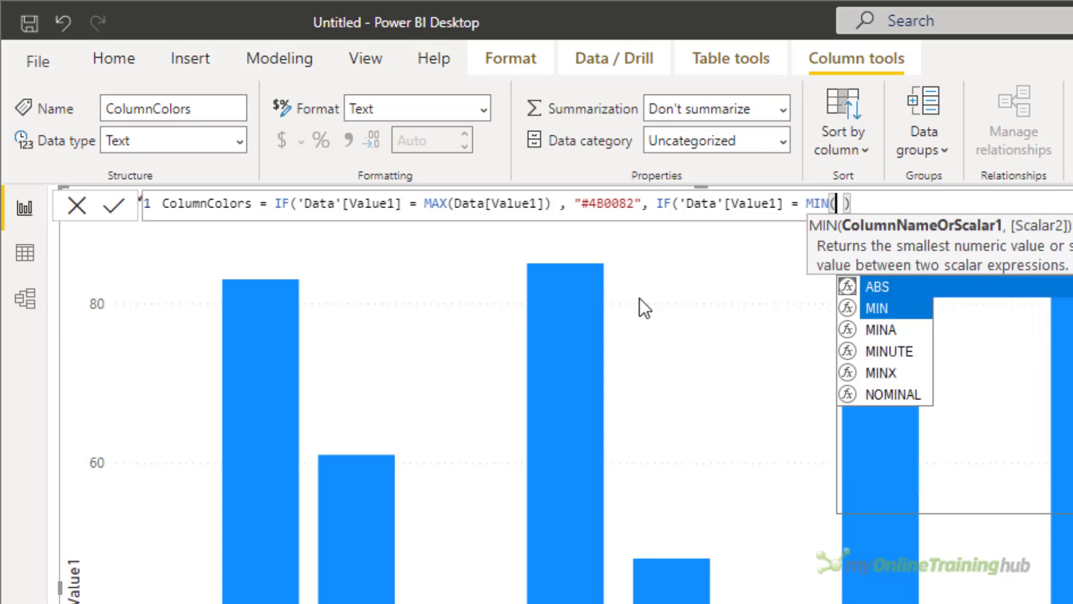
text('Data'[Value1])
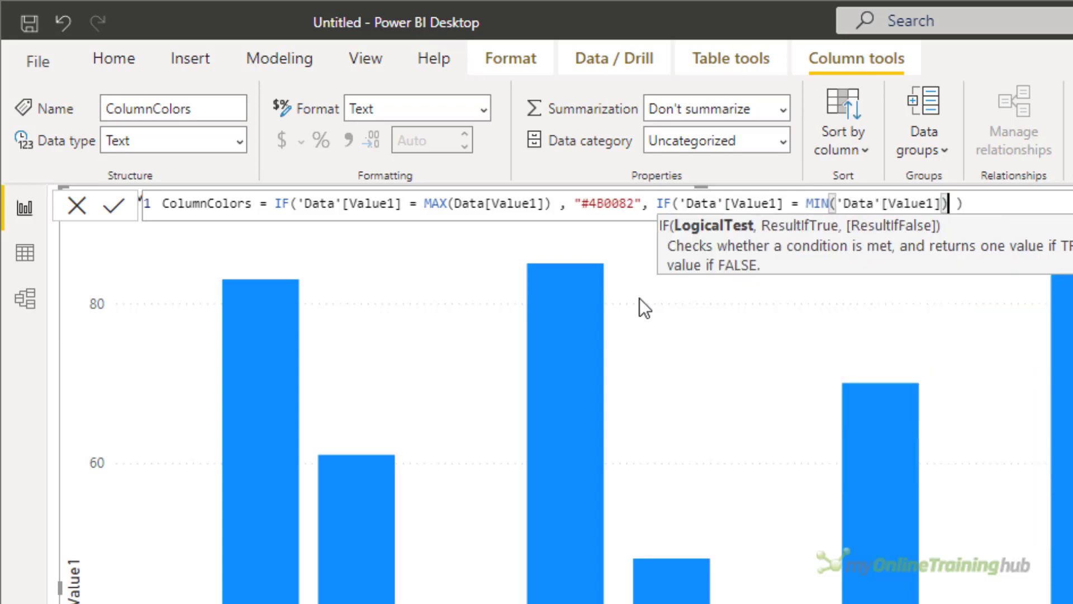
text(, "#750D21", ")
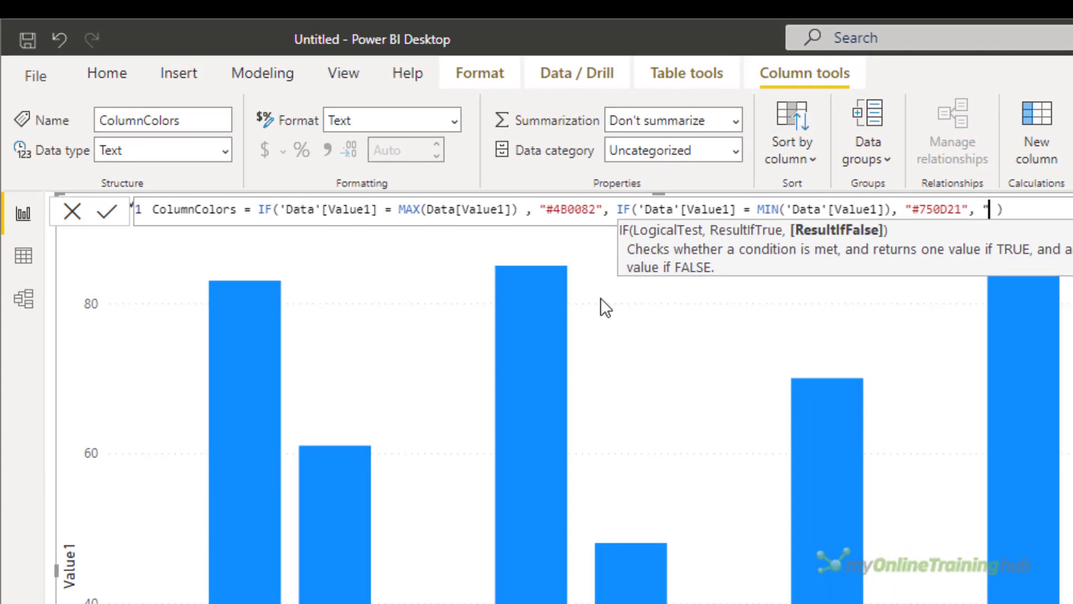
text(#)
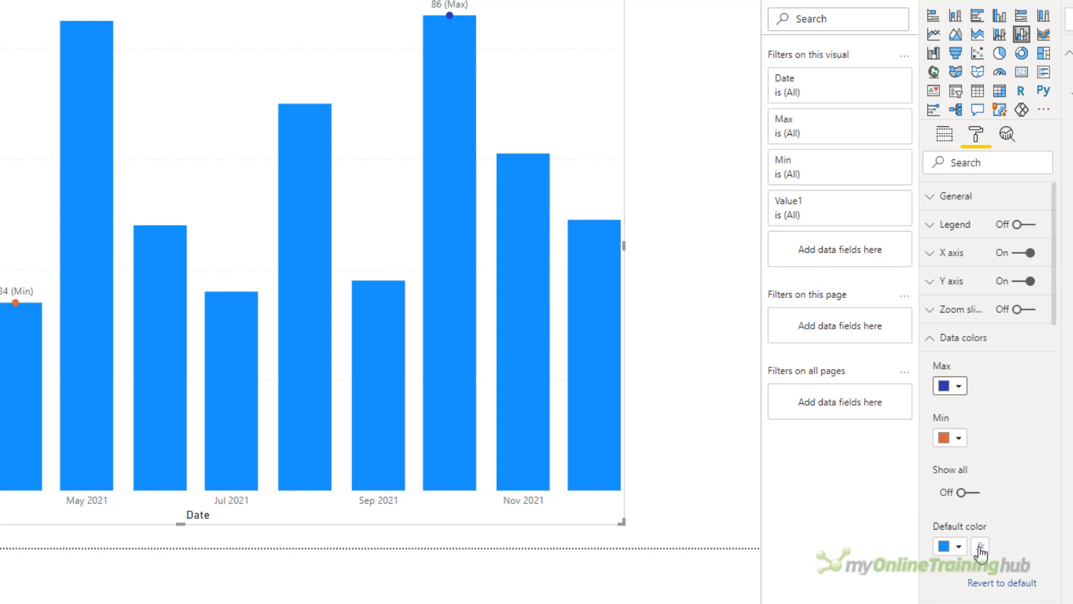
Step: Format the default bar colour by field value using the ColumnColors column
click(980, 545)
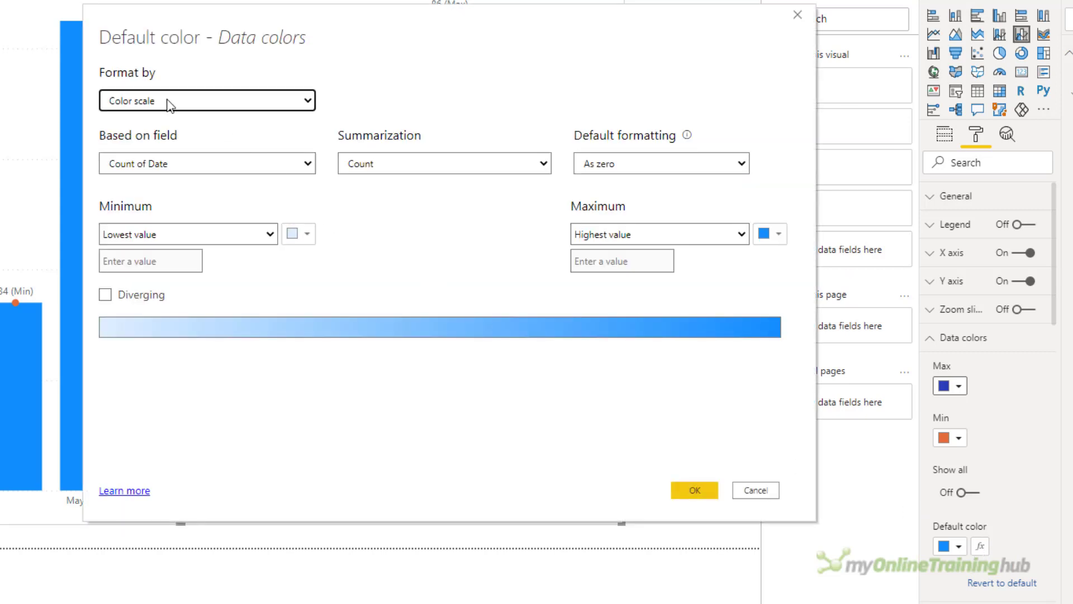
click(207, 100)
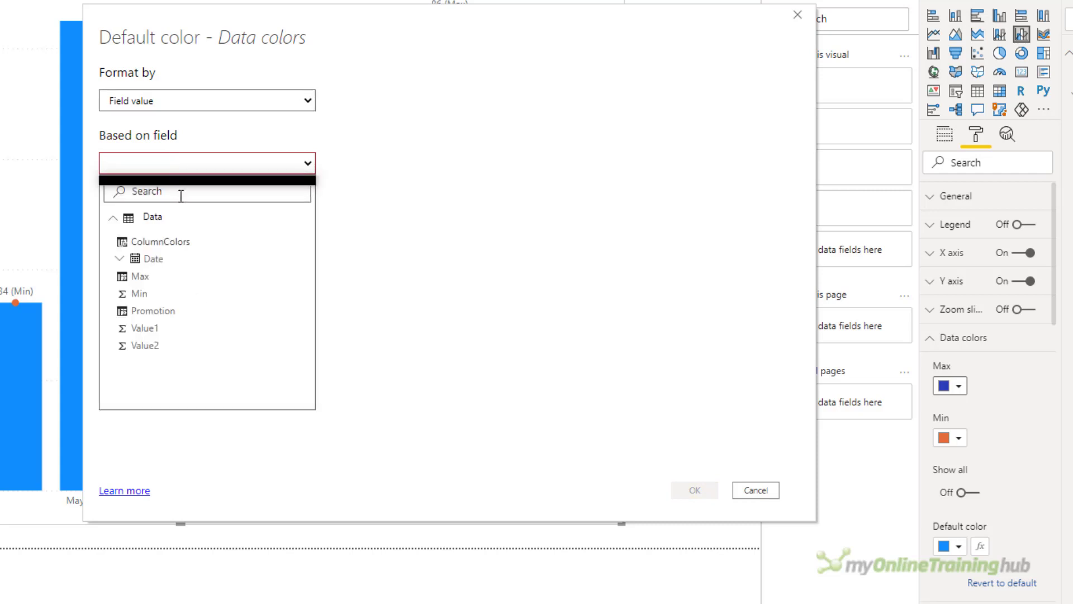
mouse_move(161, 241)
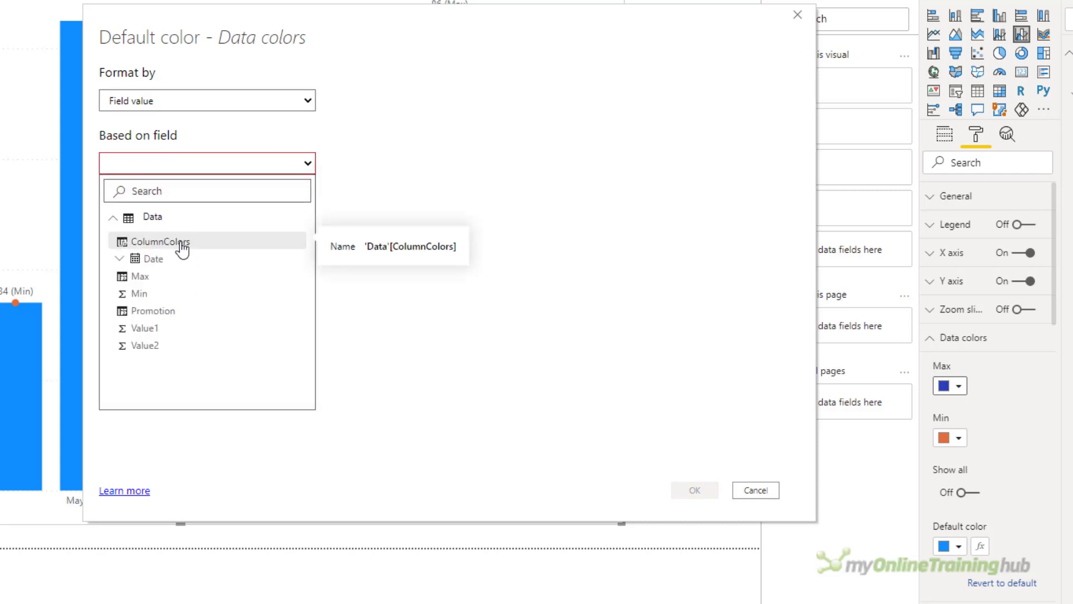
click(160, 241)
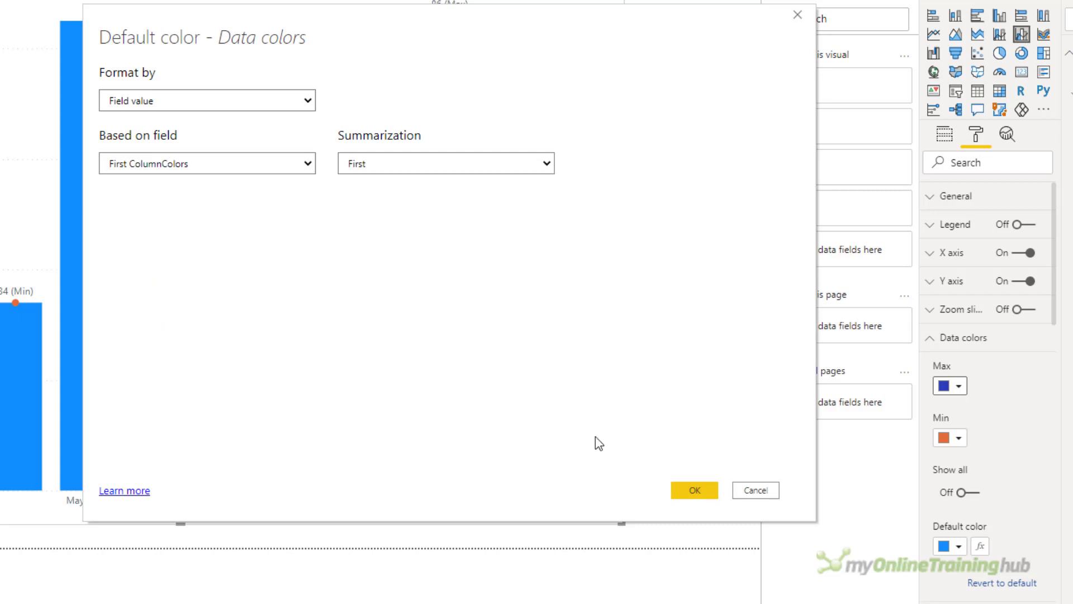
click(693, 489)
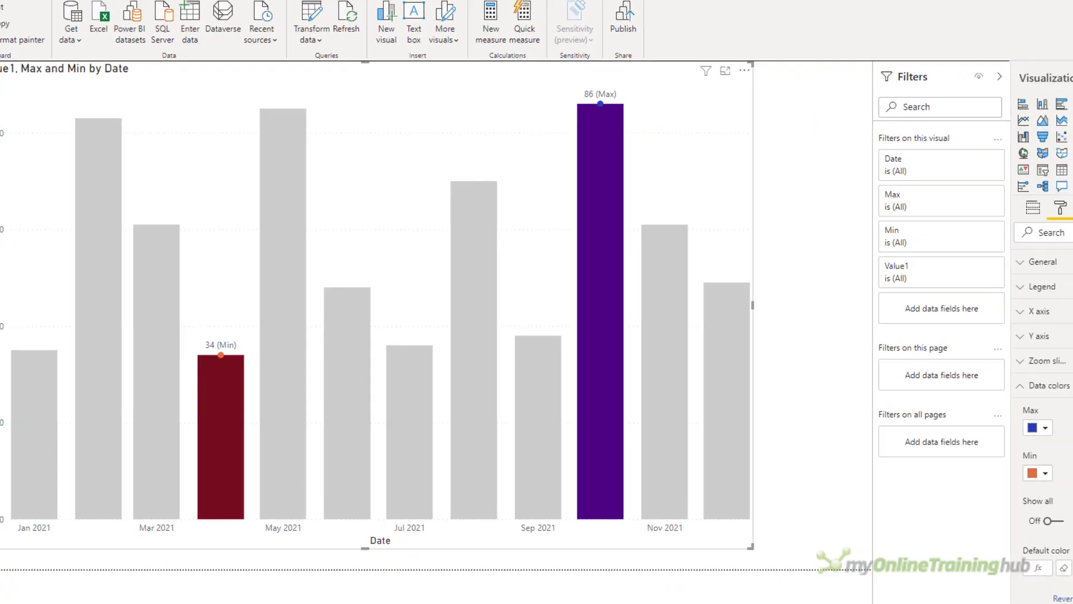
Step: Set the Max marker colour to white and start choosing the Min marker colour
click(1046, 427)
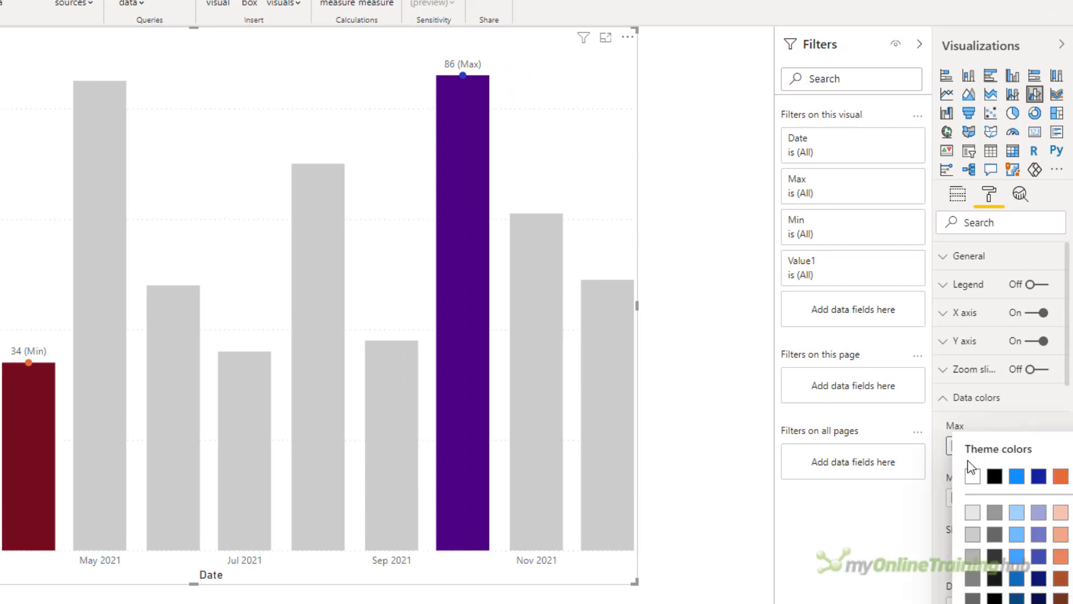
click(972, 510)
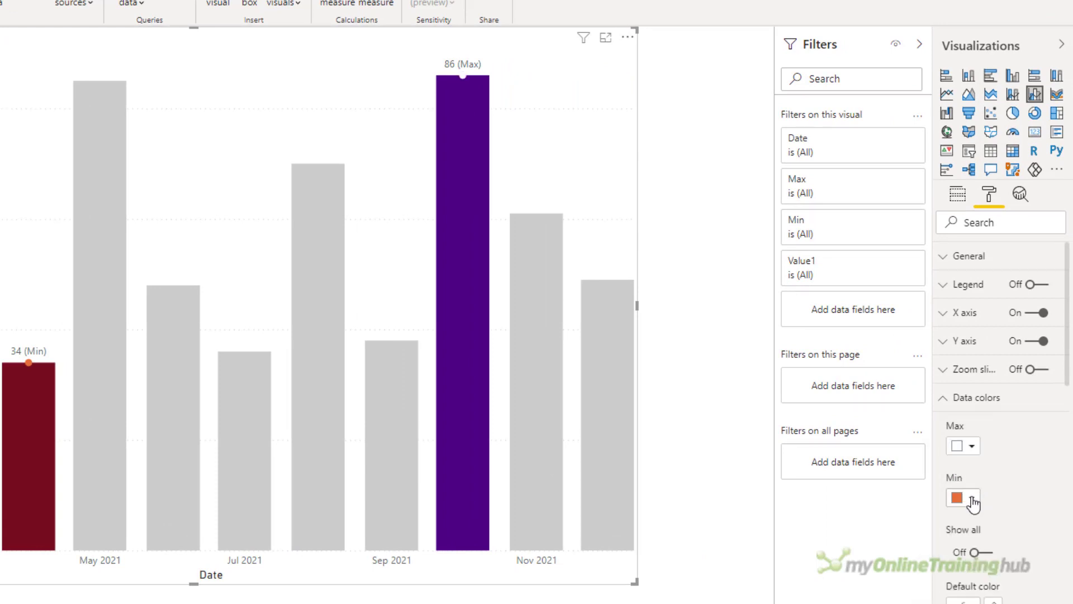
click(958, 497)
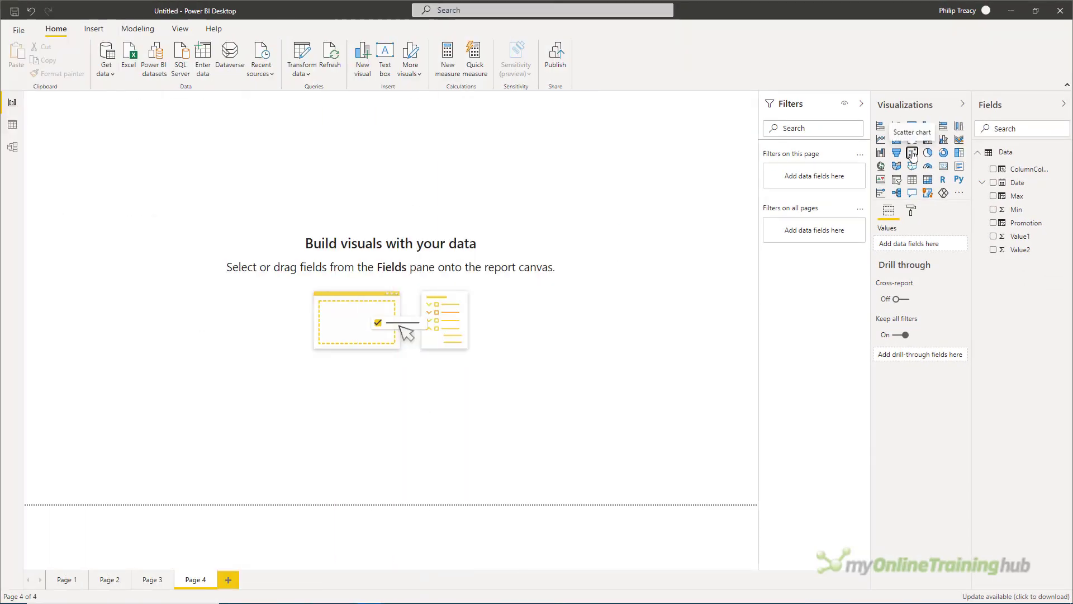
Step: Add a scatter chart of Value1 versus Value2 set to Don't summarize and enlarge it across the page
click(912, 153)
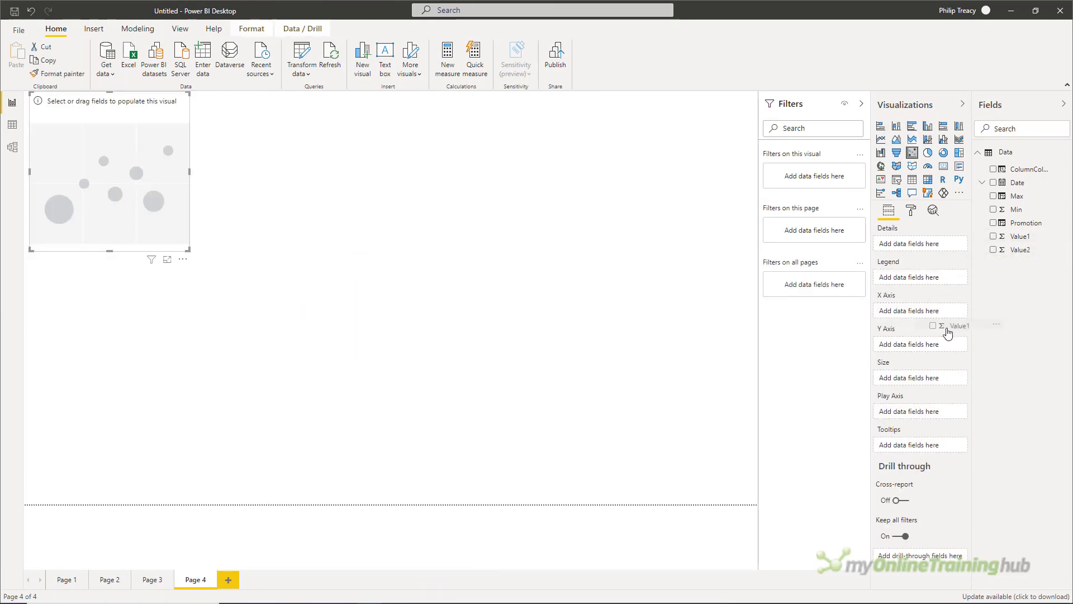
click(994, 236)
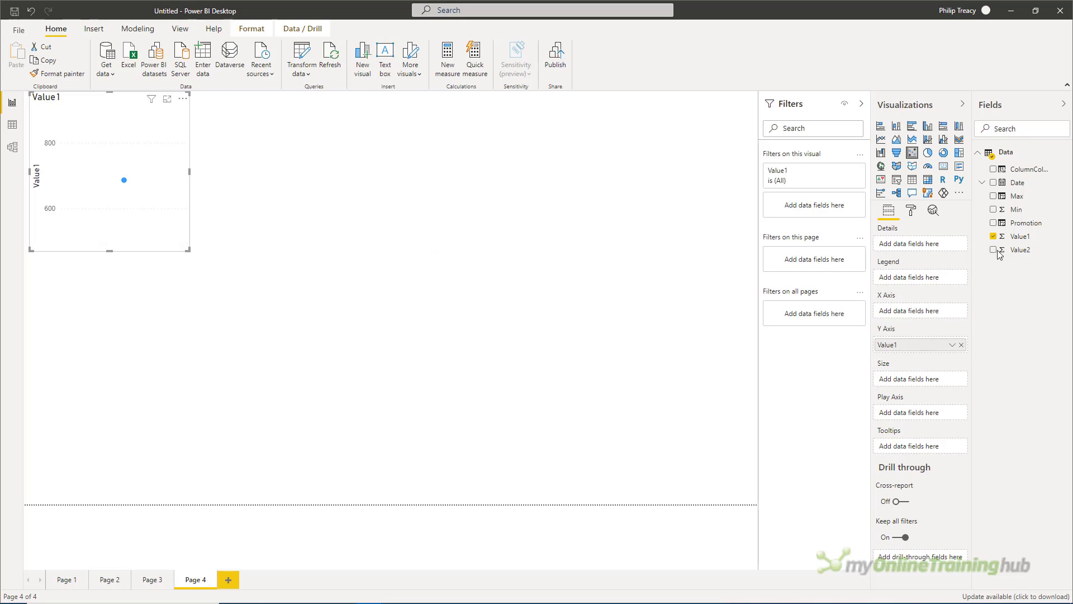
click(993, 249)
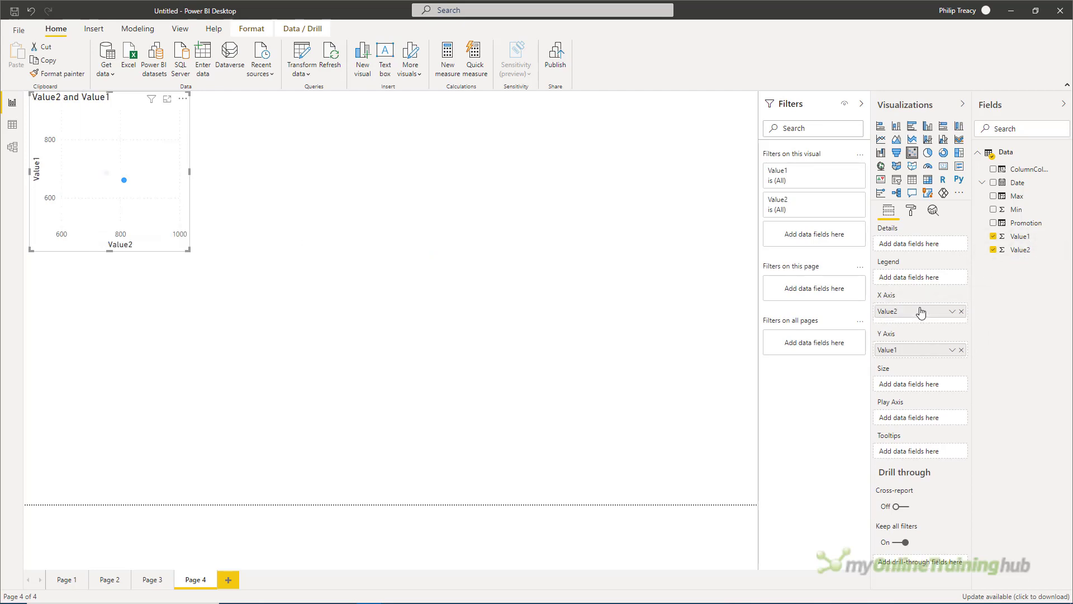
click(952, 312)
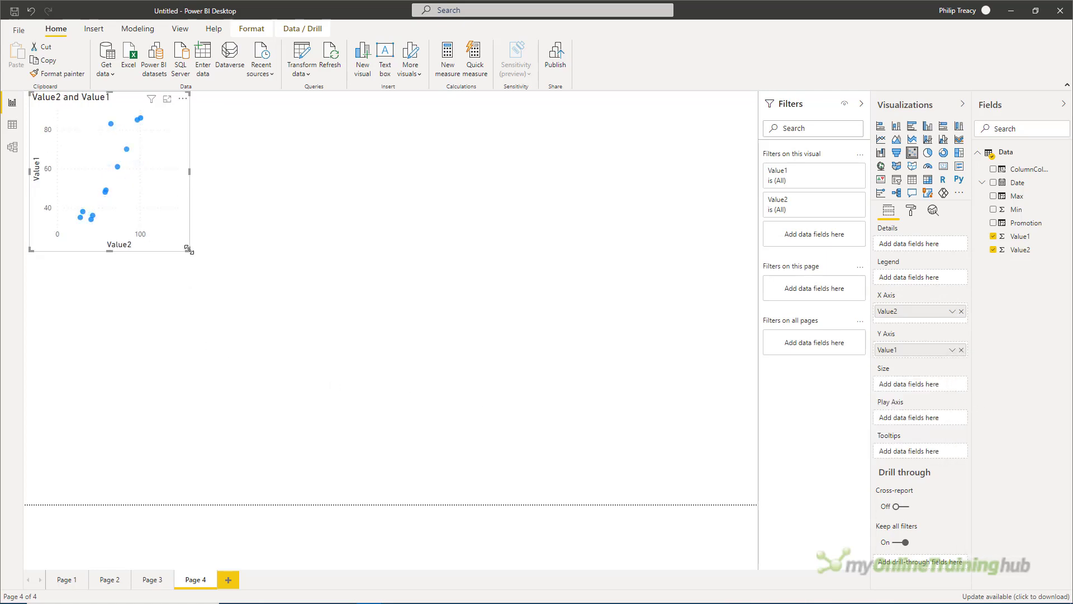
drag(190, 250, 630, 427)
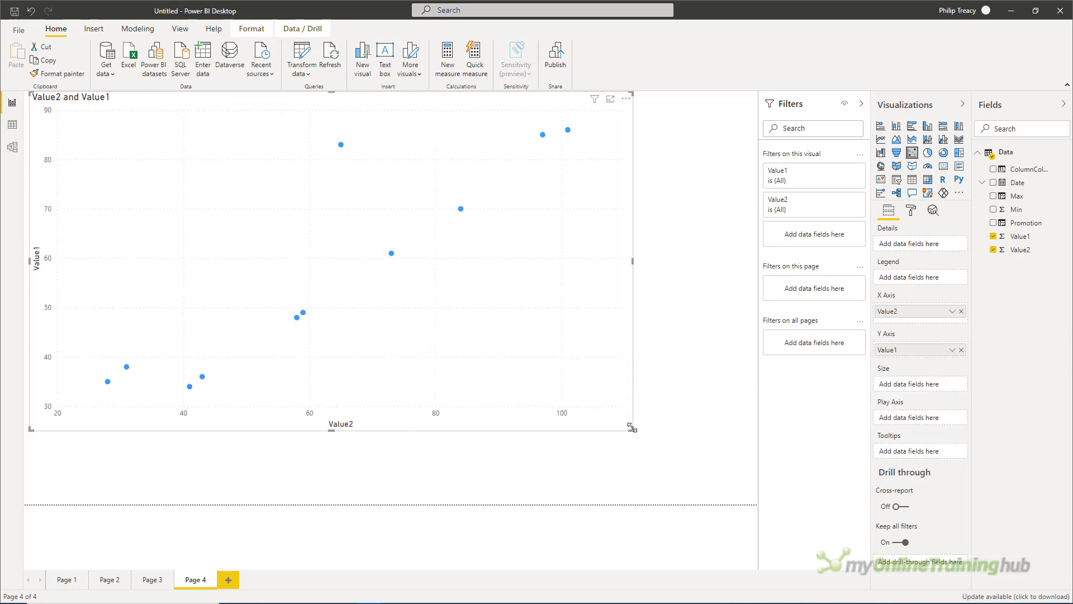
click(938, 213)
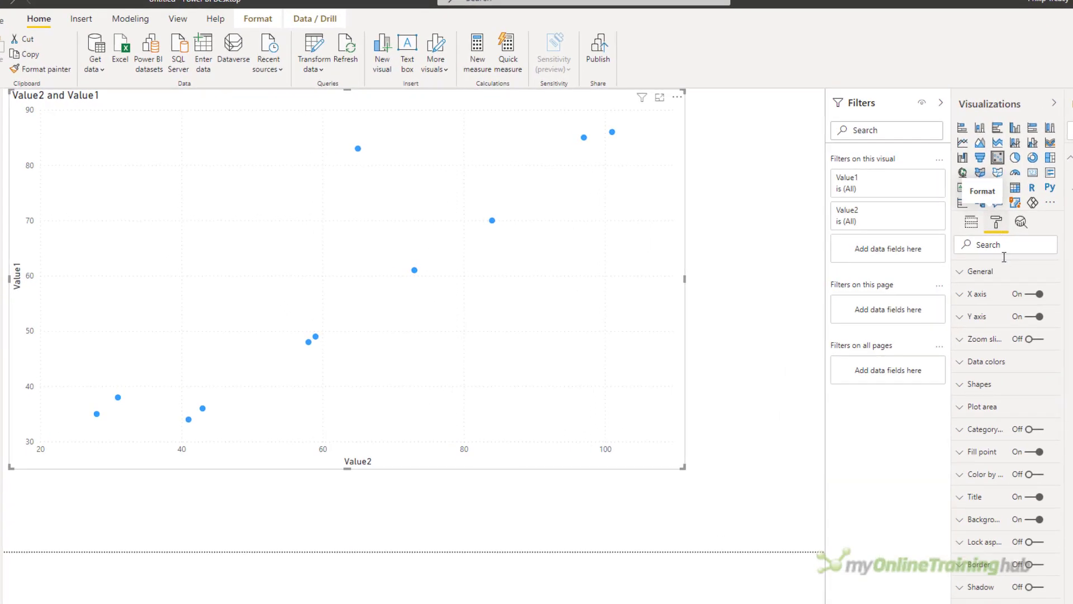
Step: Set both the Y axis and X axis Start values to 0
click(976, 316)
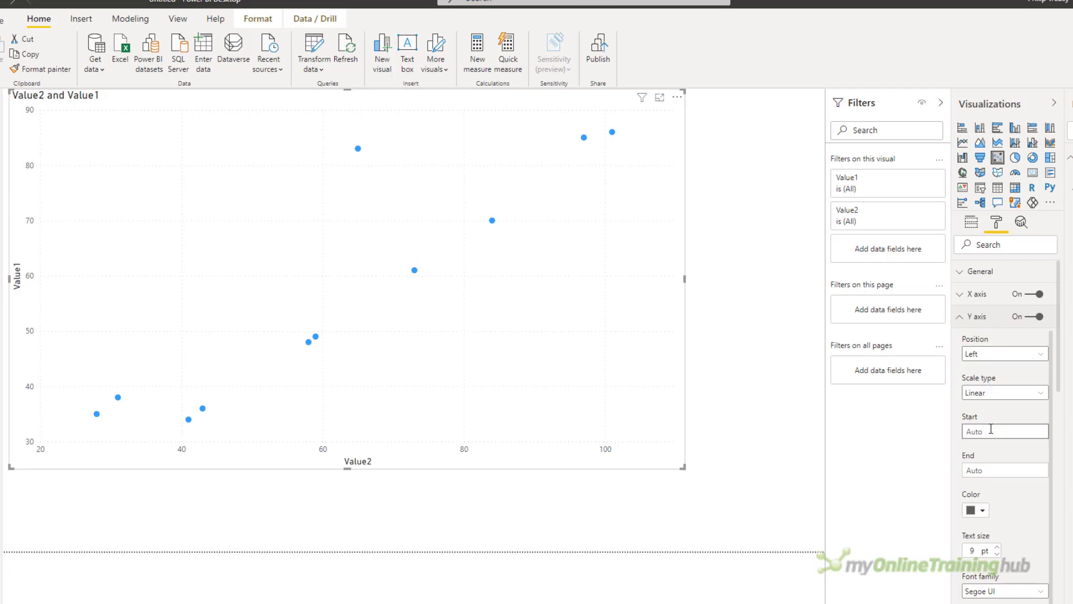
text(0)
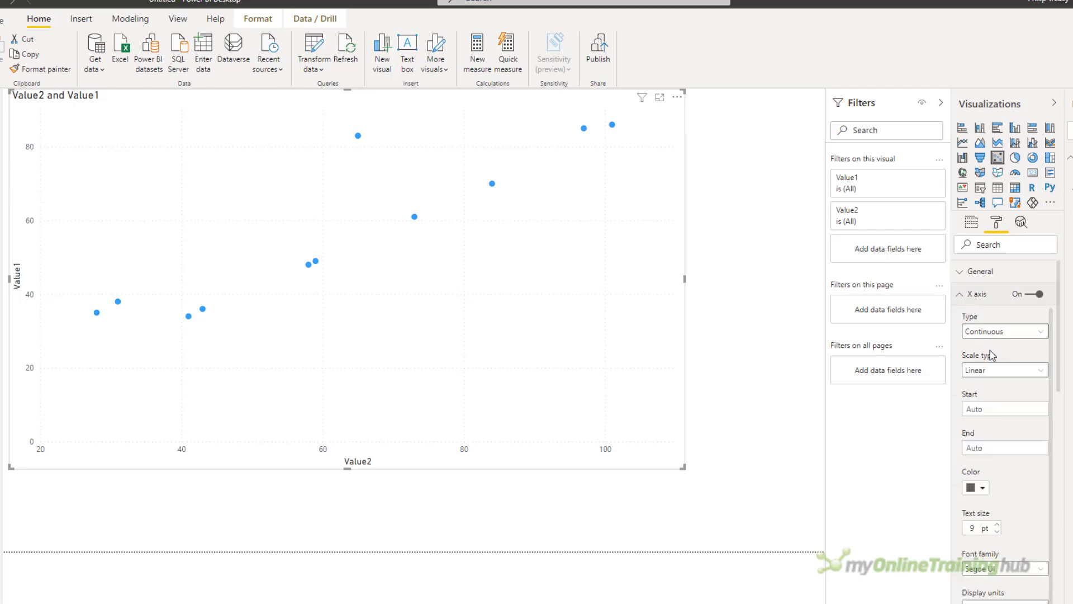
click(1004, 409)
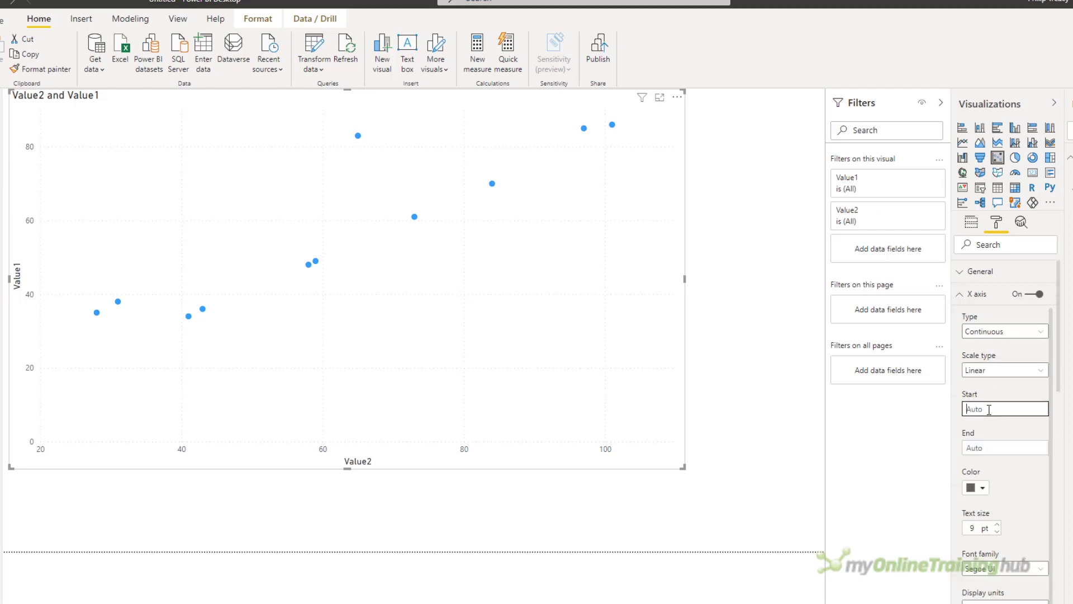
text(0)
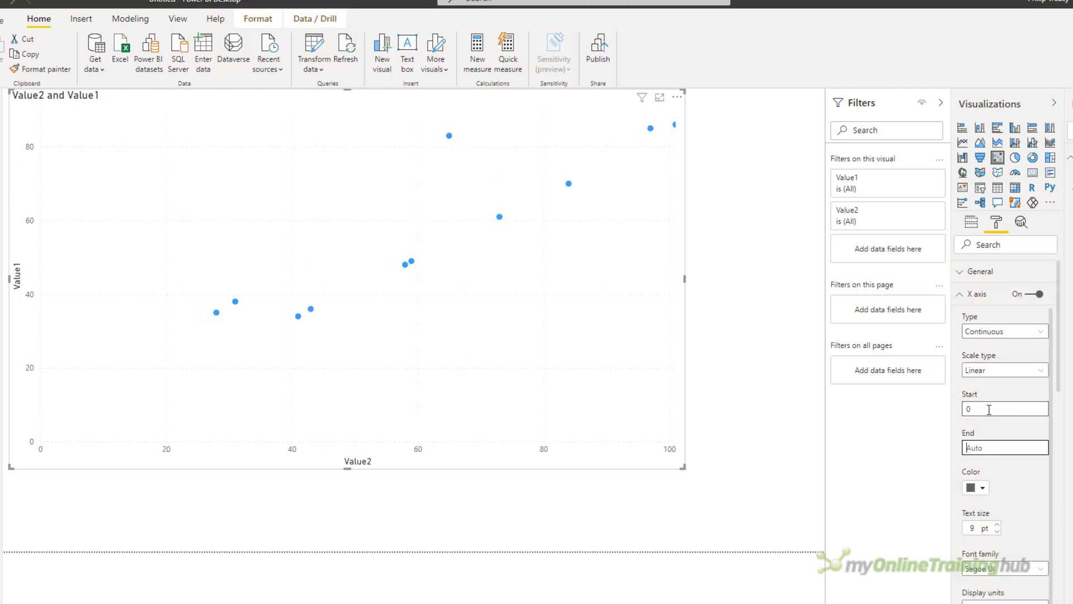
click(974, 294)
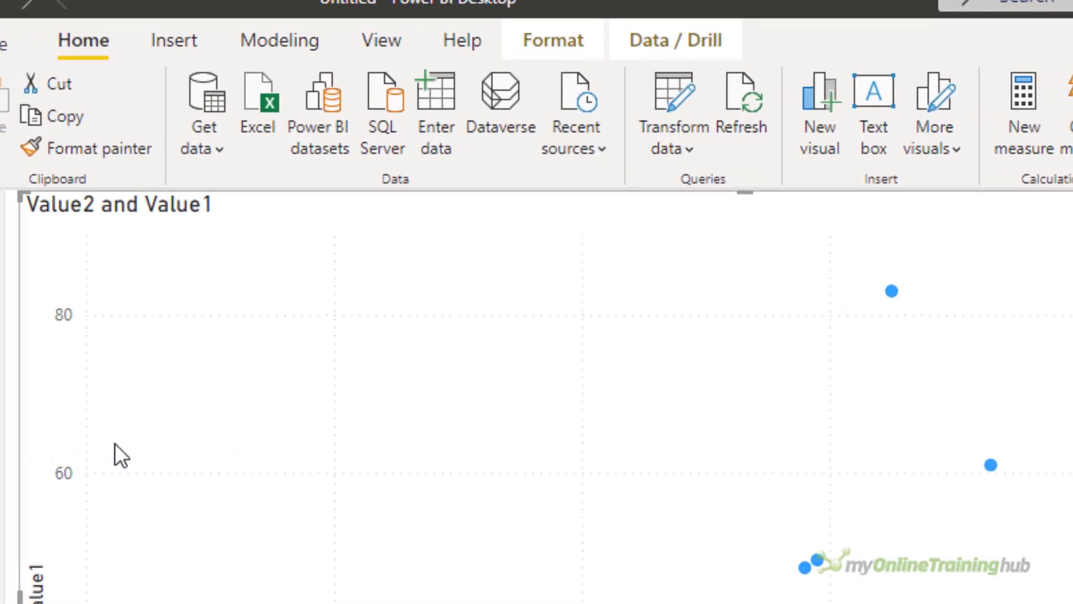
Step: Create ScatterColors = IF(Value1 > 40 && Value1 < 80, "orangered", "steelblue")
click(280, 40)
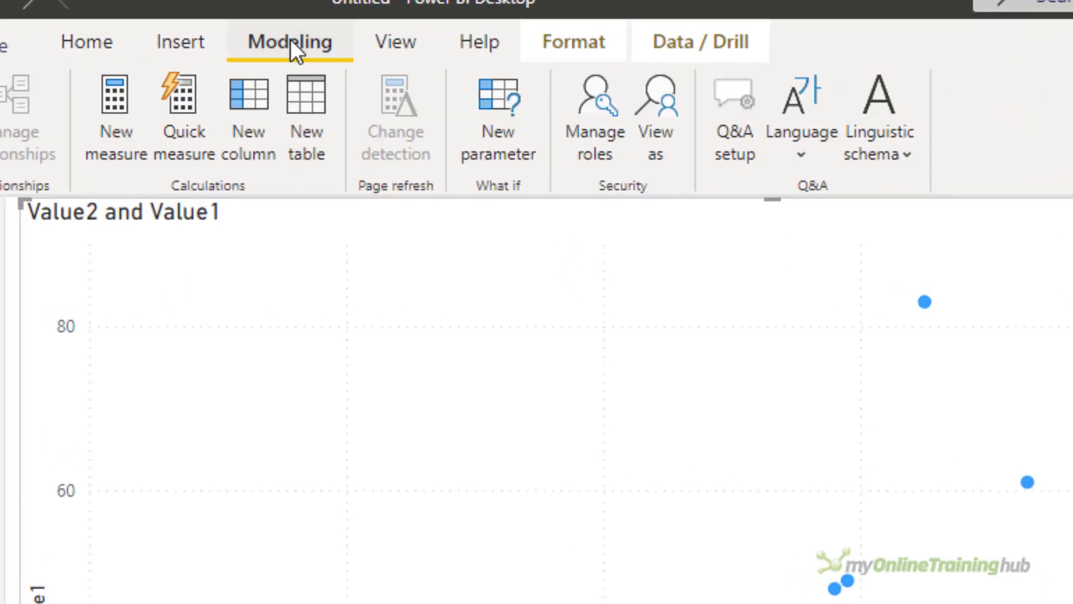
mouse_move(248, 133)
text(ScatterColors = IF('d)
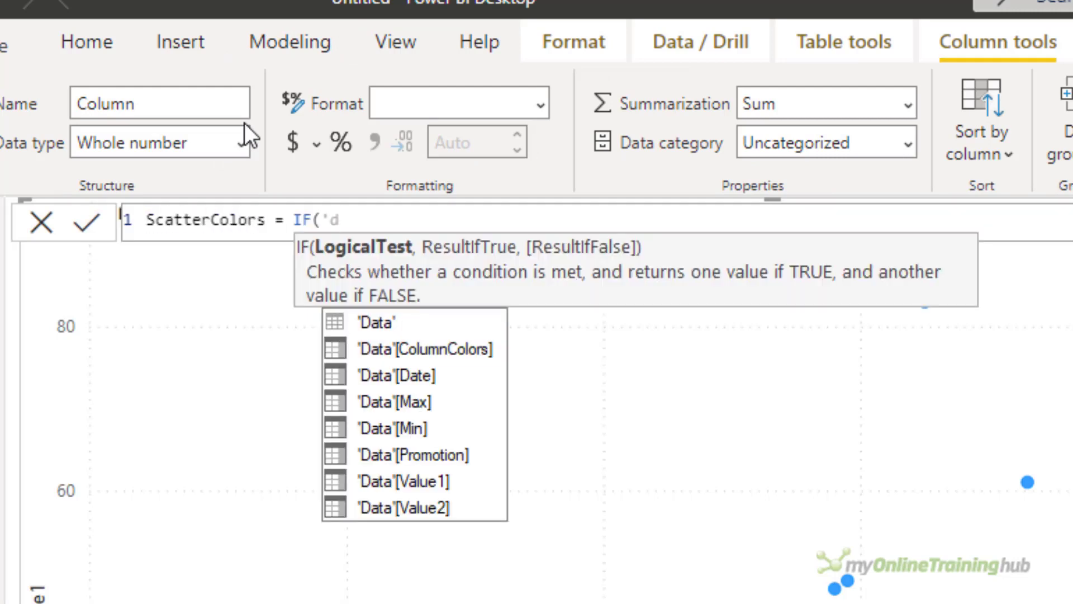
text('Data'[Value1] > 40 && ')
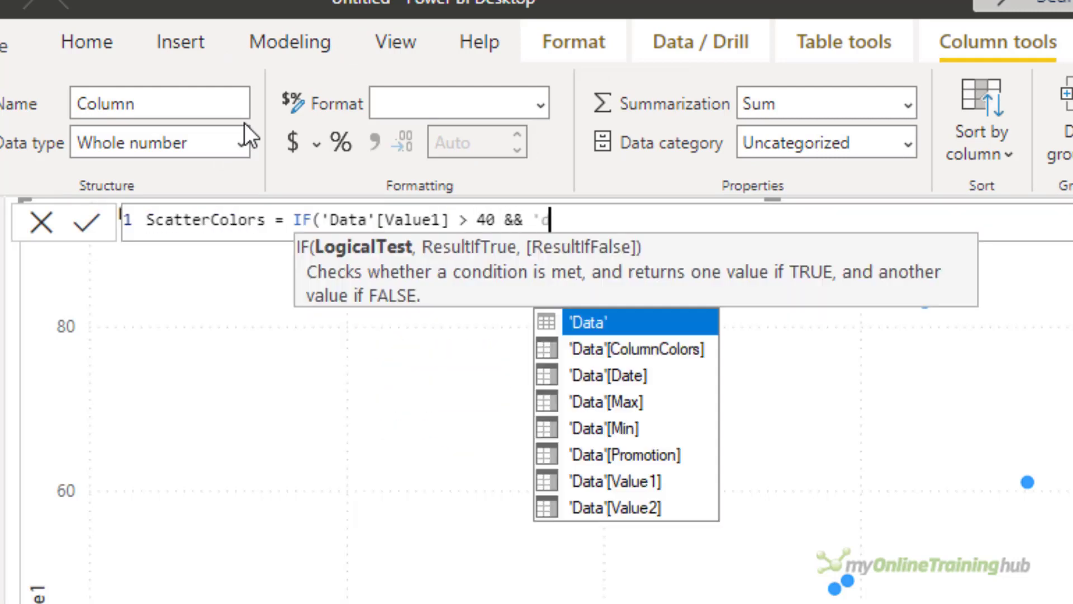
text('Data'[Value1] < 80,)
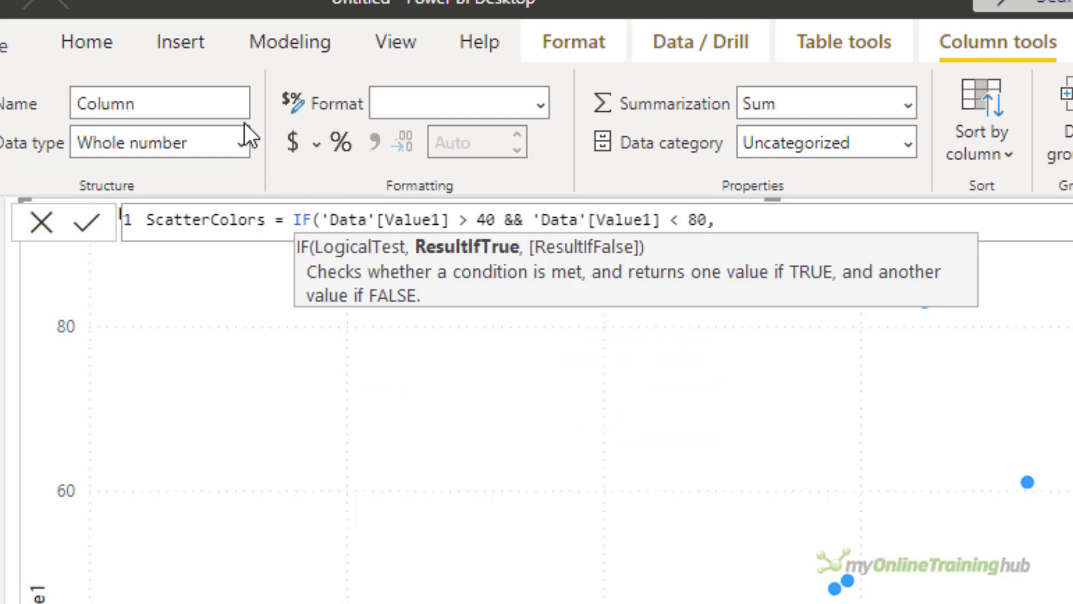
text("orange)
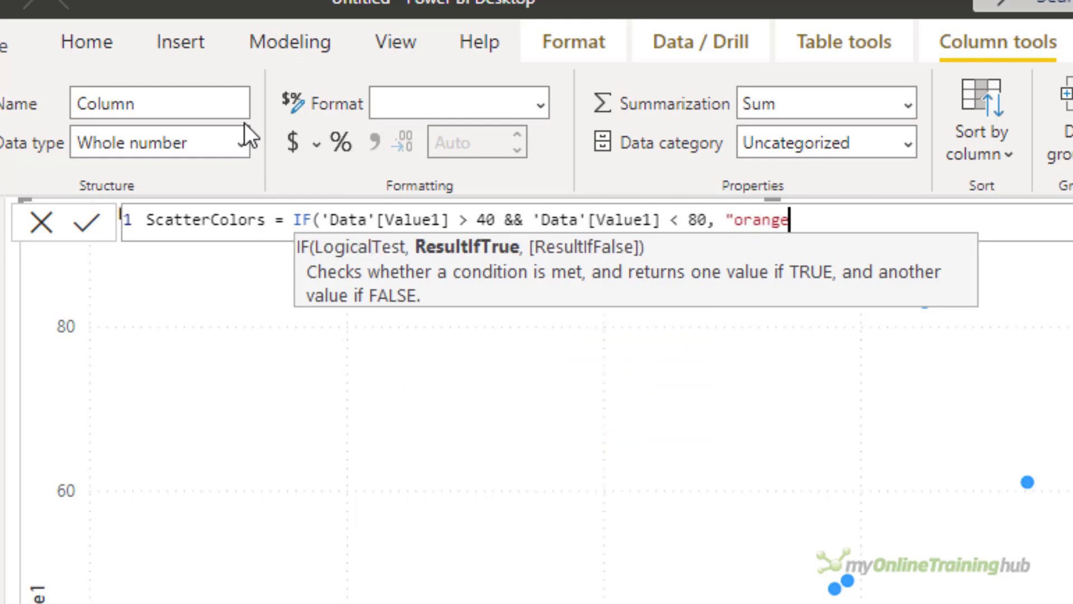
text(red",)
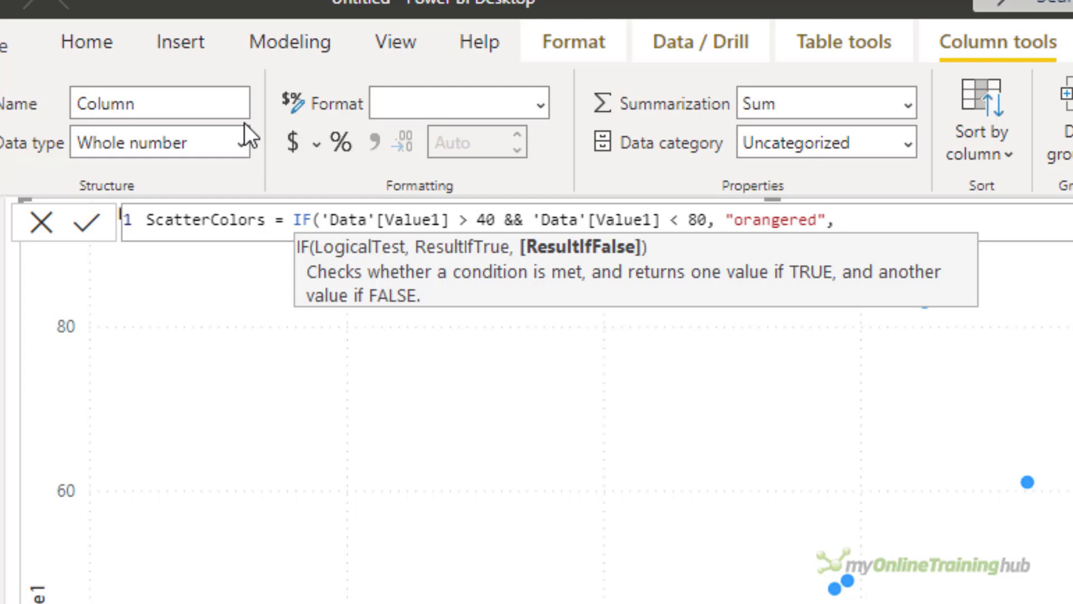
text("steelbl)
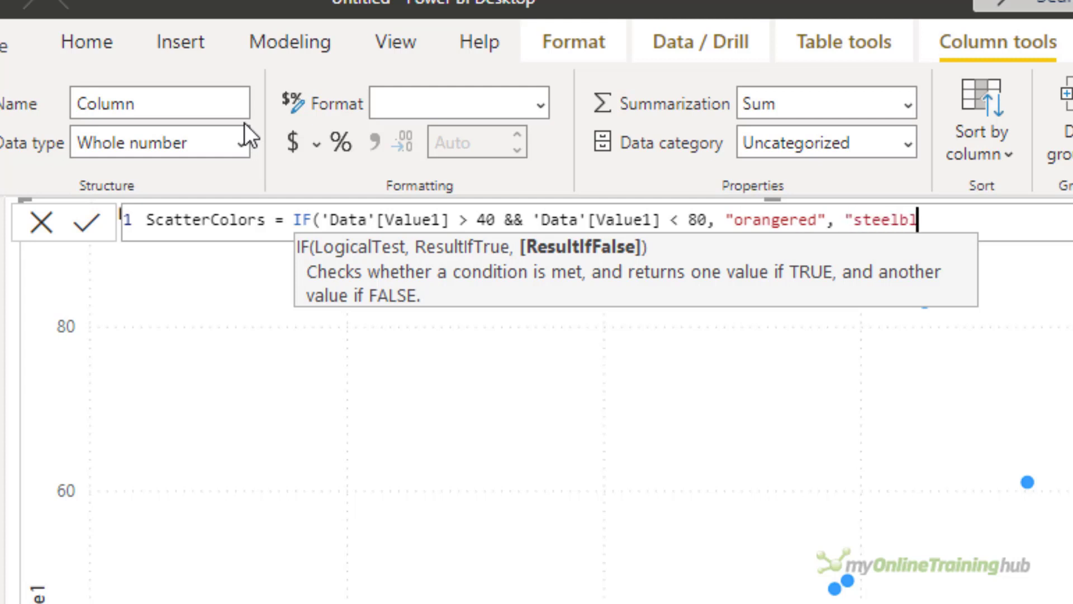
text(ue")
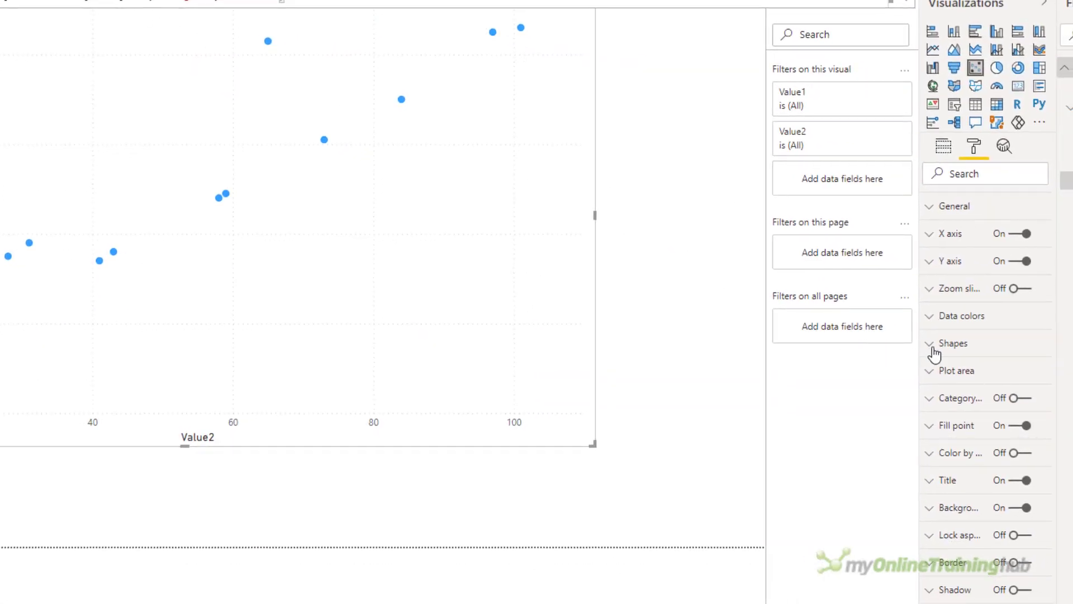
Step: Colour the scatter points by field value using the ScatterColors column: orangered for Value1 40-80, steelblue otherwise
click(962, 316)
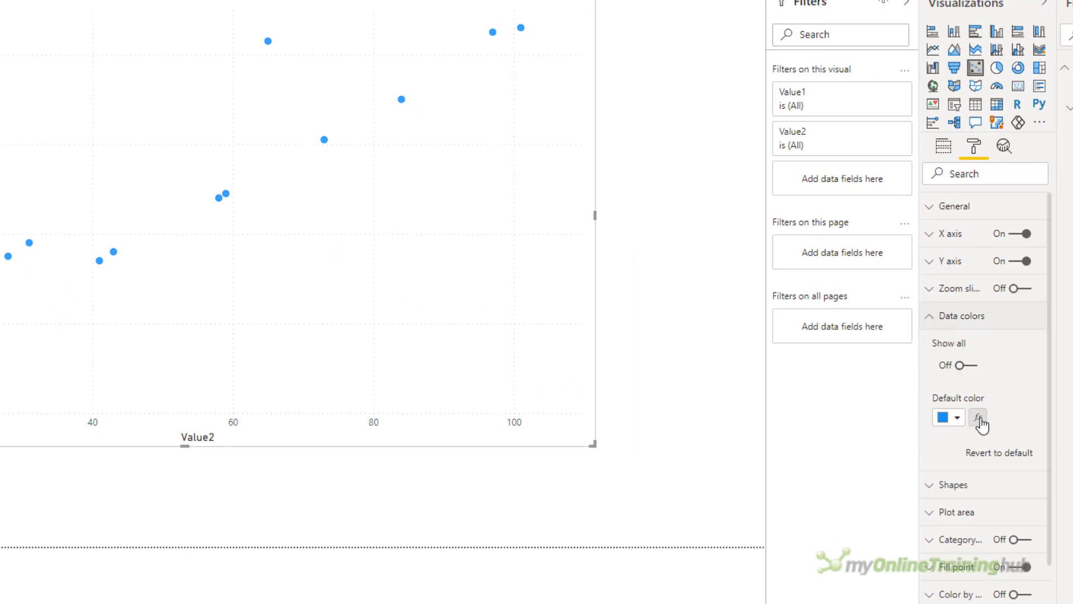
click(977, 417)
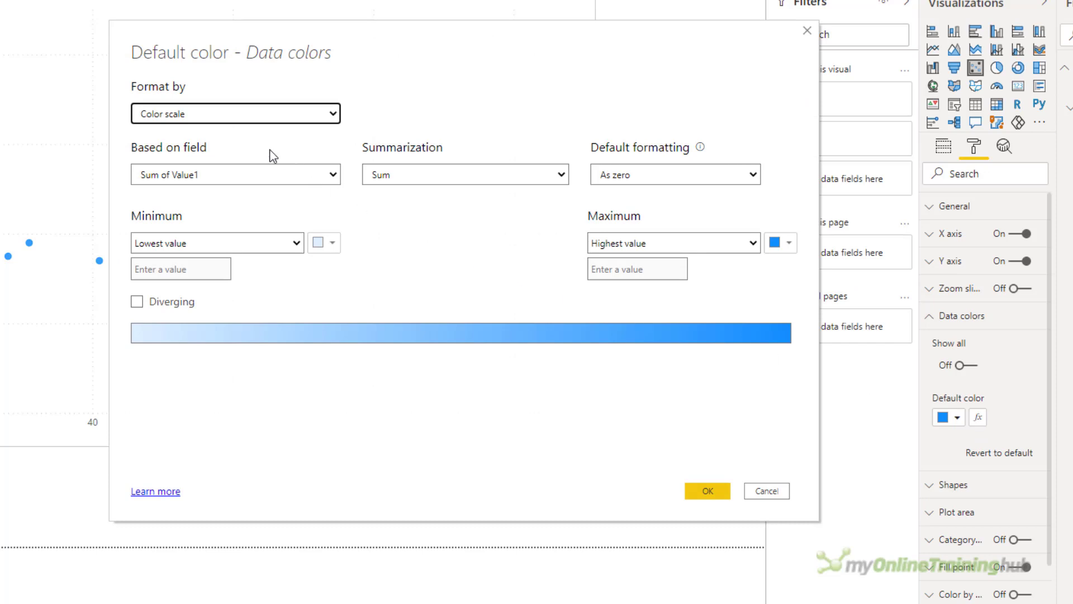
click(235, 114)
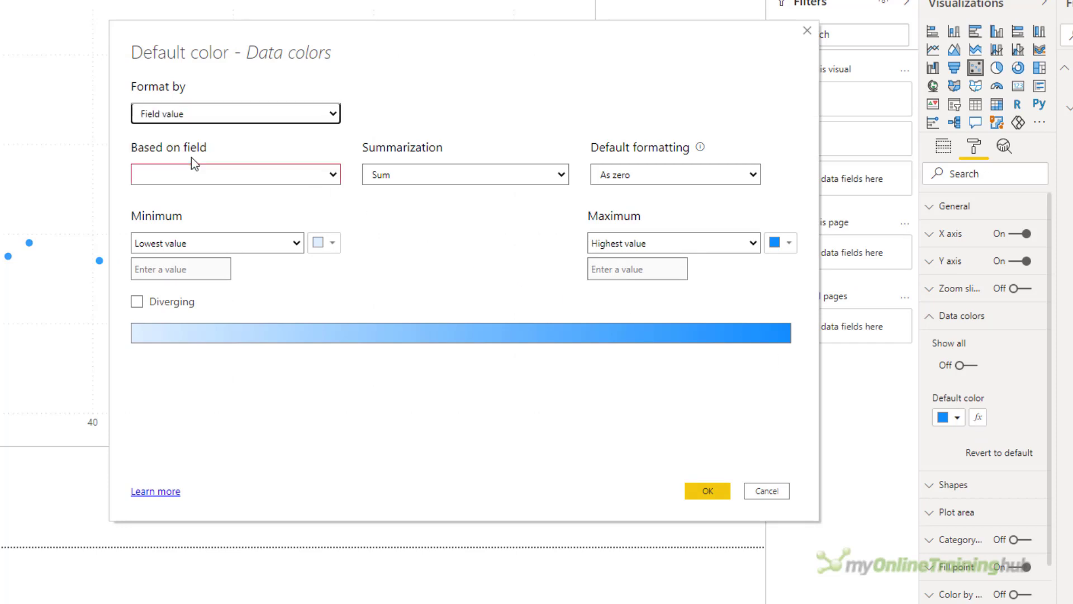
click(235, 175)
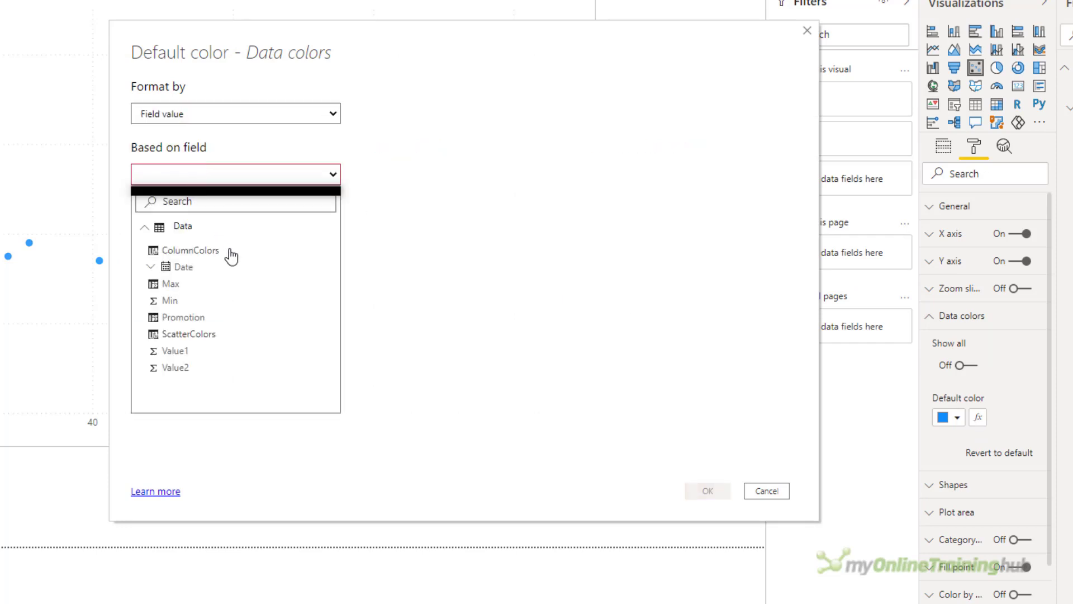
click(190, 333)
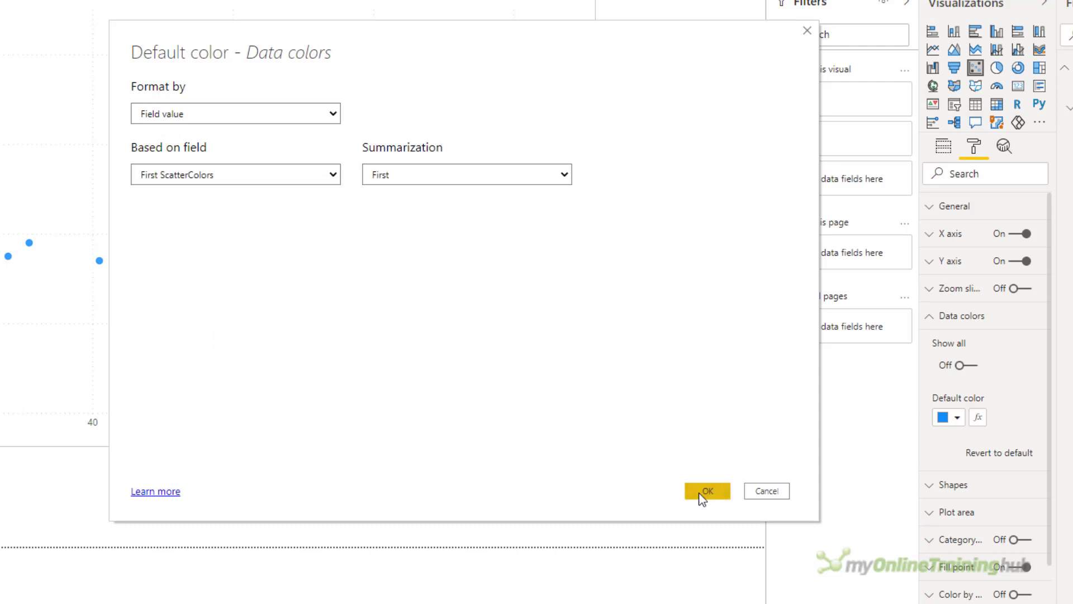
click(706, 491)
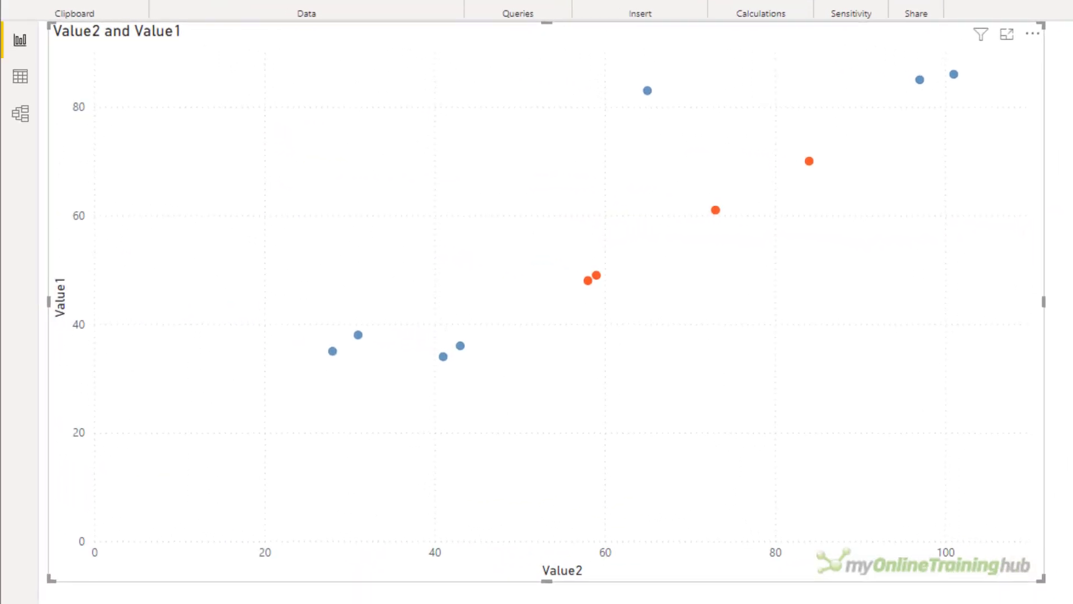